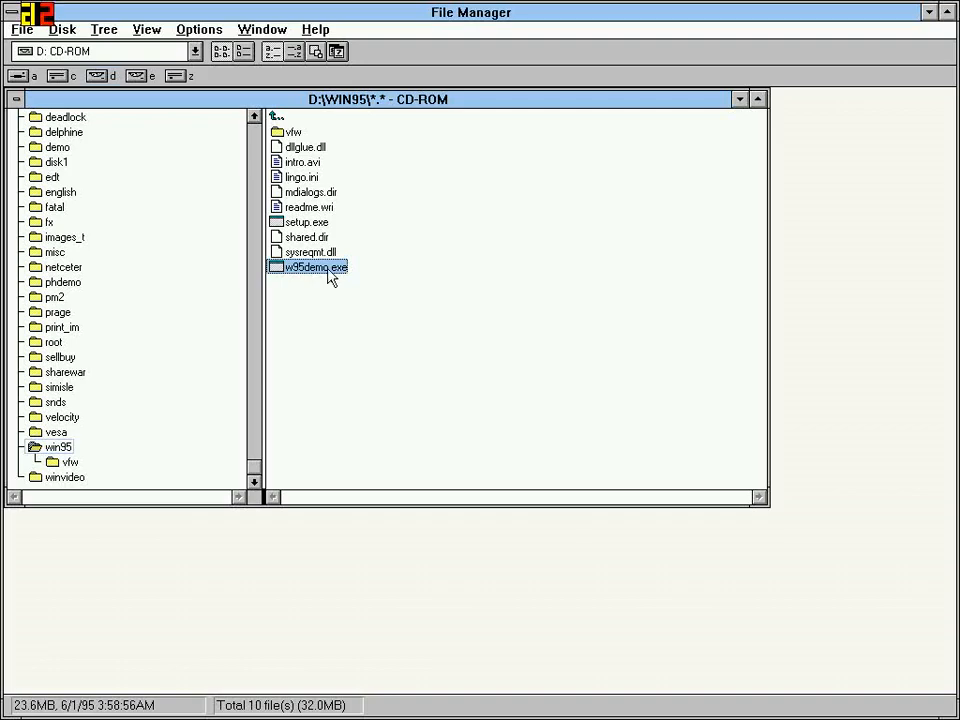
- Launch the Windows 95 demo from File Manager to show its welcome note
double_click(310, 268)
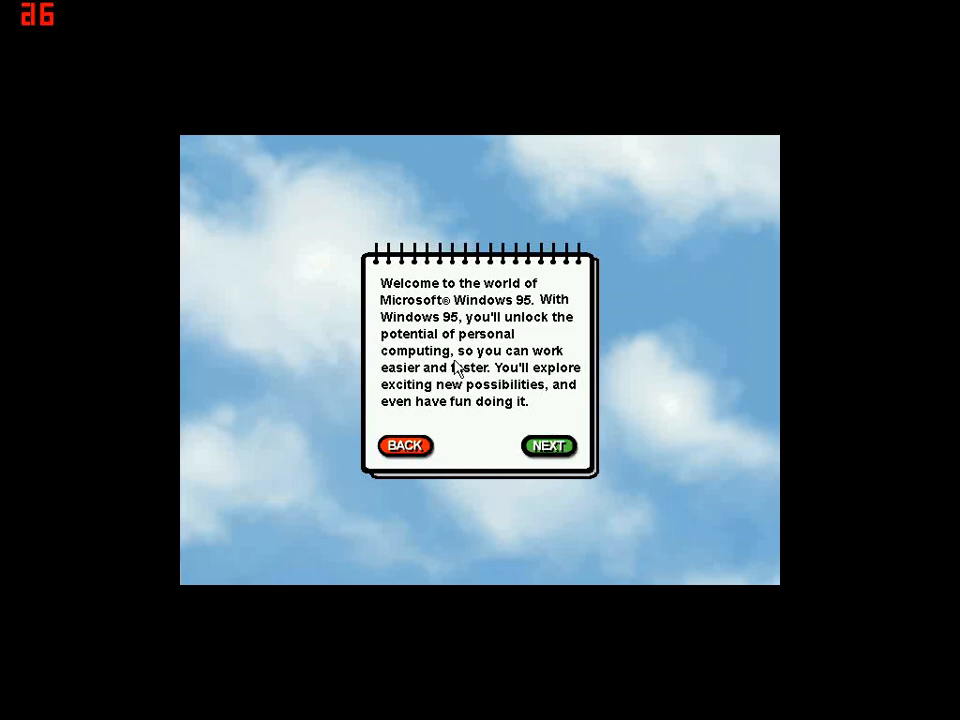
mouse_move(708, 364)
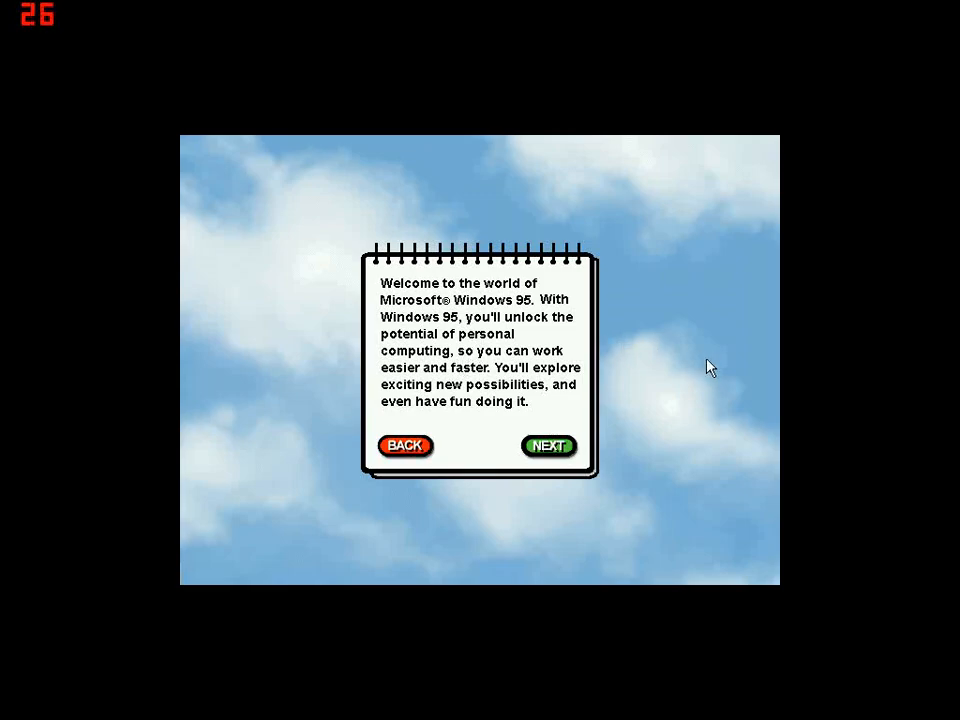
mouse_move(632, 460)
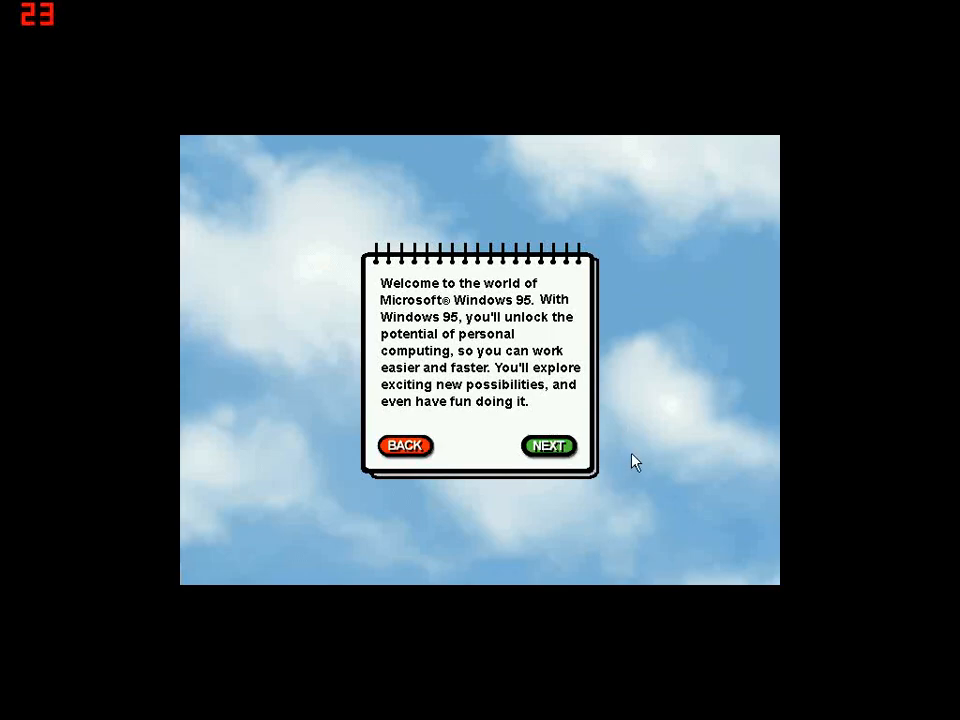
mouse_move(636, 290)
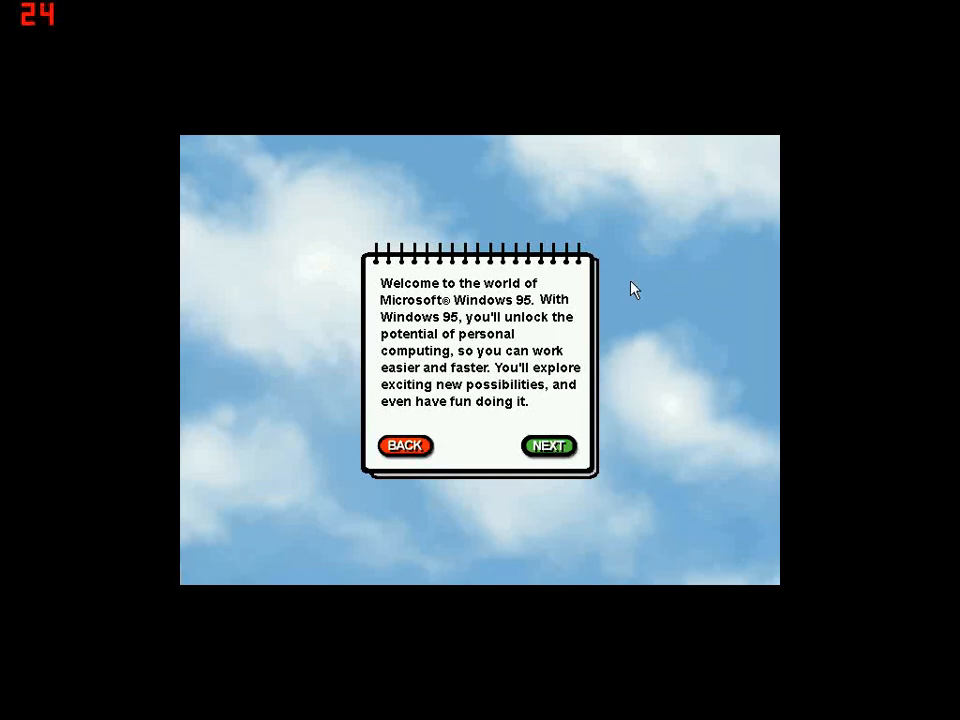
mouse_move(652, 428)
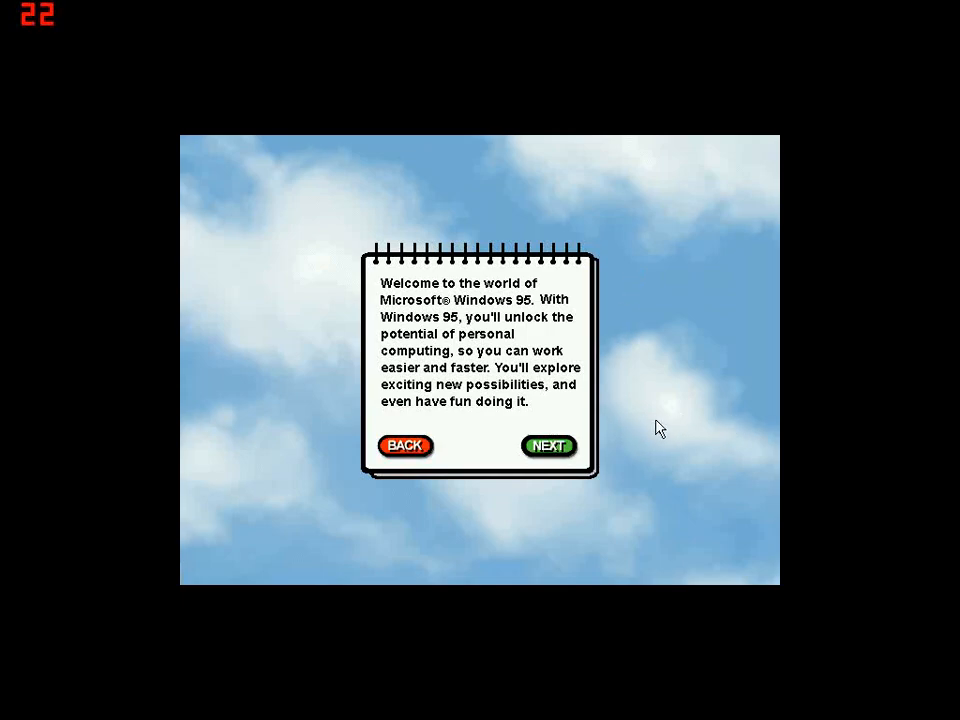
mouse_move(592, 438)
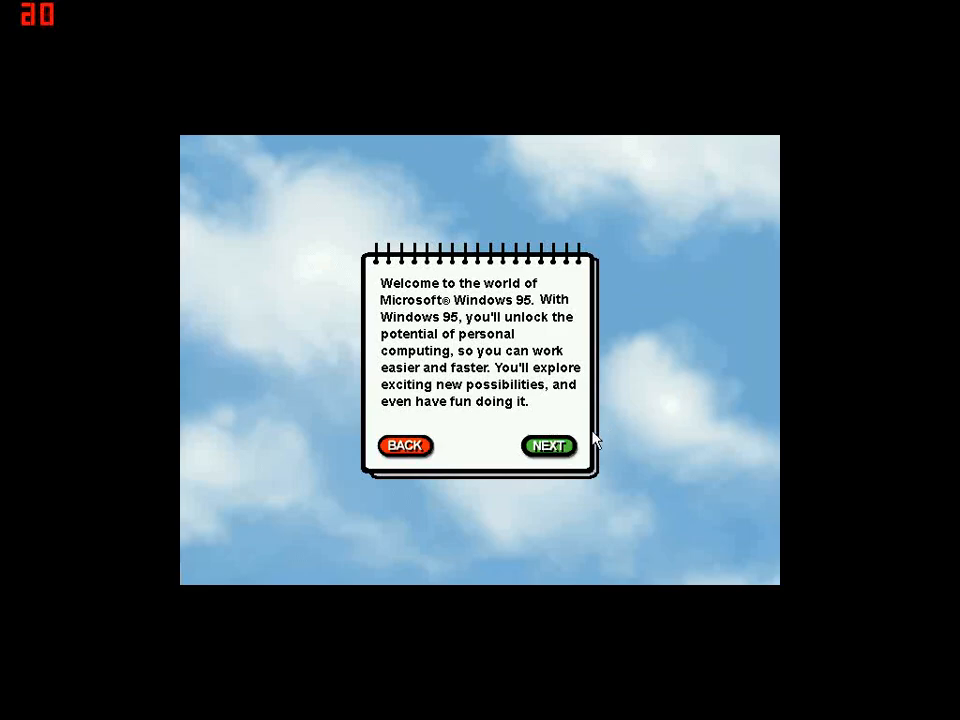
- Advance to the second introduction note about computing at work, home or on the road
left_click(548, 446)
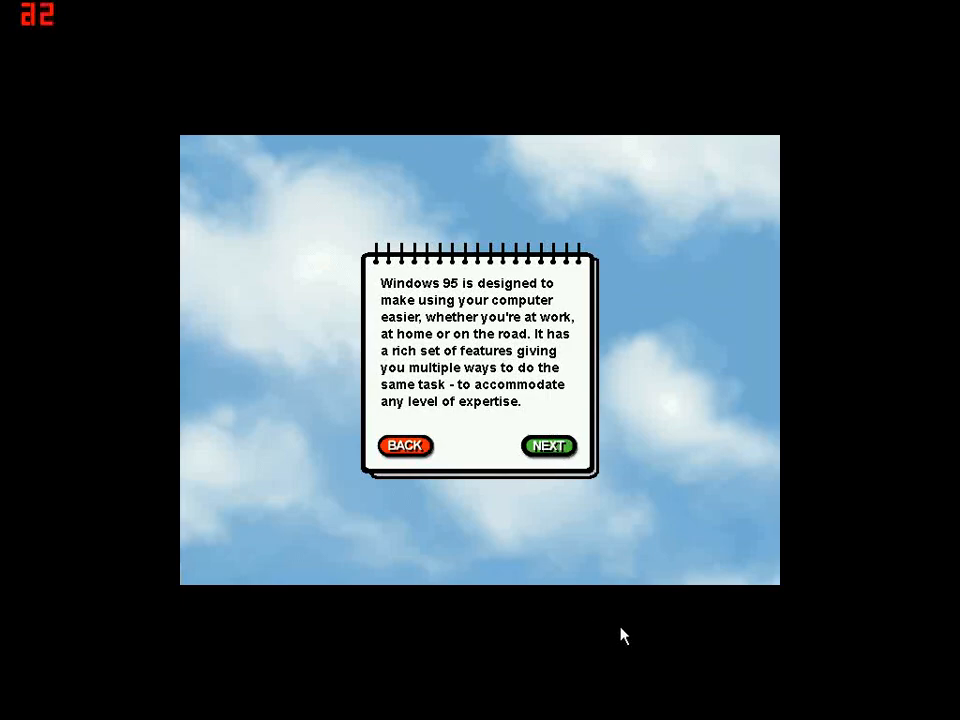
mouse_move(468, 392)
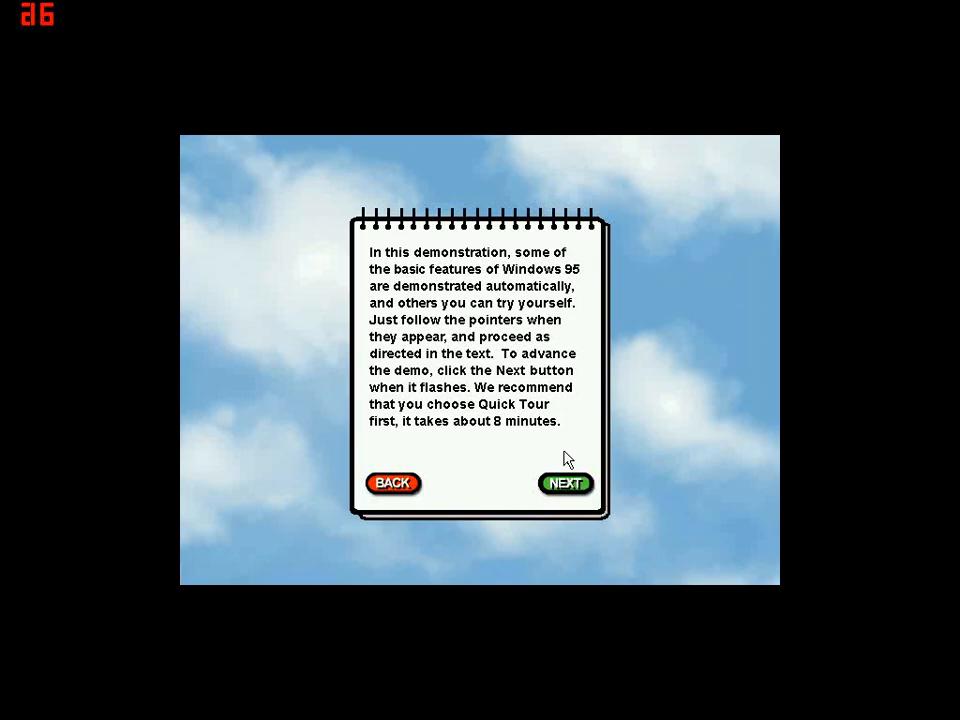
mouse_move(584, 504)
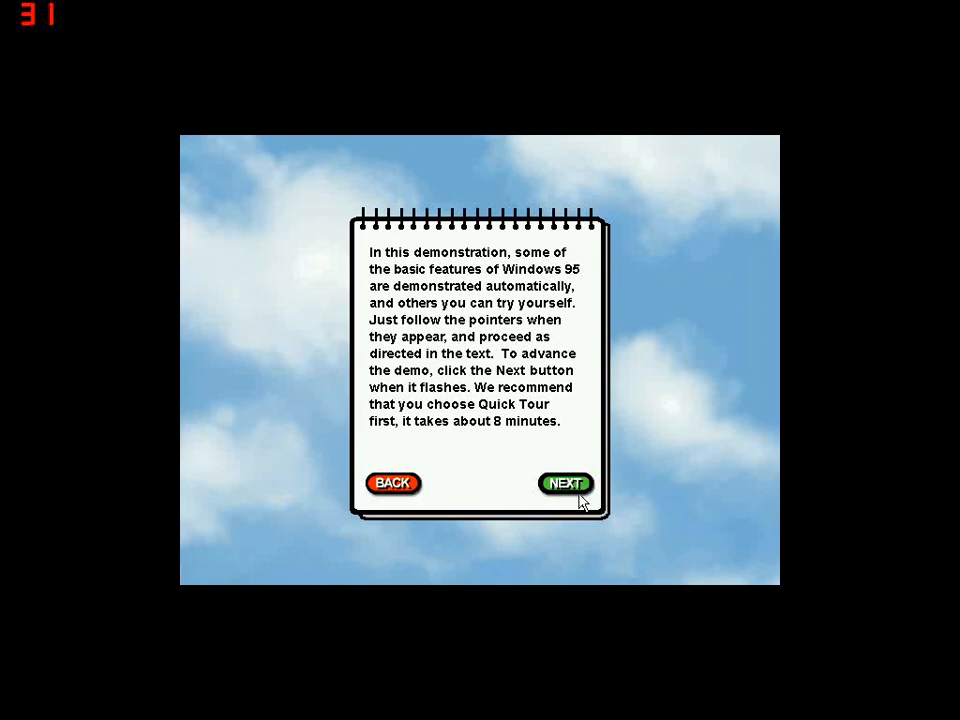
mouse_move(436, 344)
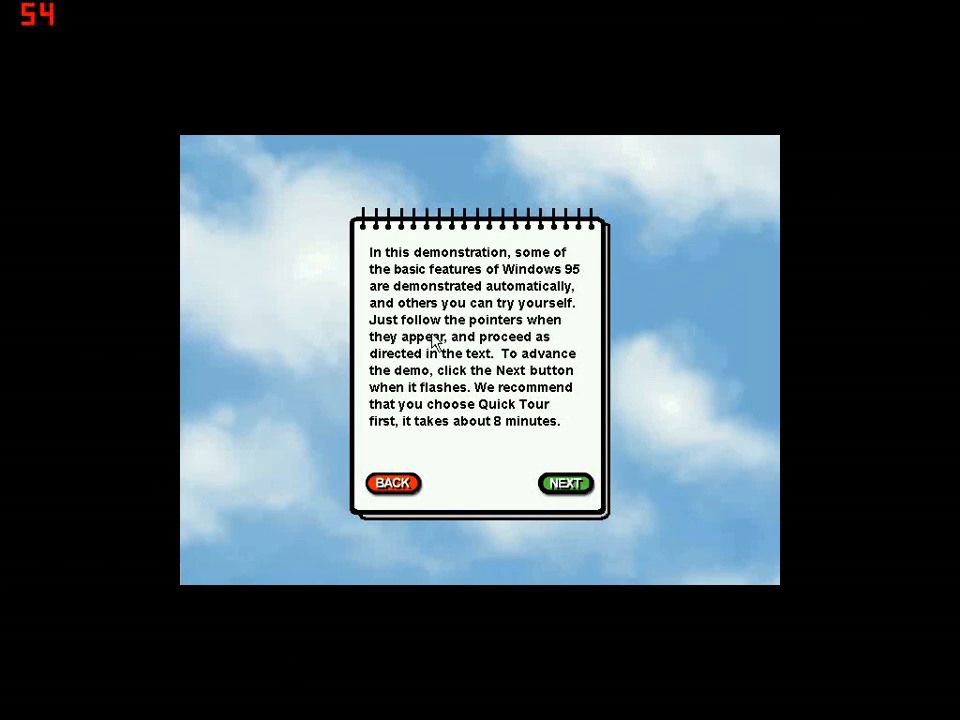
mouse_move(644, 438)
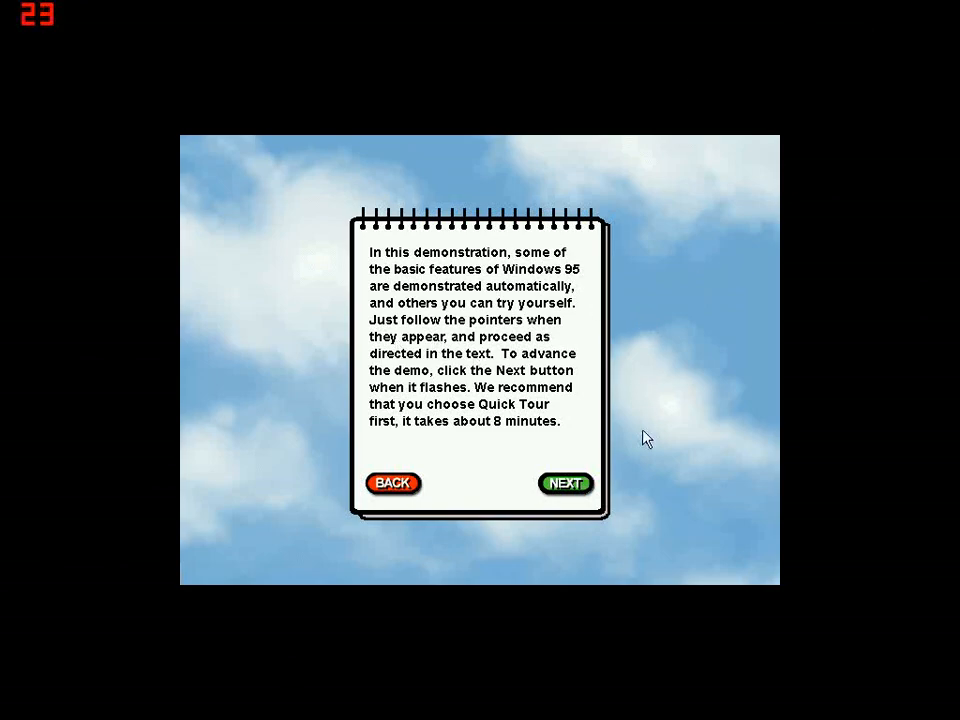
mouse_move(616, 488)
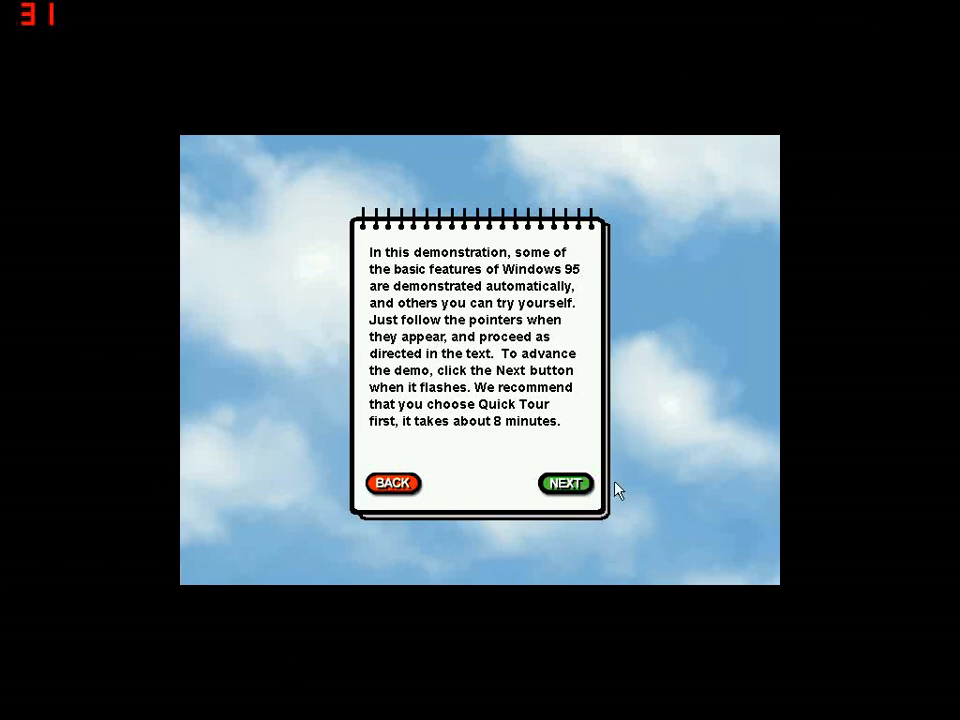
mouse_move(588, 492)
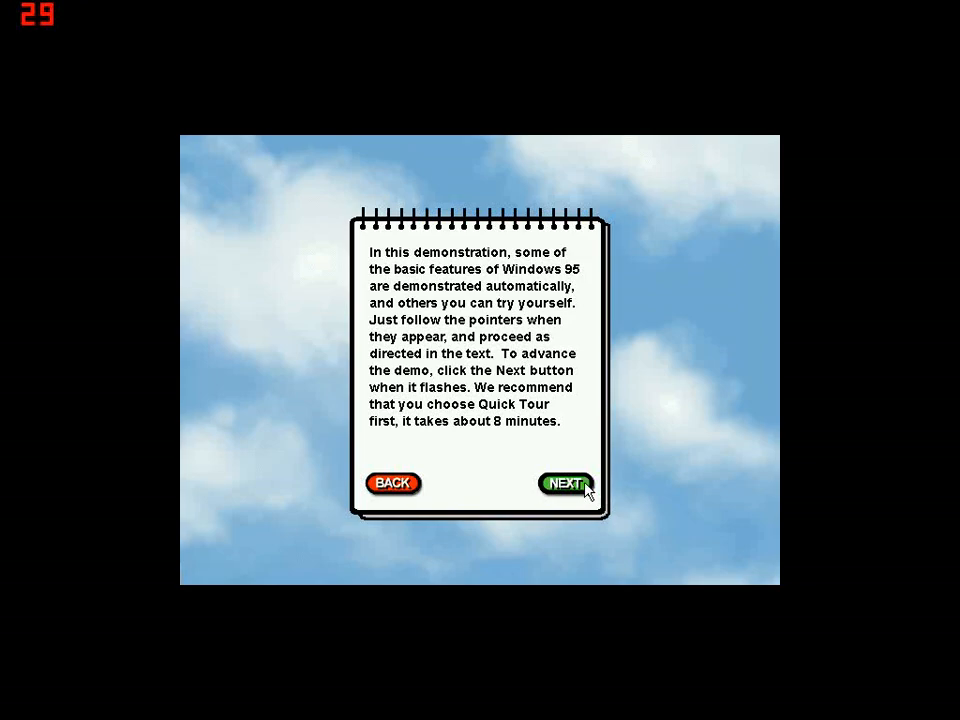
mouse_move(848, 464)
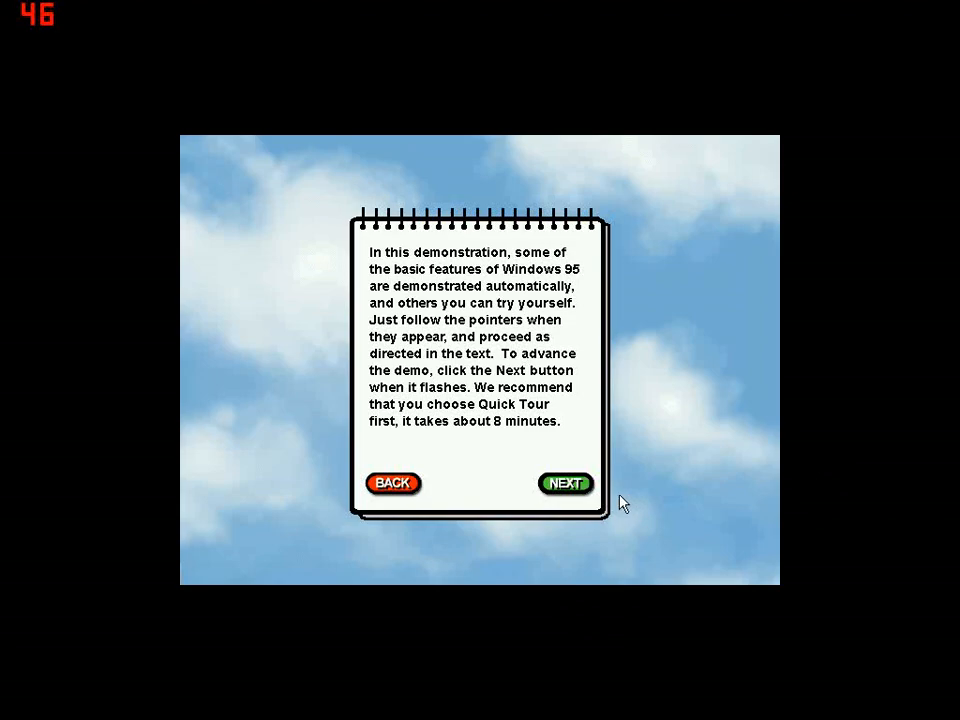
mouse_move(584, 488)
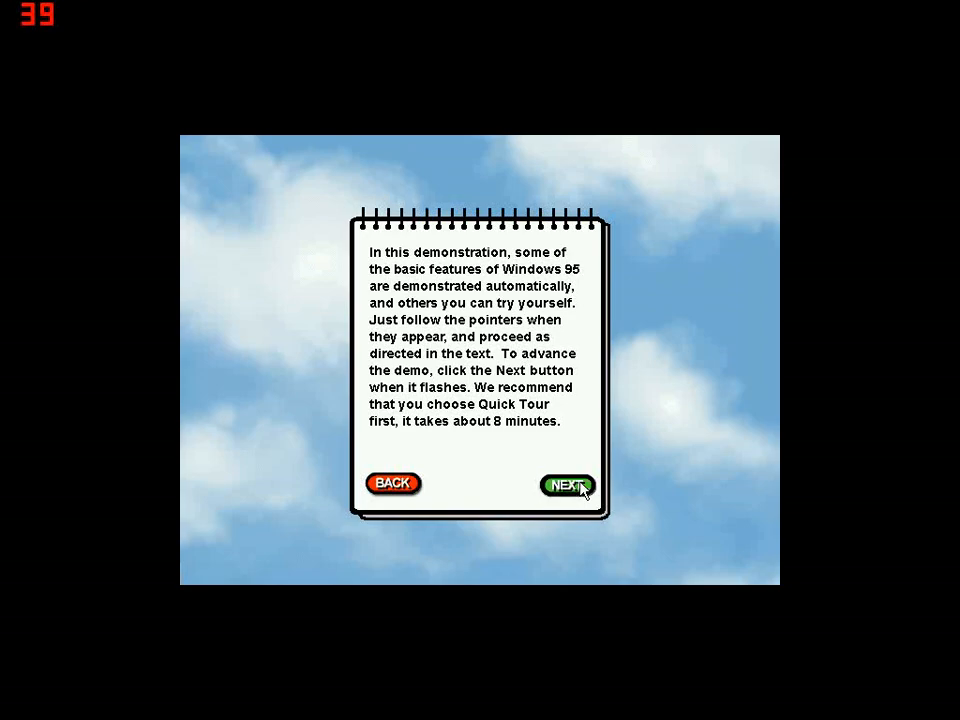
- Continue past the introduction into the Getting Started section on the simulated desktop
left_click(564, 484)
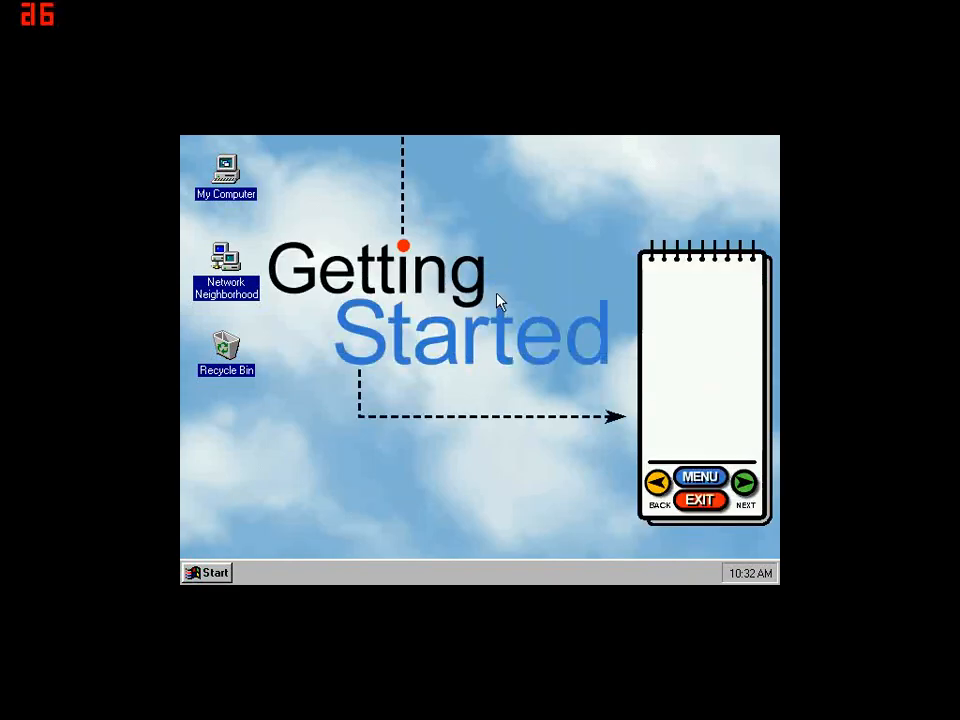
- Advance the Opening a Program lesson to the page introducing the Start button
left_click(744, 486)
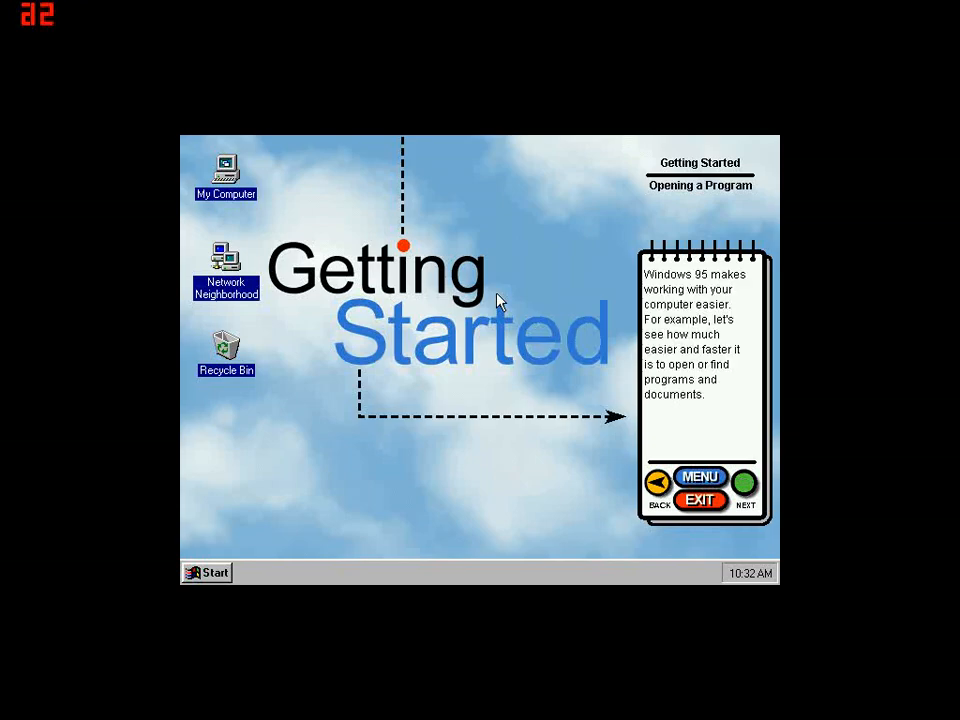
mouse_move(492, 320)
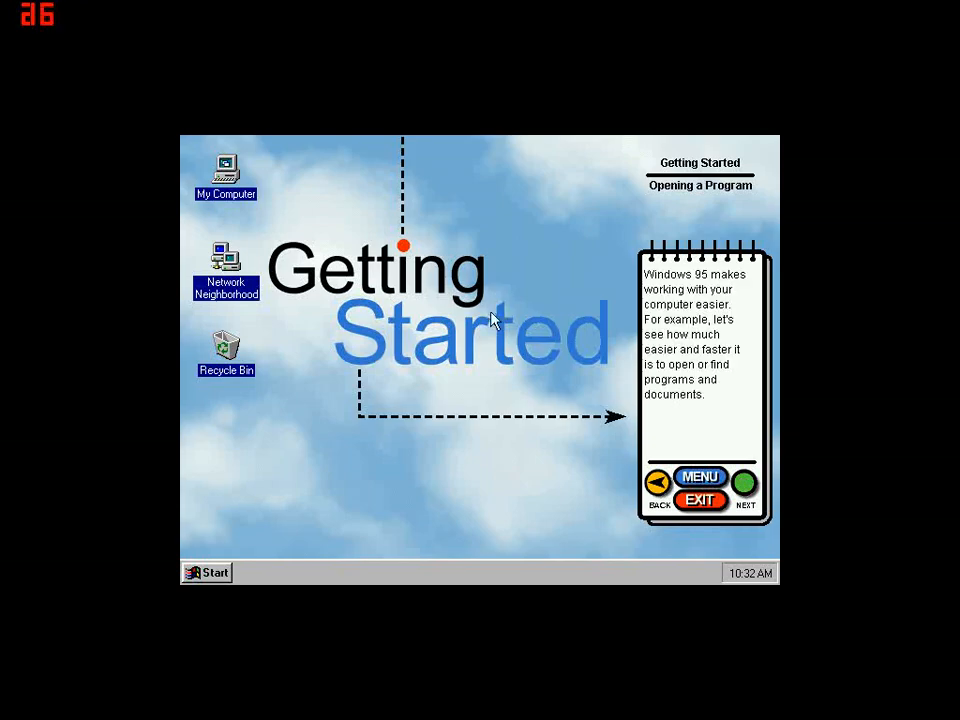
mouse_move(770, 480)
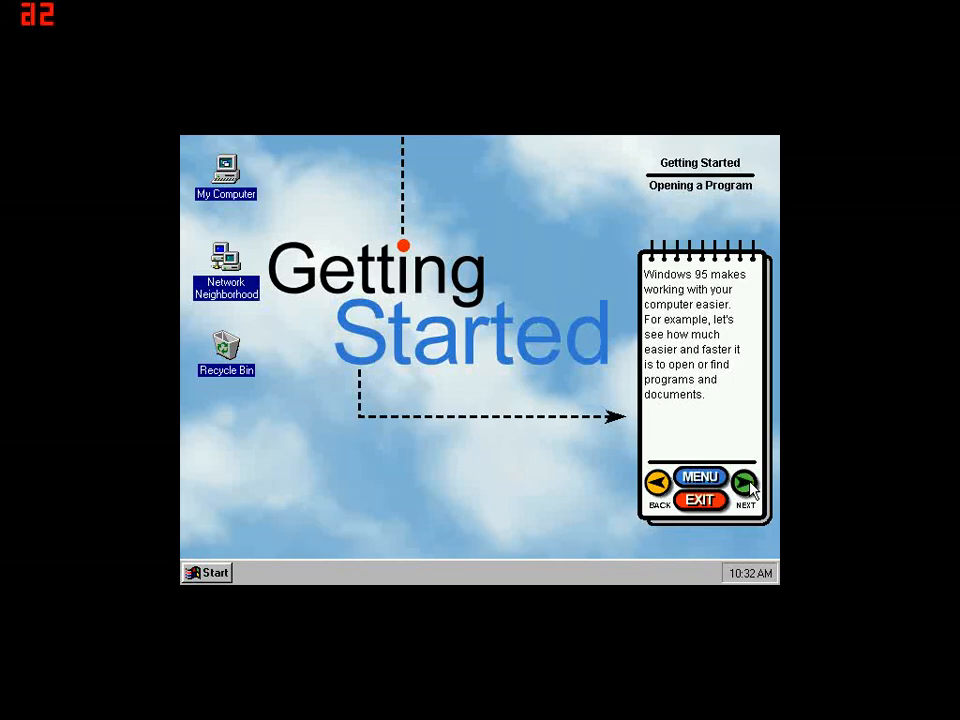
left_click(744, 484)
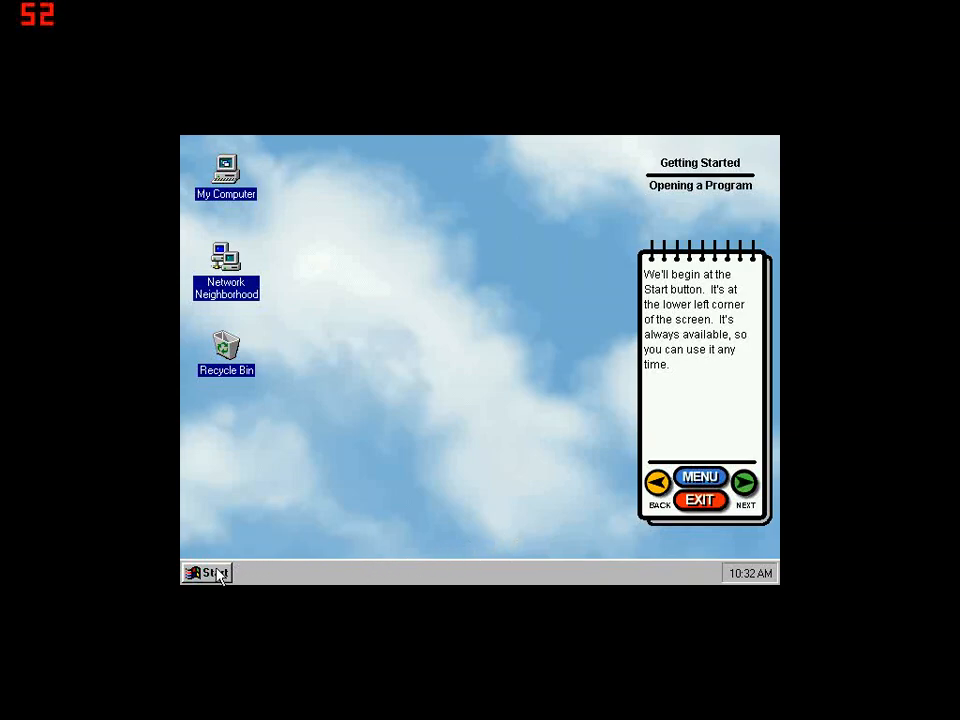
mouse_move(348, 570)
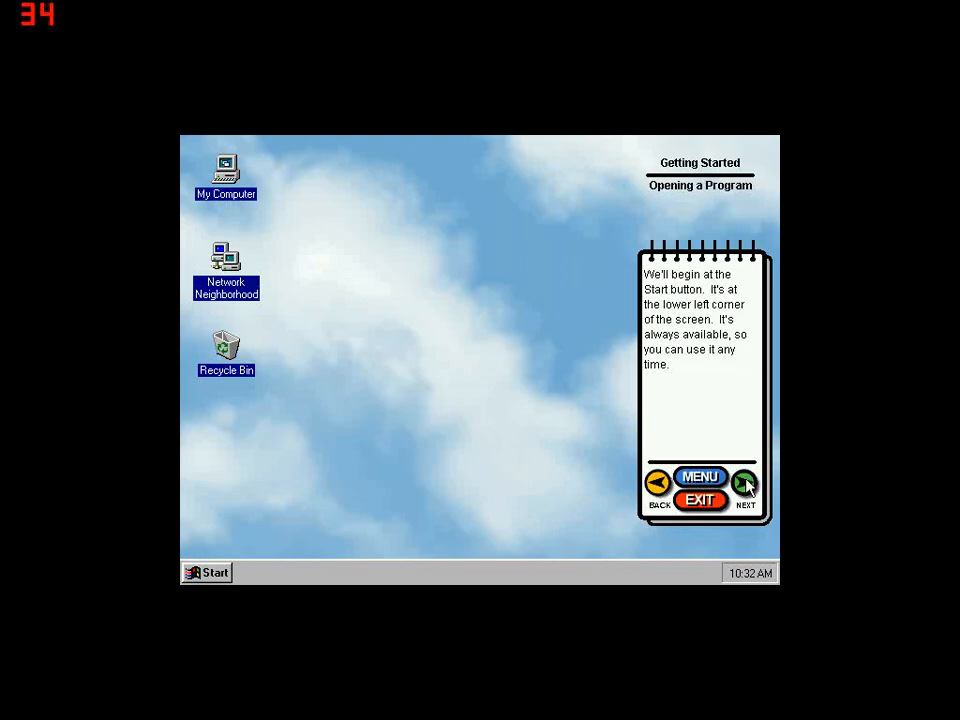
- Open Microsoft Word via Start > Programs on the simulated desktop
left_click(744, 486)
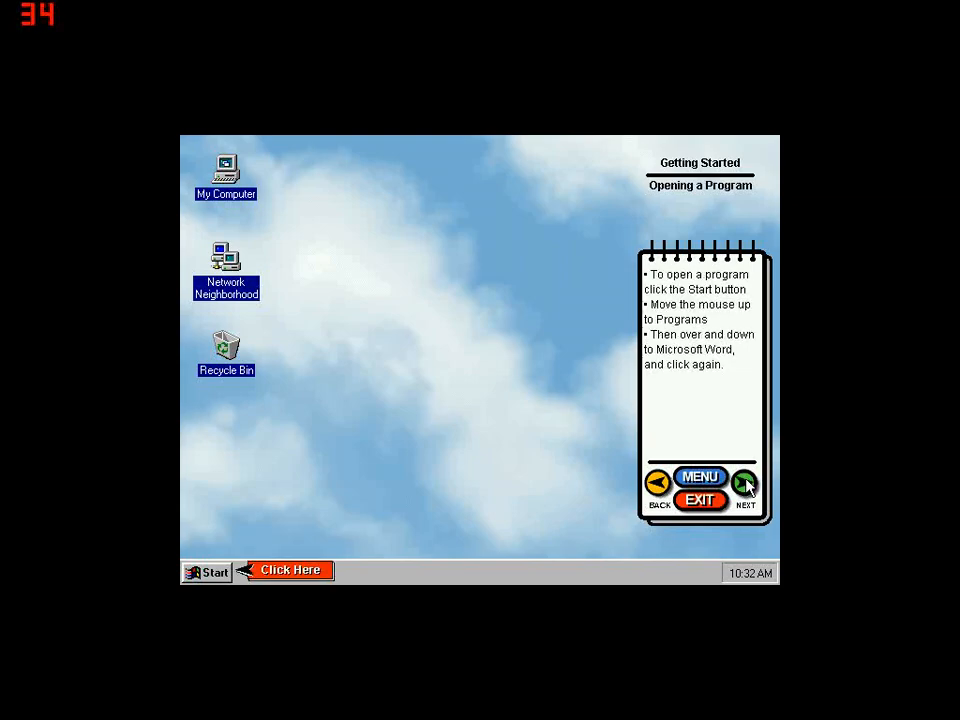
mouse_move(228, 558)
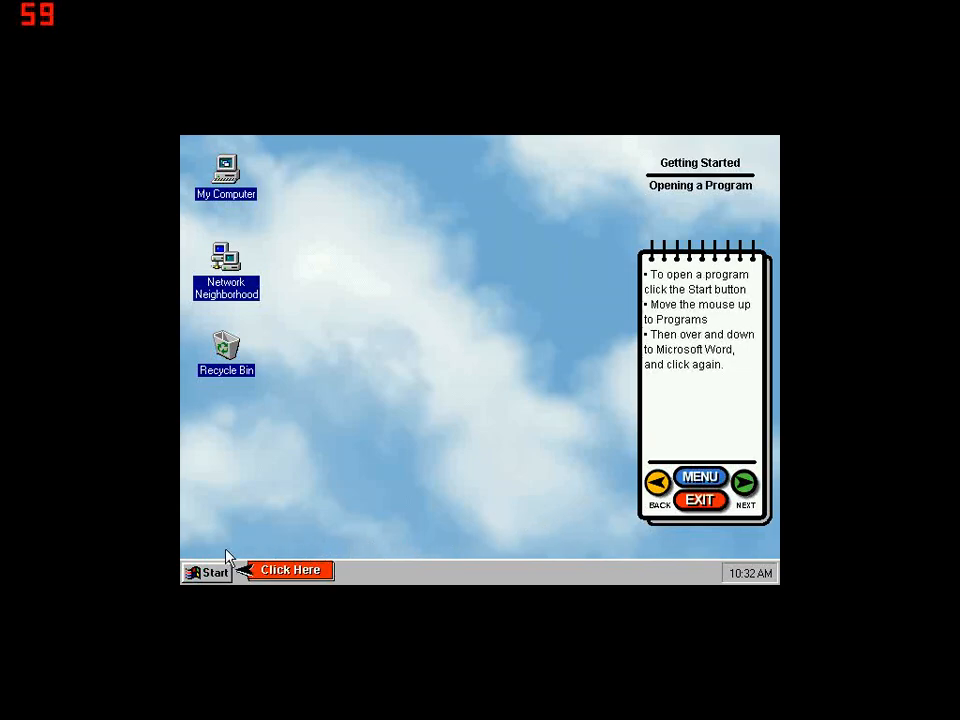
mouse_move(212, 584)
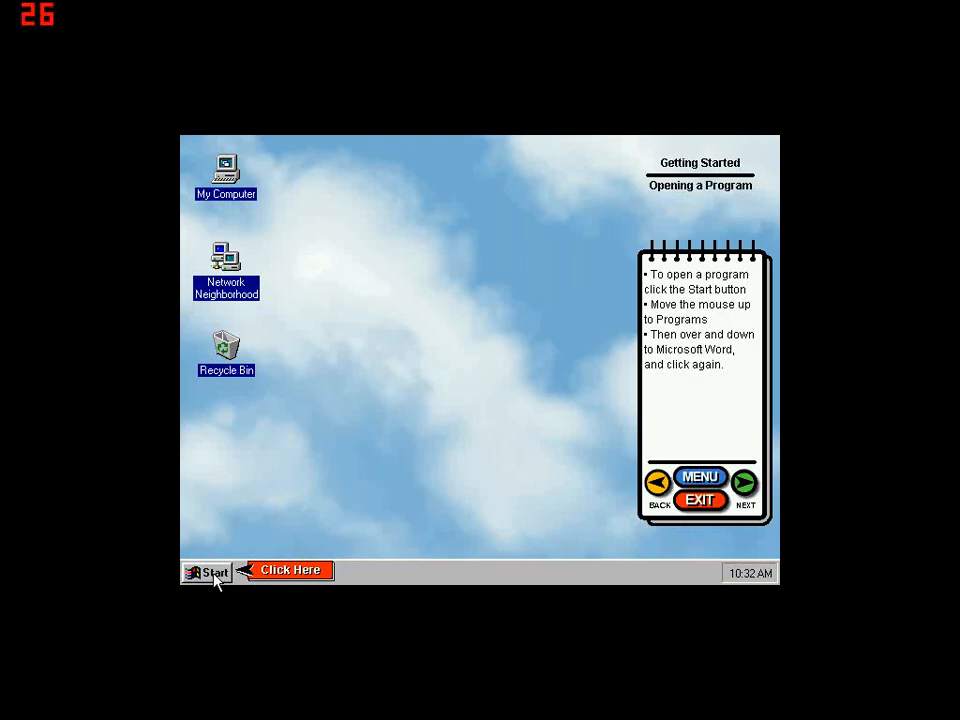
left_click(208, 572)
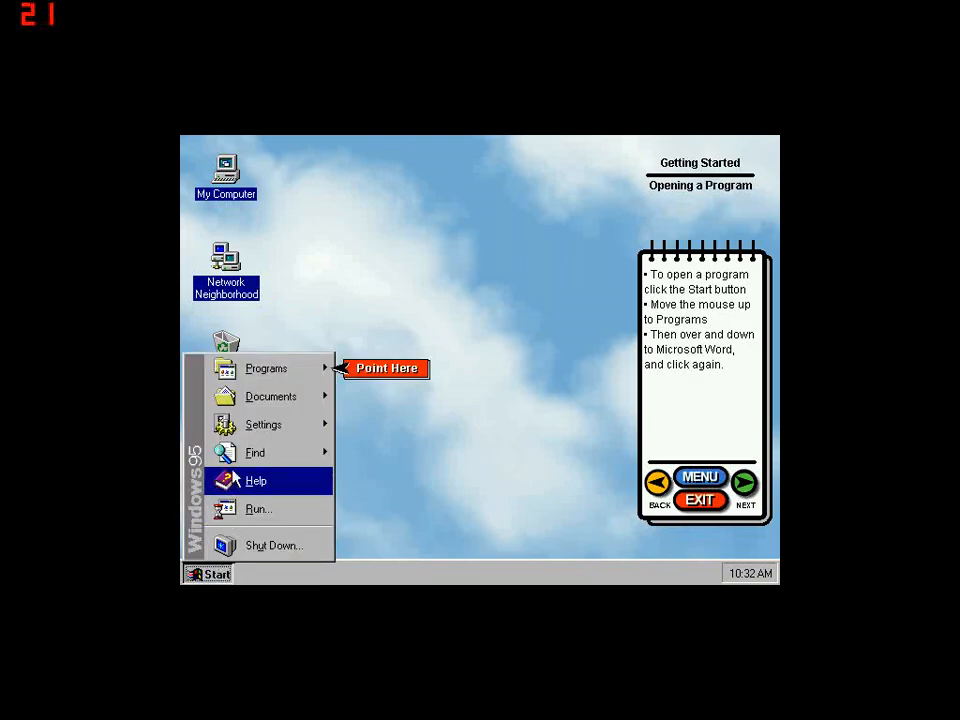
left_click(266, 368)
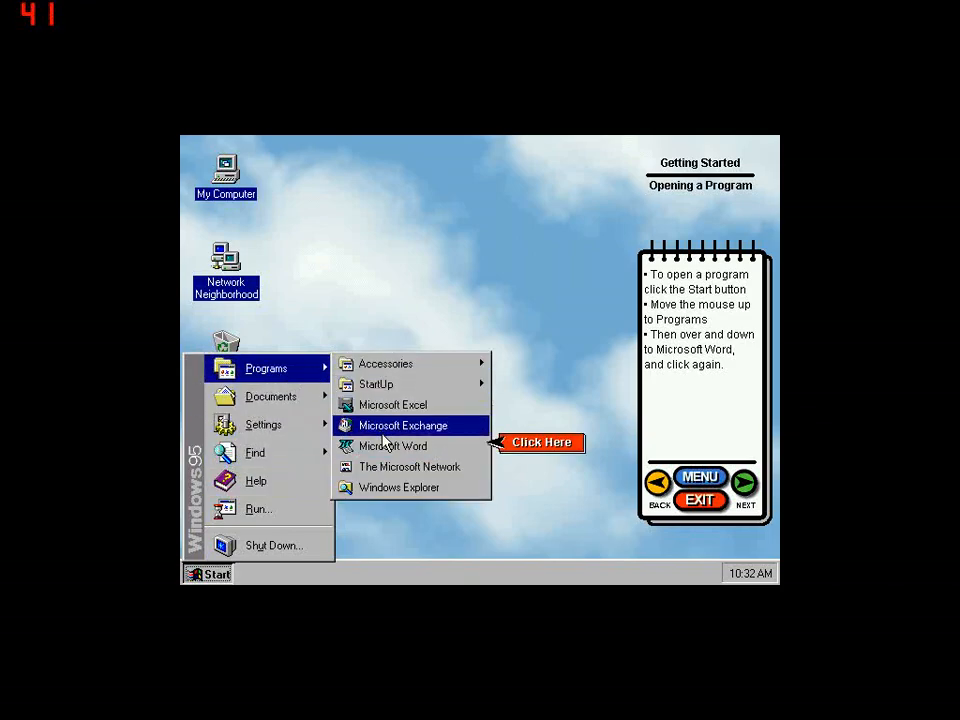
left_click(392, 446)
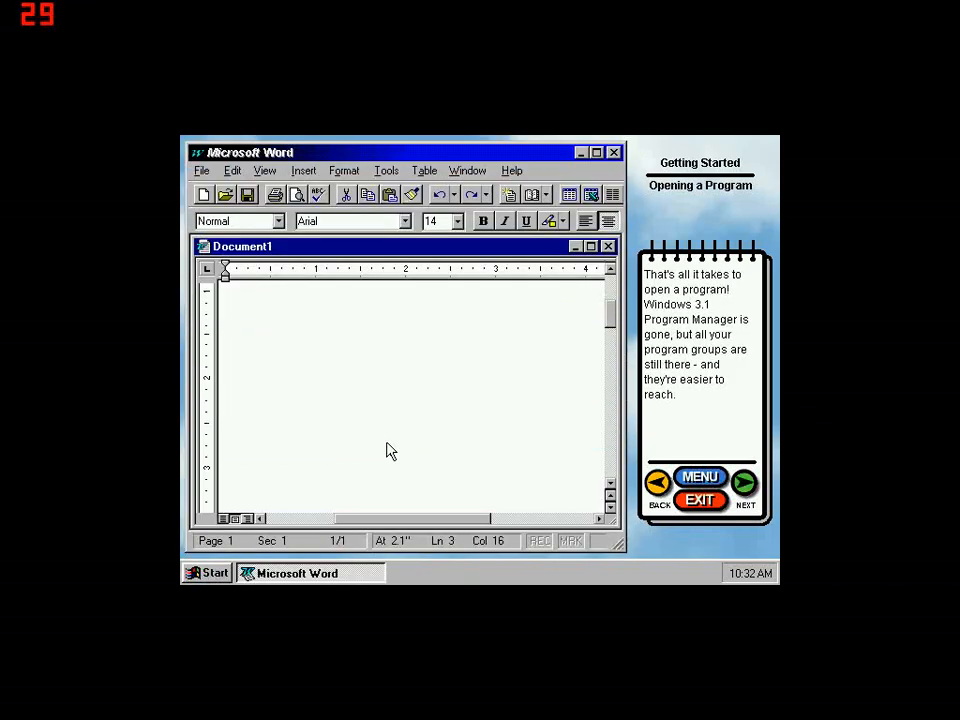
mouse_move(670, 452)
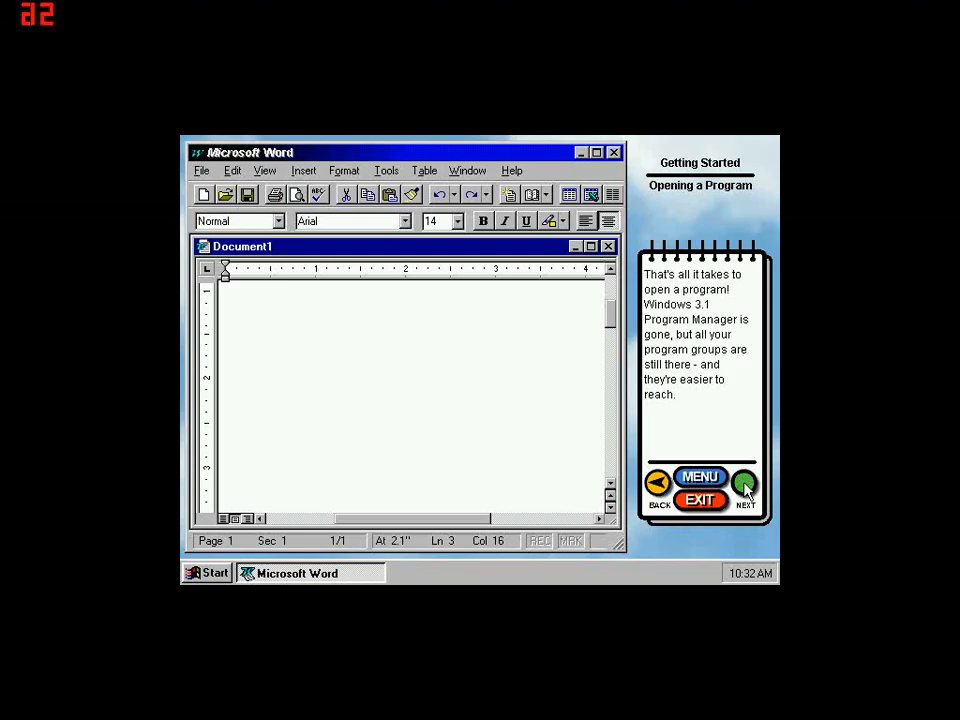
- Advance past the Word for Windows 95 note to the instructions for closing a program
left_click(744, 488)
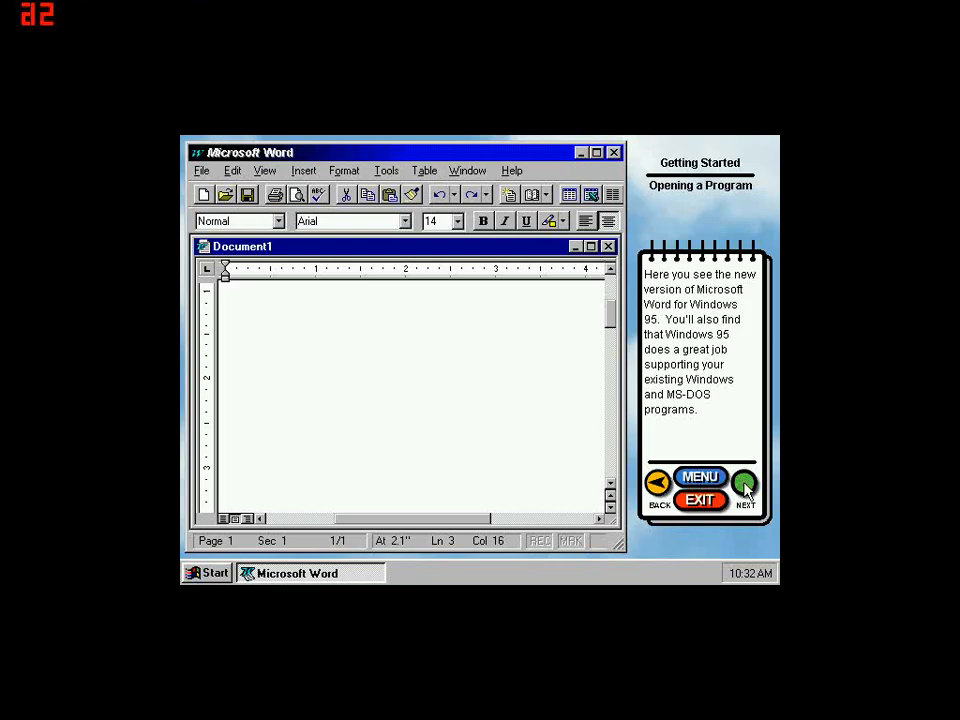
left_click(744, 486)
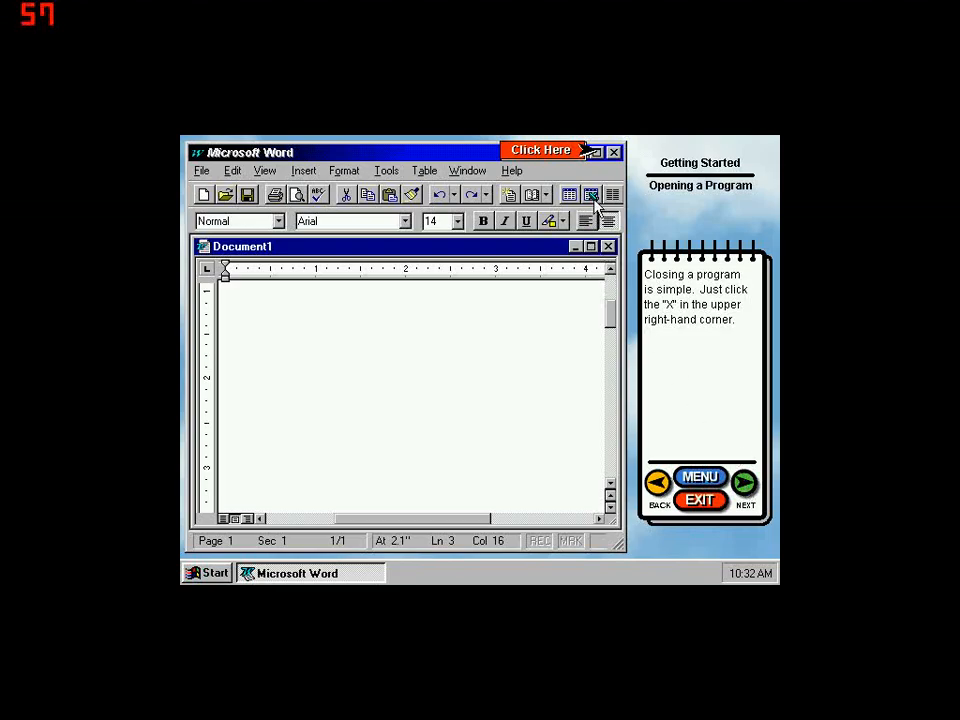
mouse_move(618, 160)
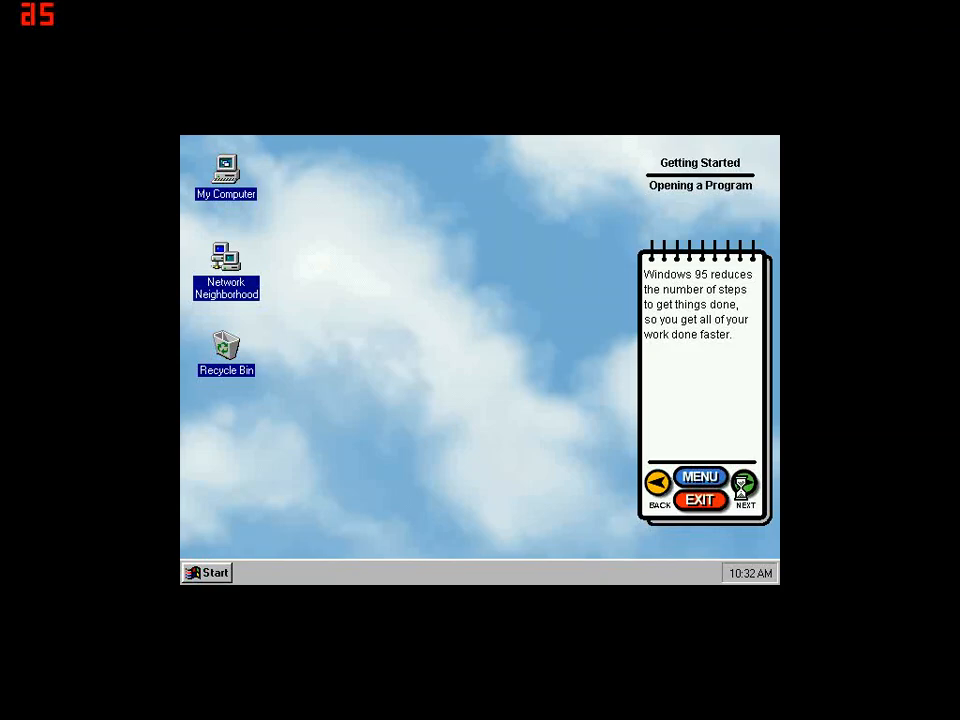
- Move into the Opening a Document lesson and show the steps for opening the Cup picture
left_click(744, 490)
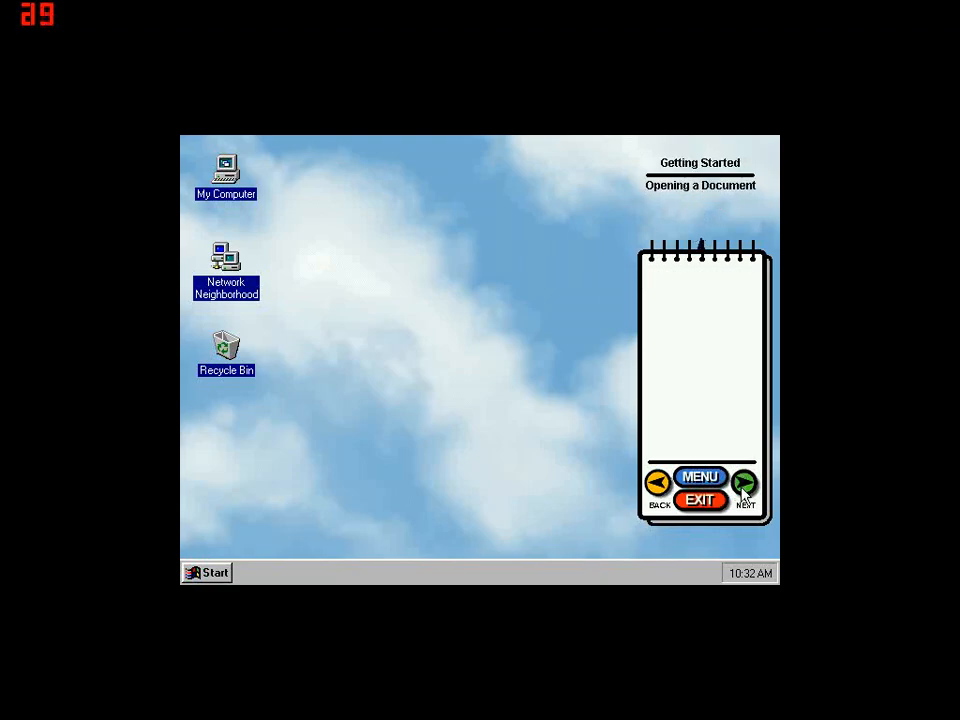
left_click(744, 488)
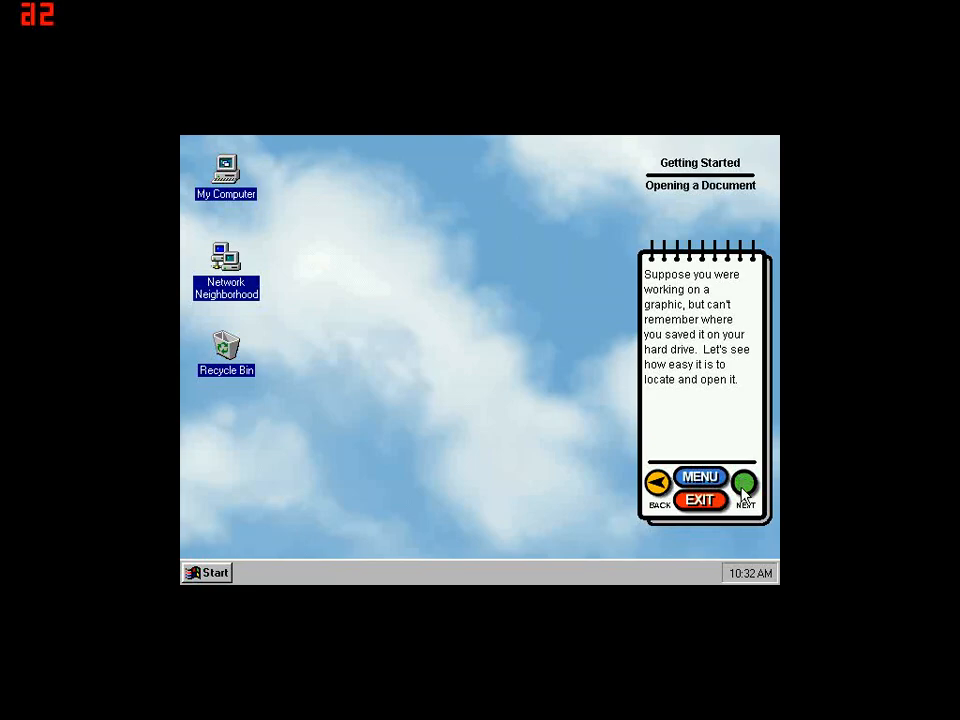
left_click(744, 488)
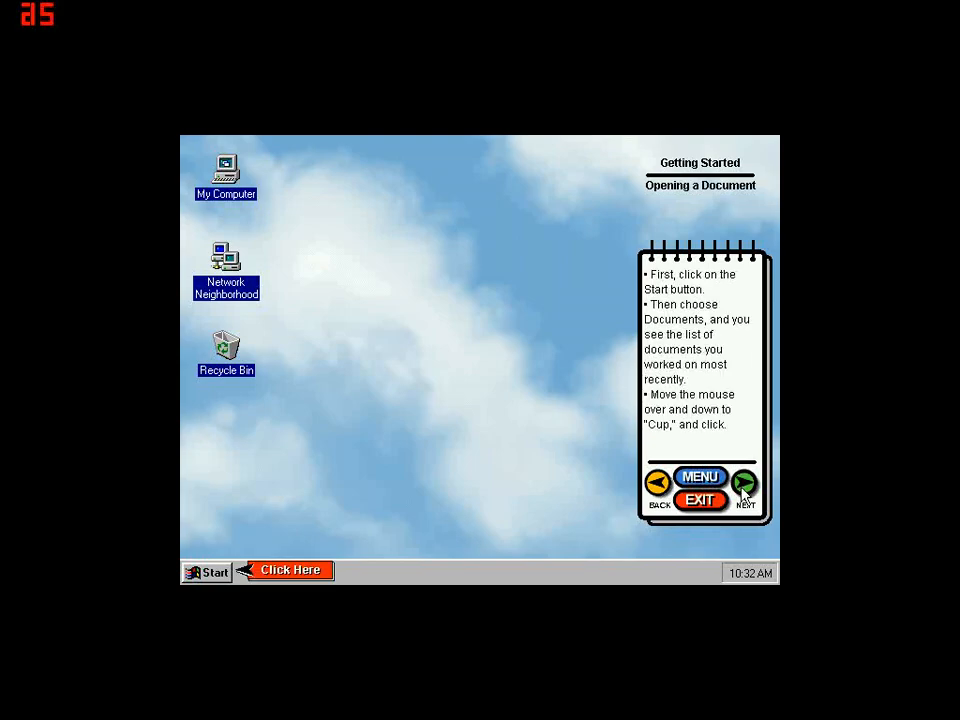
mouse_move(184, 598)
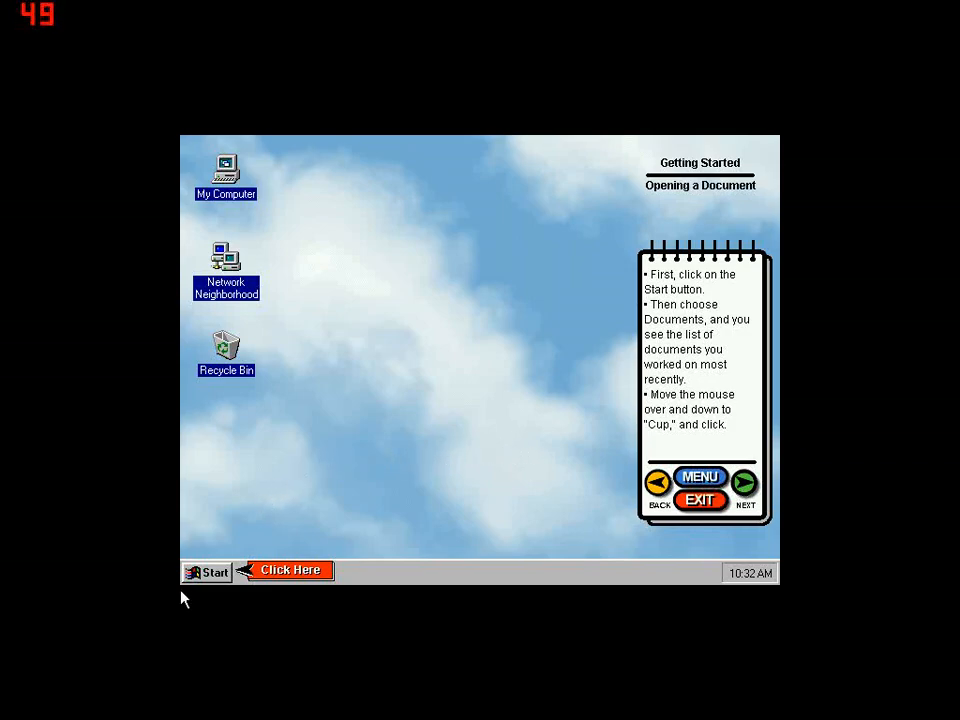
mouse_move(212, 578)
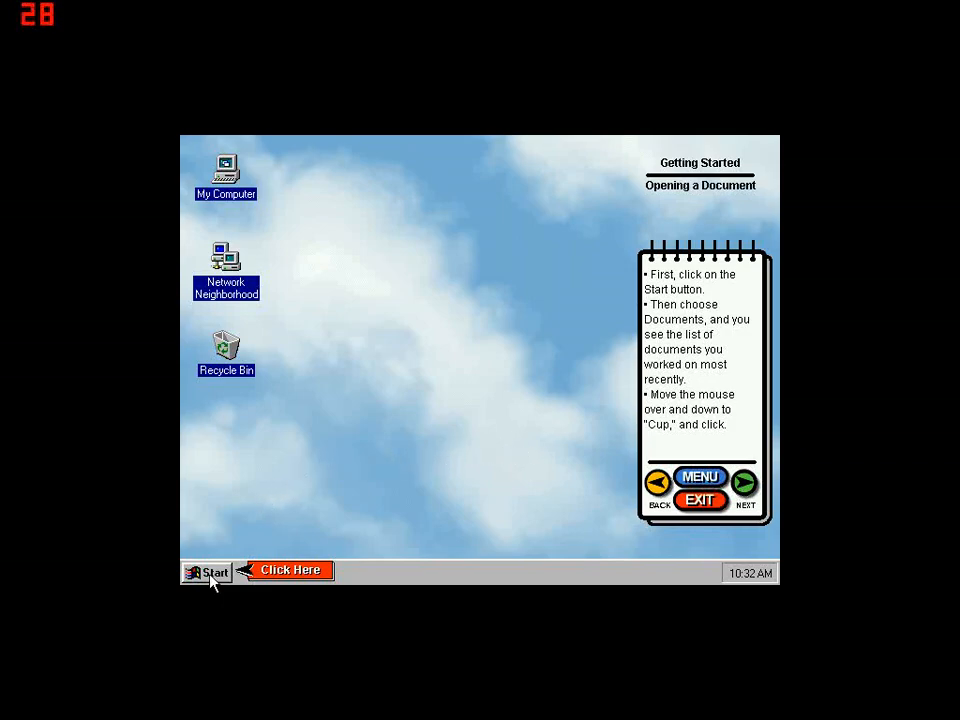
- Open the recently used Cup picture in Paint via Start > Documents
left_click(210, 572)
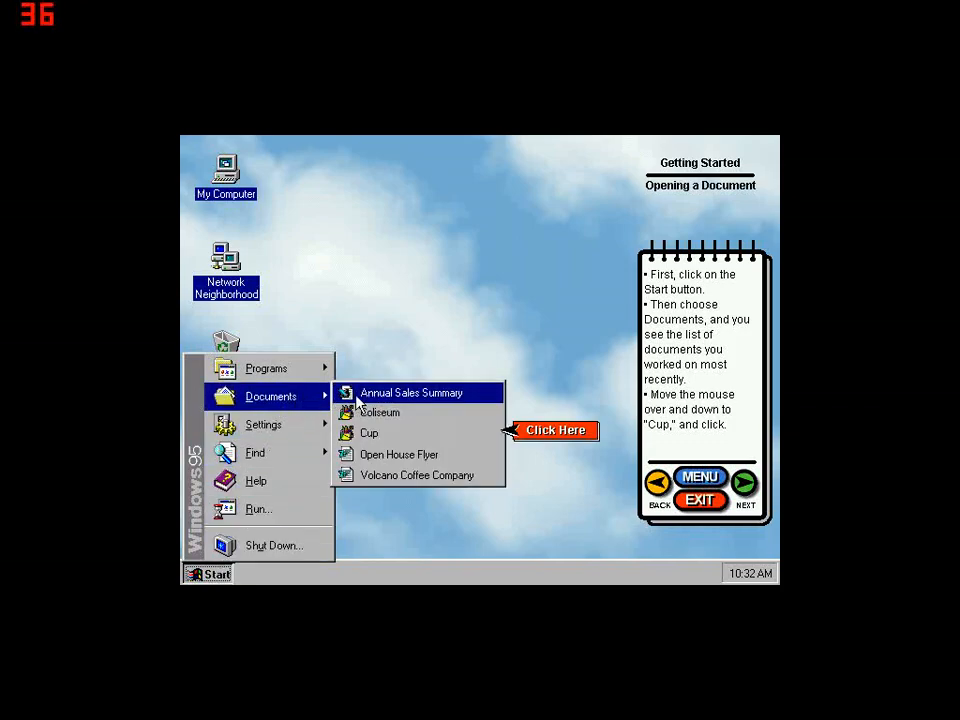
mouse_move(390, 432)
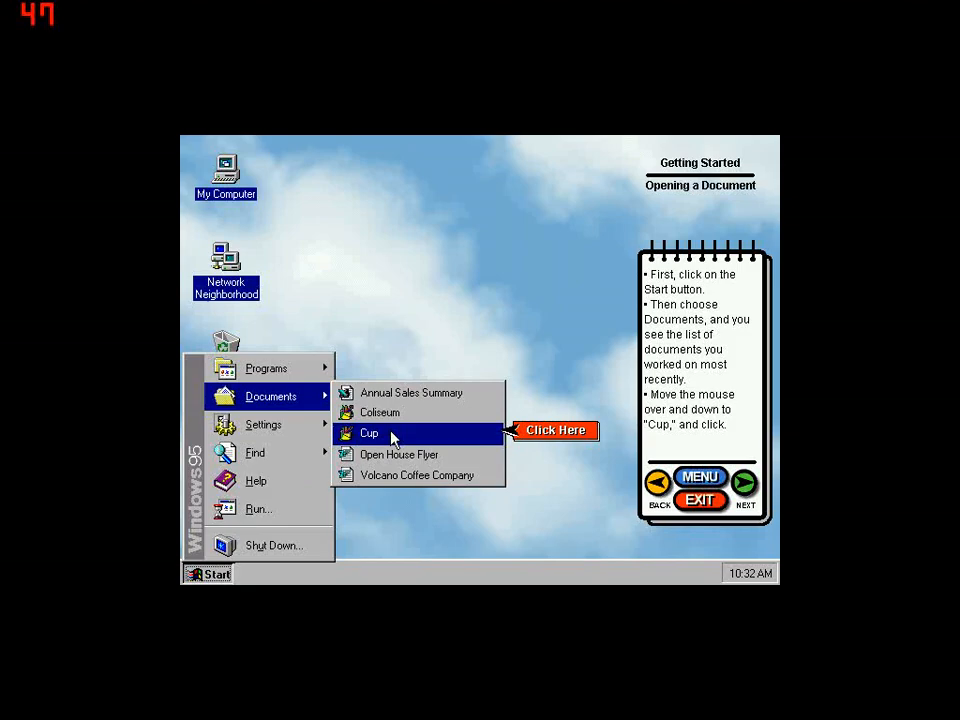
left_click(368, 432)
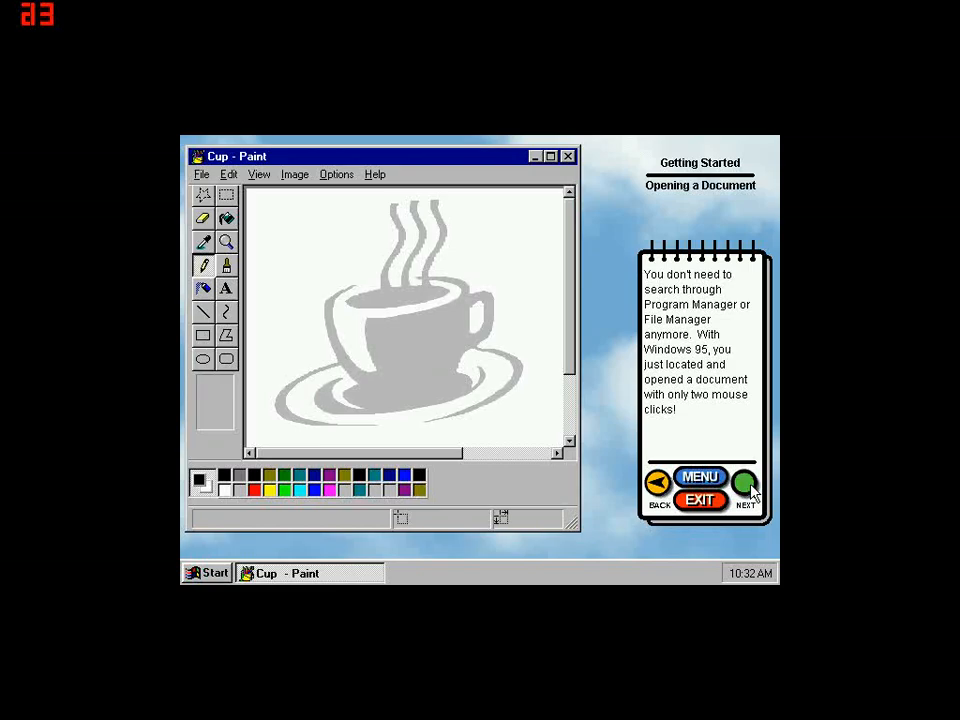
- Read through the taskbar notes until asked to minimize the Cup picture
left_click(744, 486)
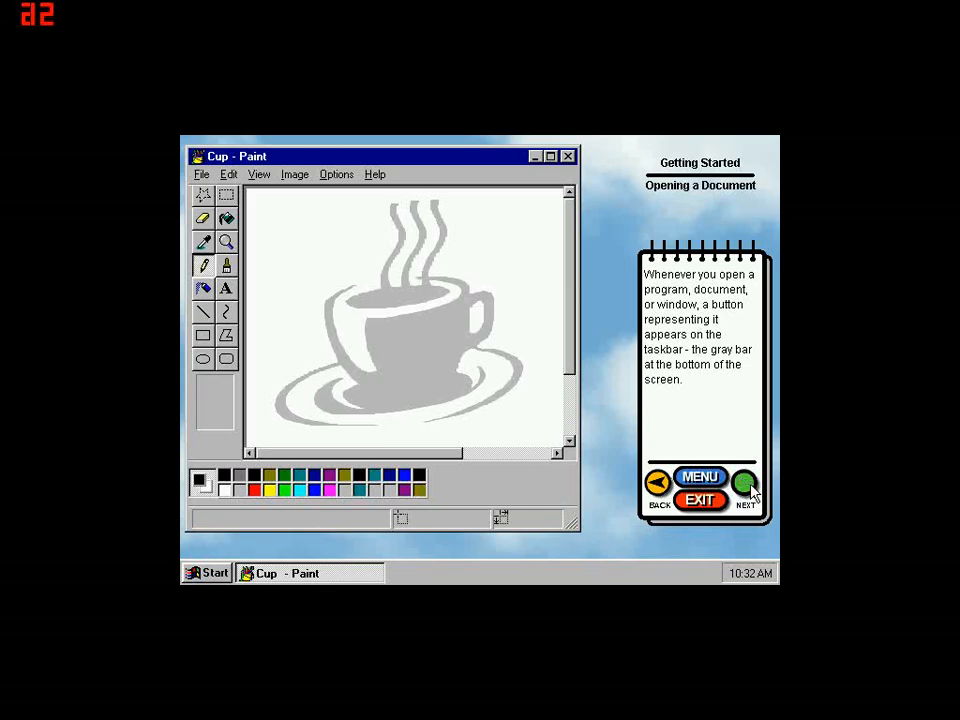
left_click(744, 488)
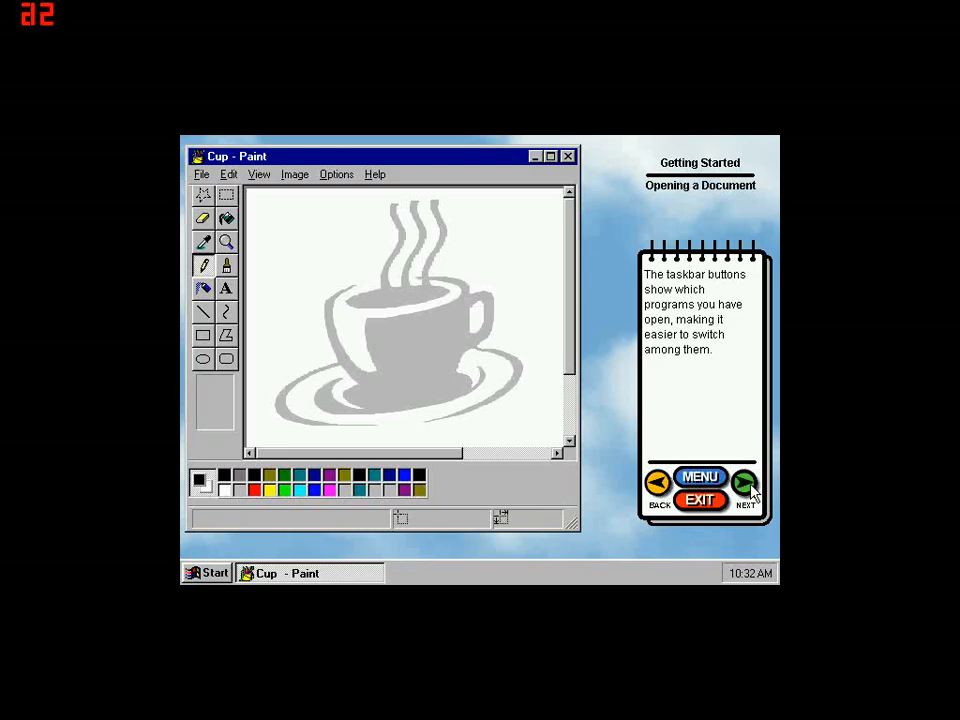
left_click(744, 486)
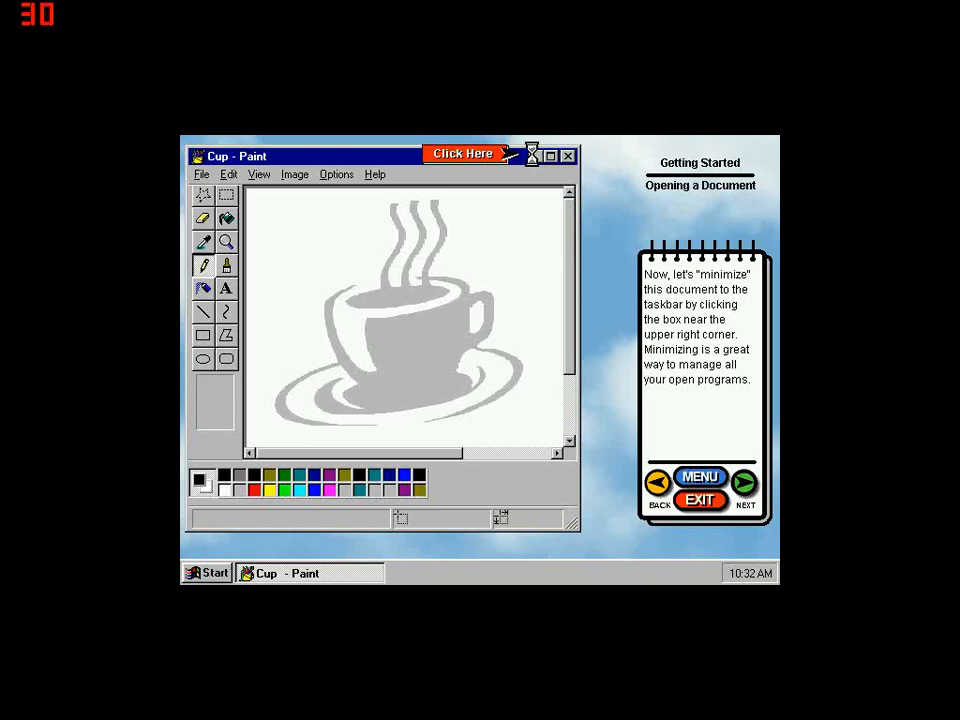
- Minimize Paint to the taskbar, begin Finding a Document, and open the Start menu toward Find
left_click(532, 156)
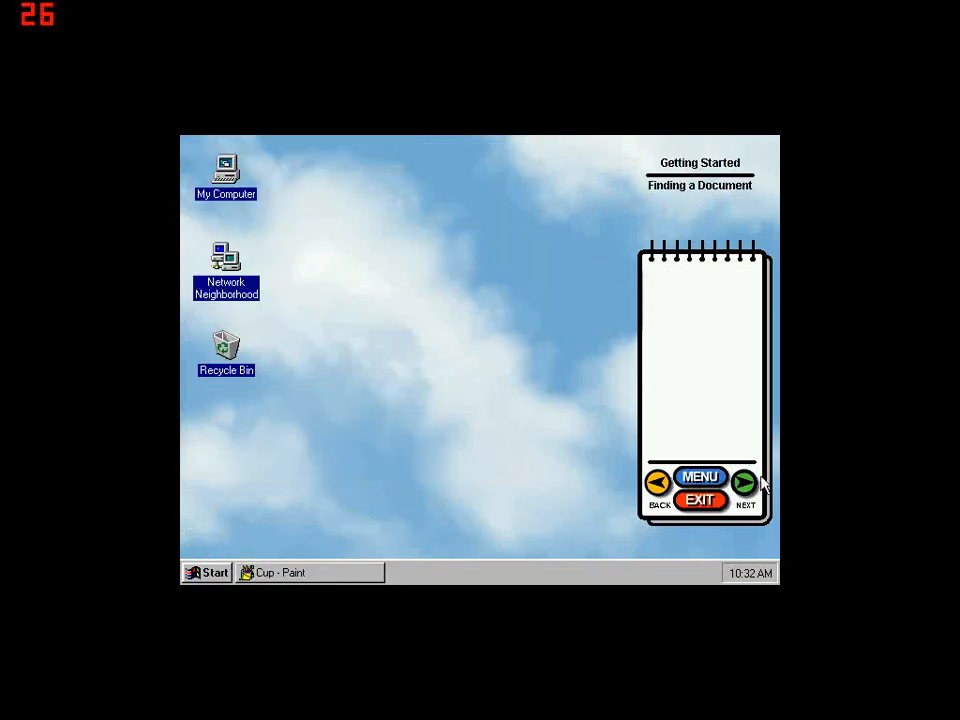
left_click(744, 486)
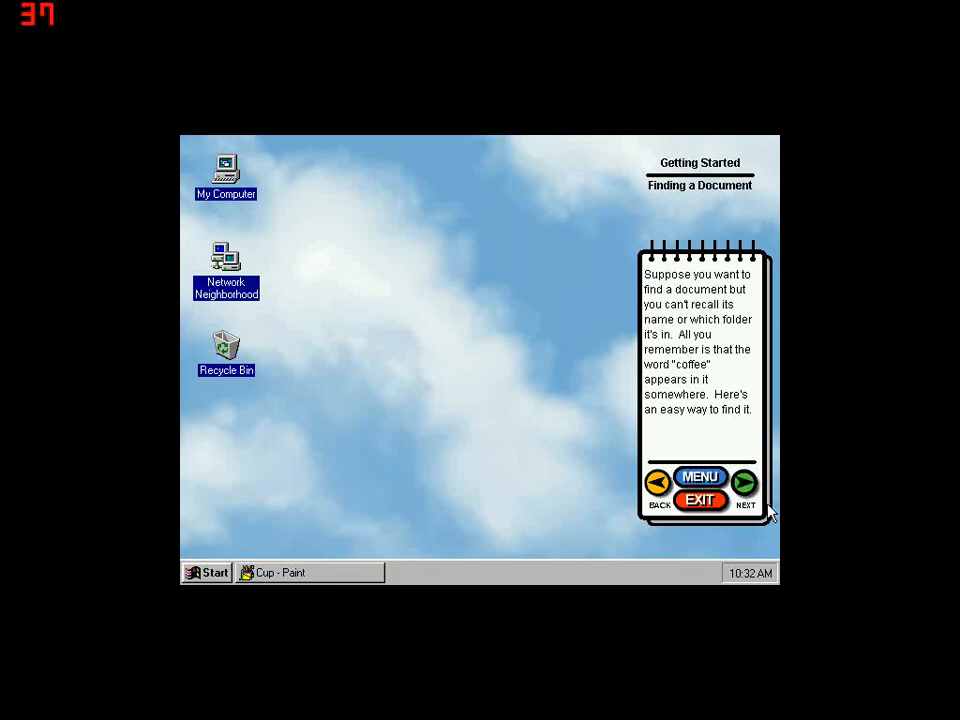
mouse_move(764, 510)
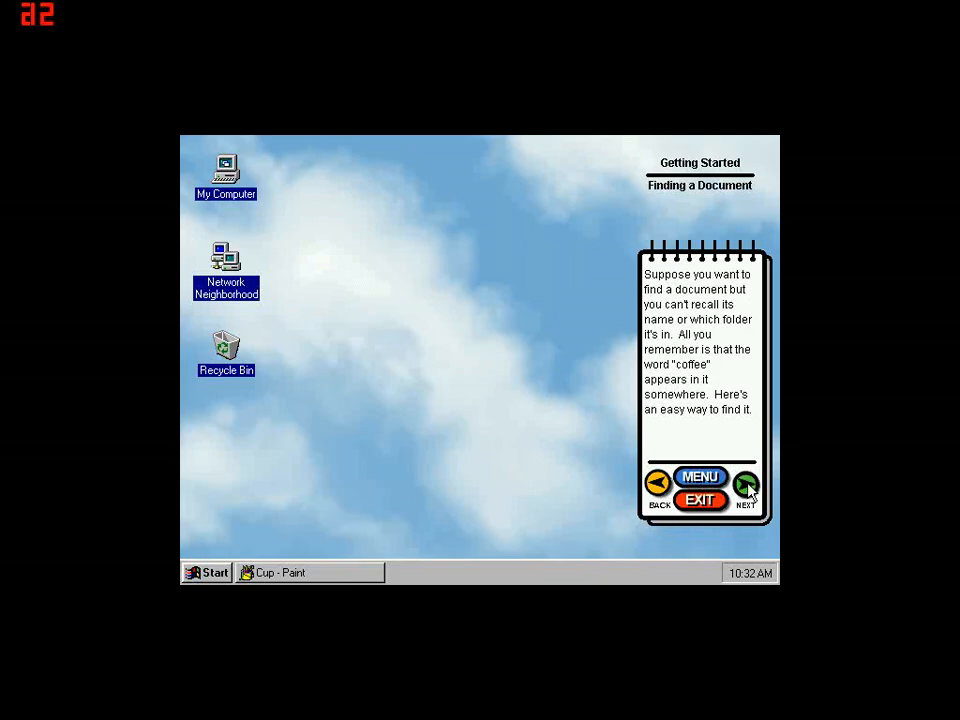
left_click(744, 486)
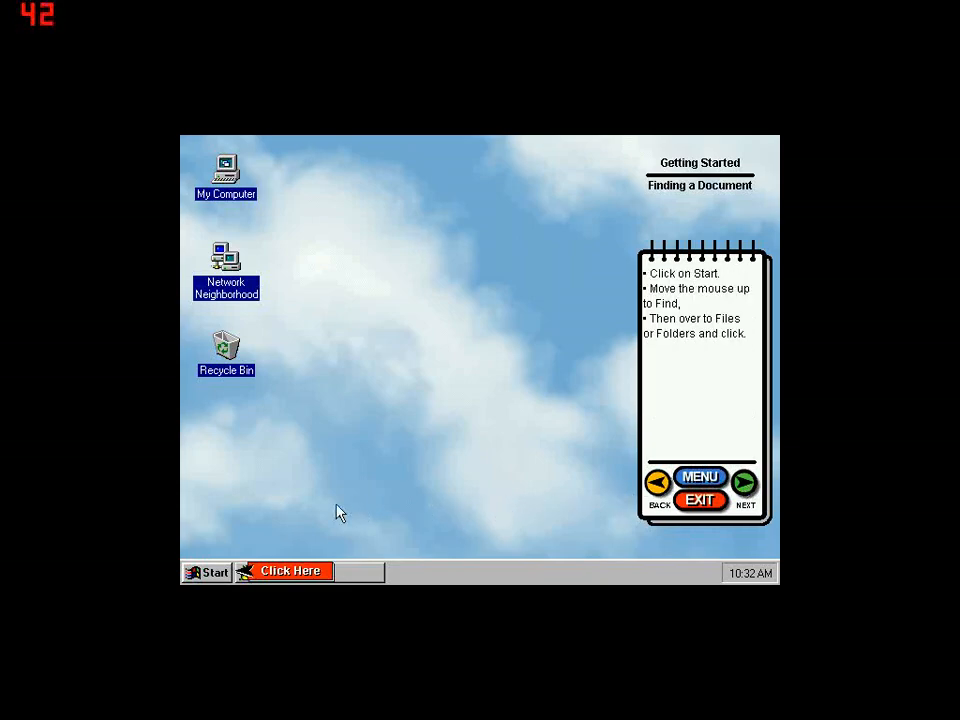
left_click(208, 572)
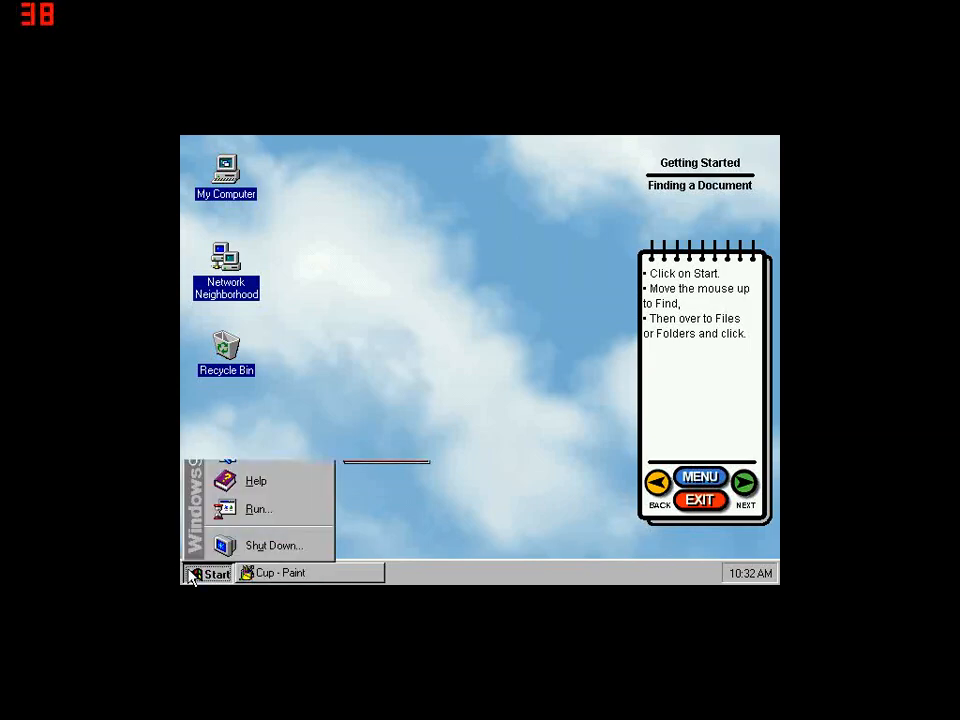
mouse_move(264, 424)
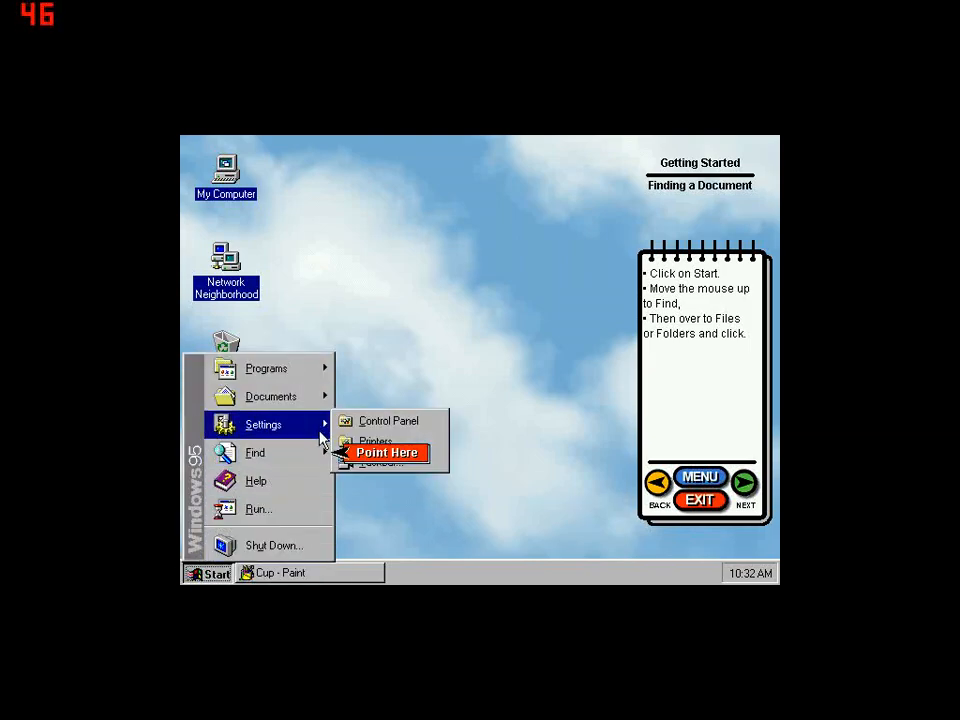
mouse_move(256, 452)
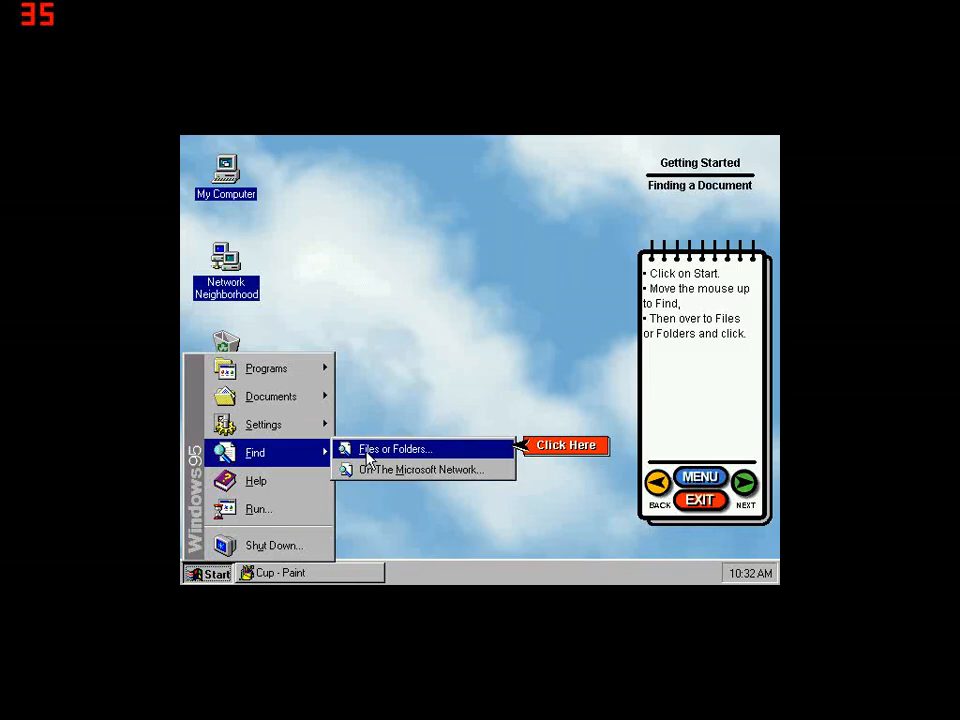
- Search the Find dialog for files containing 'coffee', returning three results including Open House Flyer
left_click(394, 448)
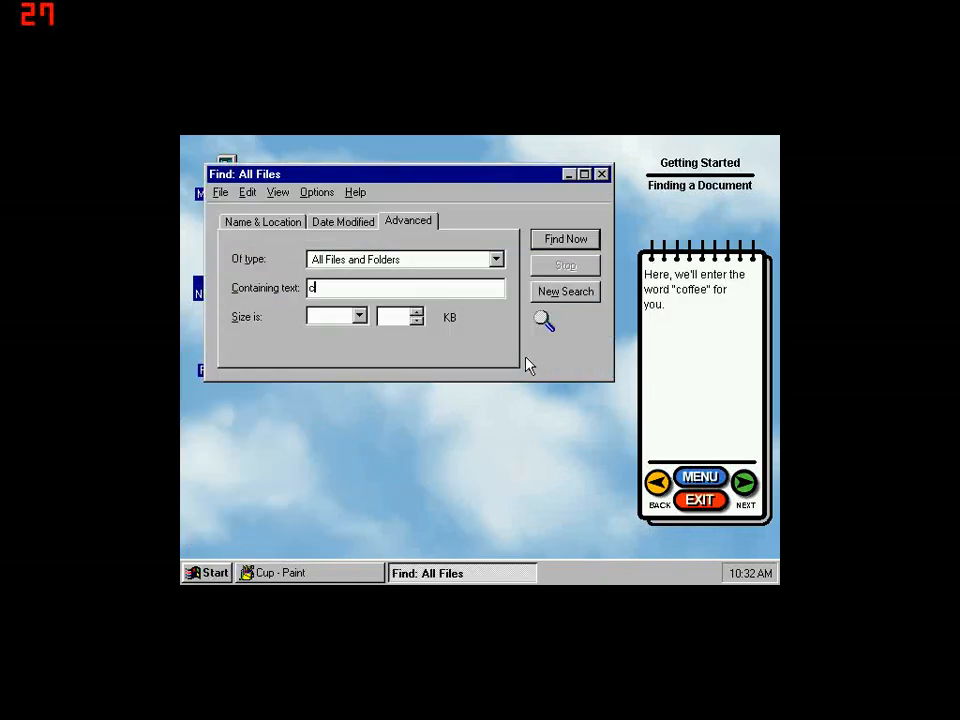
type("offee")
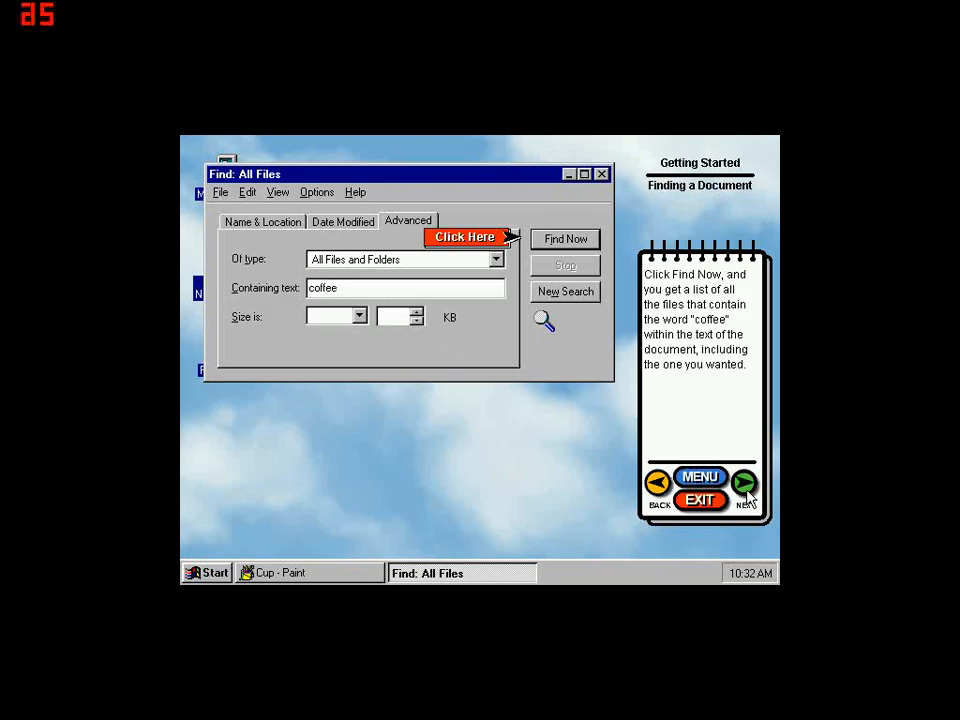
mouse_move(582, 248)
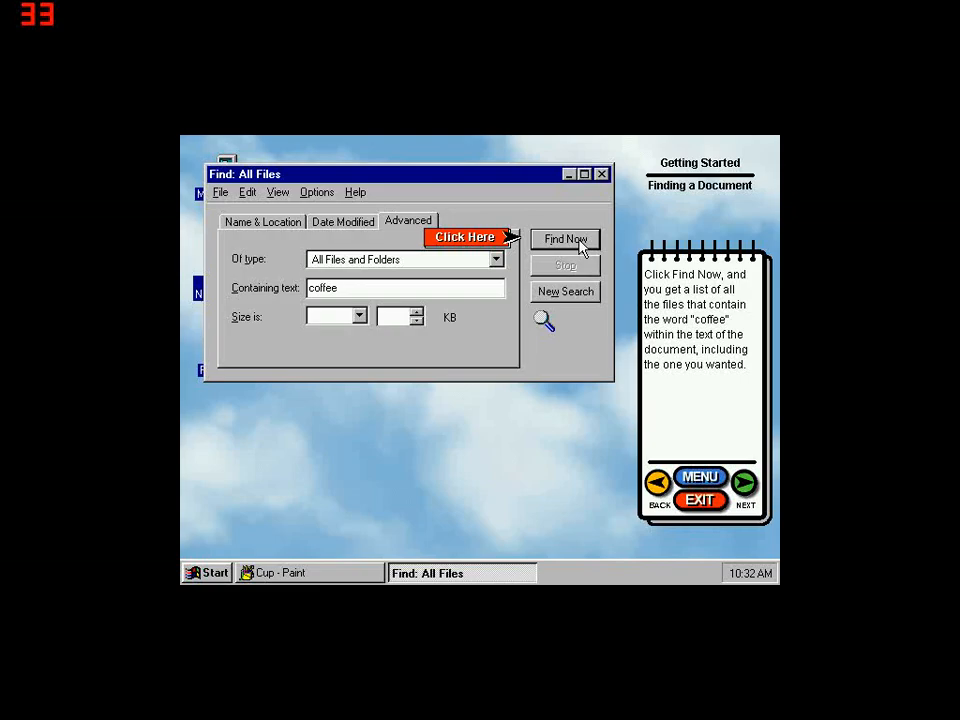
left_click(564, 240)
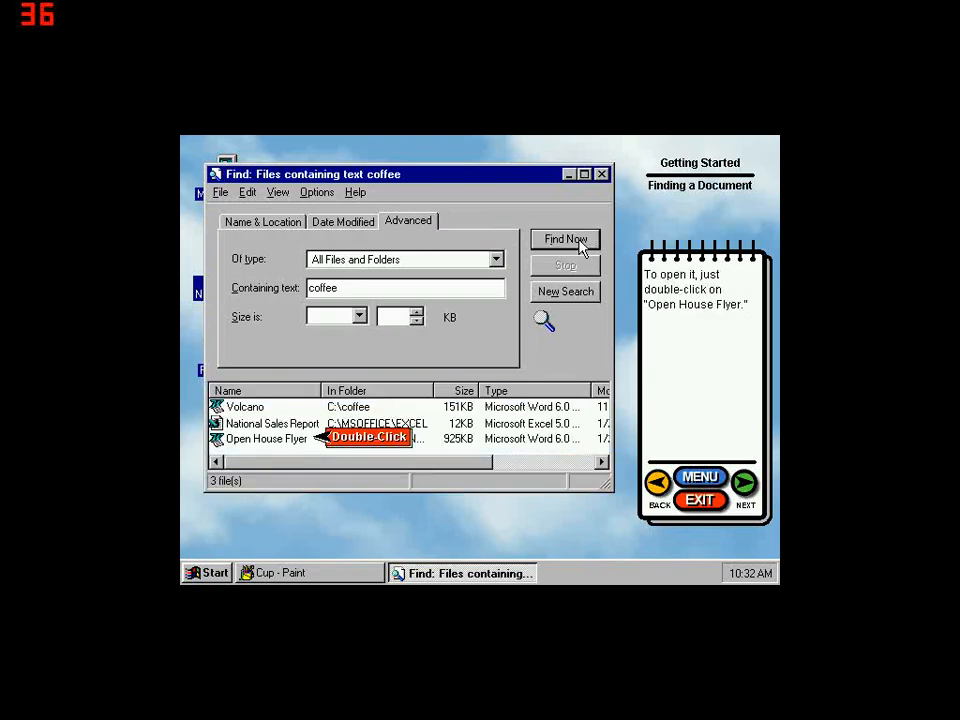
mouse_move(298, 428)
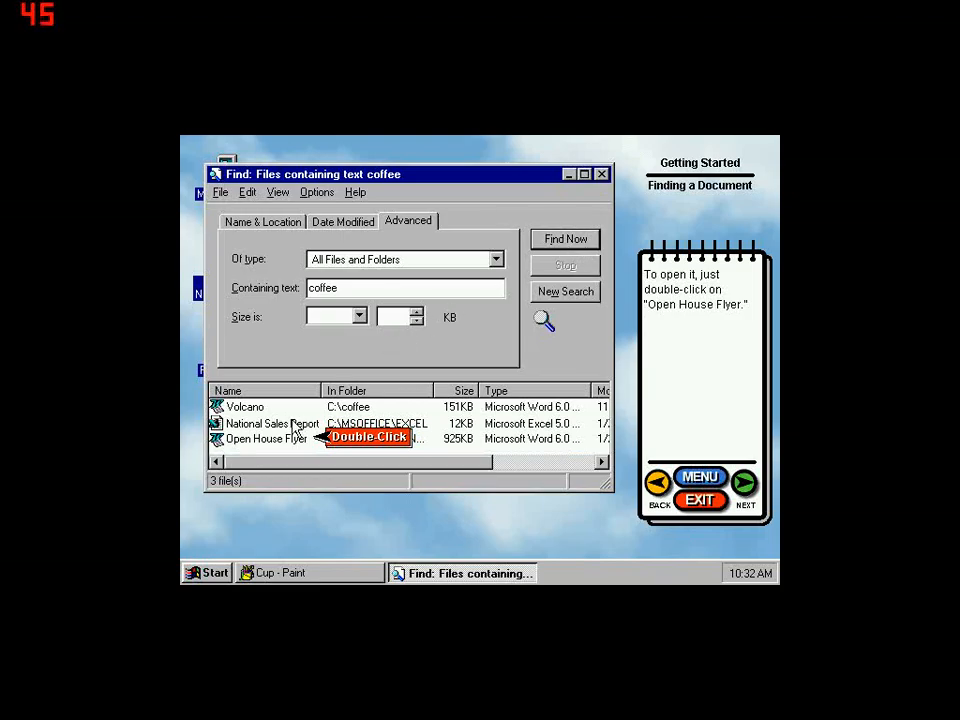
mouse_move(290, 444)
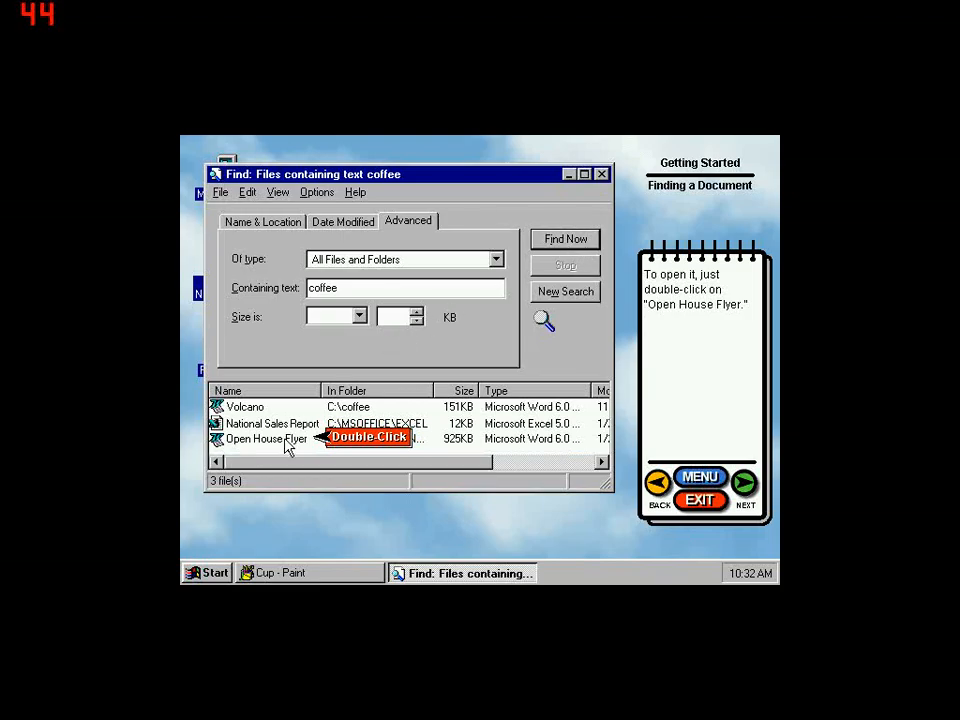
- Open Open House Flyer in Microsoft Word from the results, then minimize it to the taskbar
double_click(268, 440)
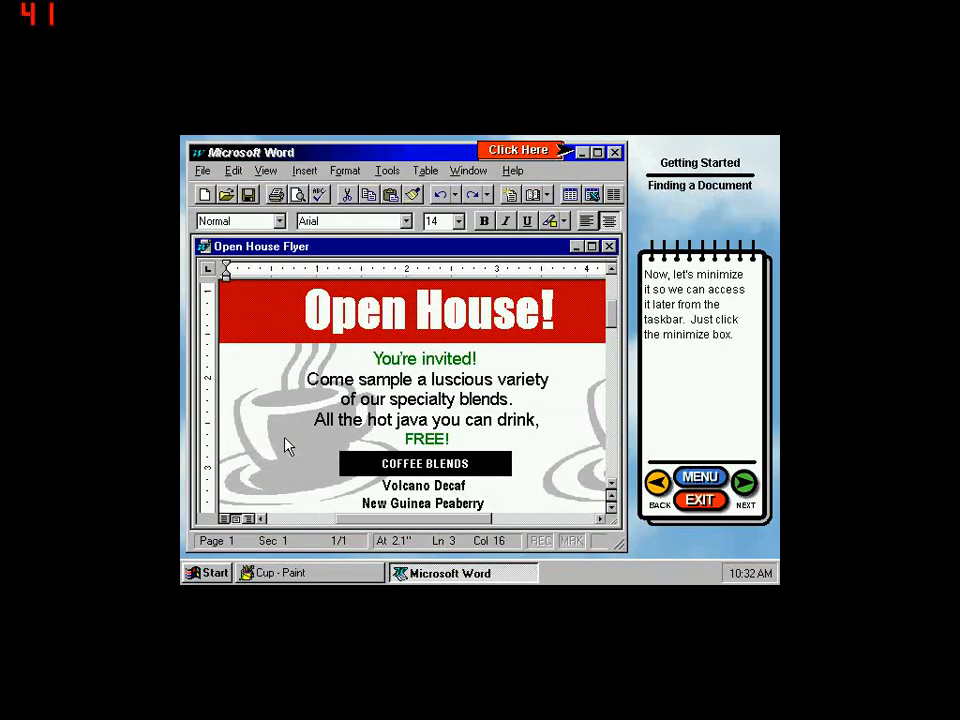
mouse_move(388, 344)
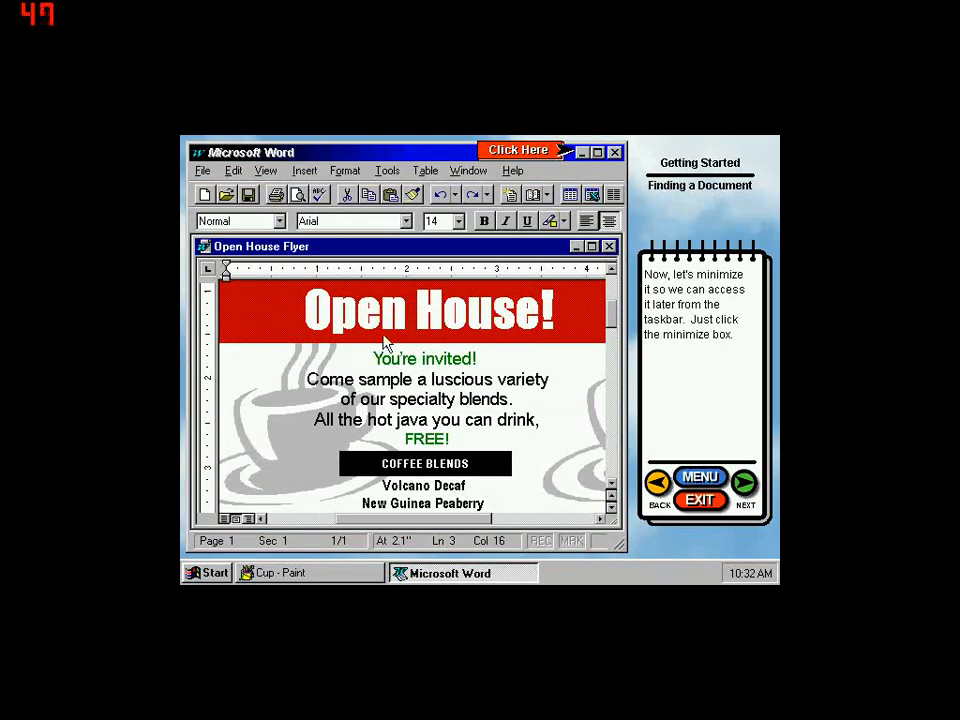
mouse_move(584, 158)
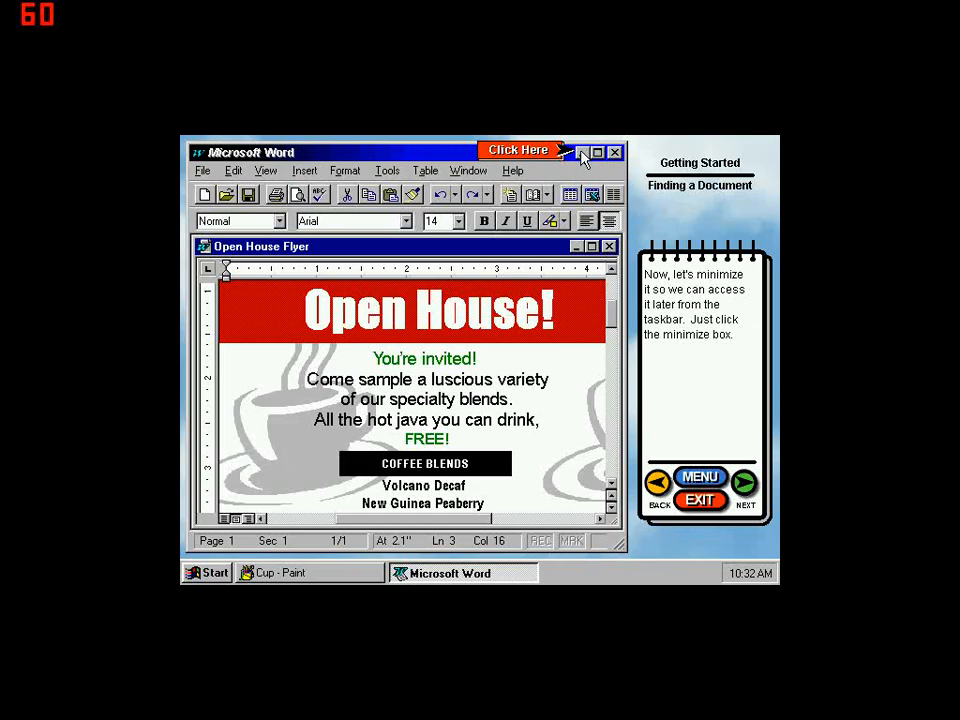
left_click(580, 152)
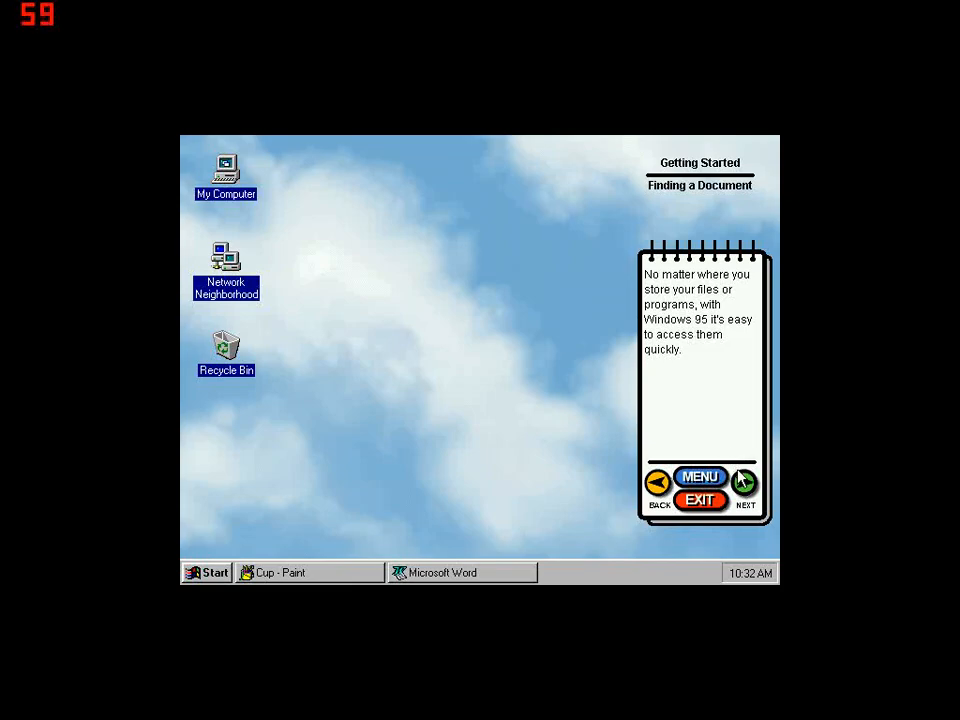
mouse_move(744, 486)
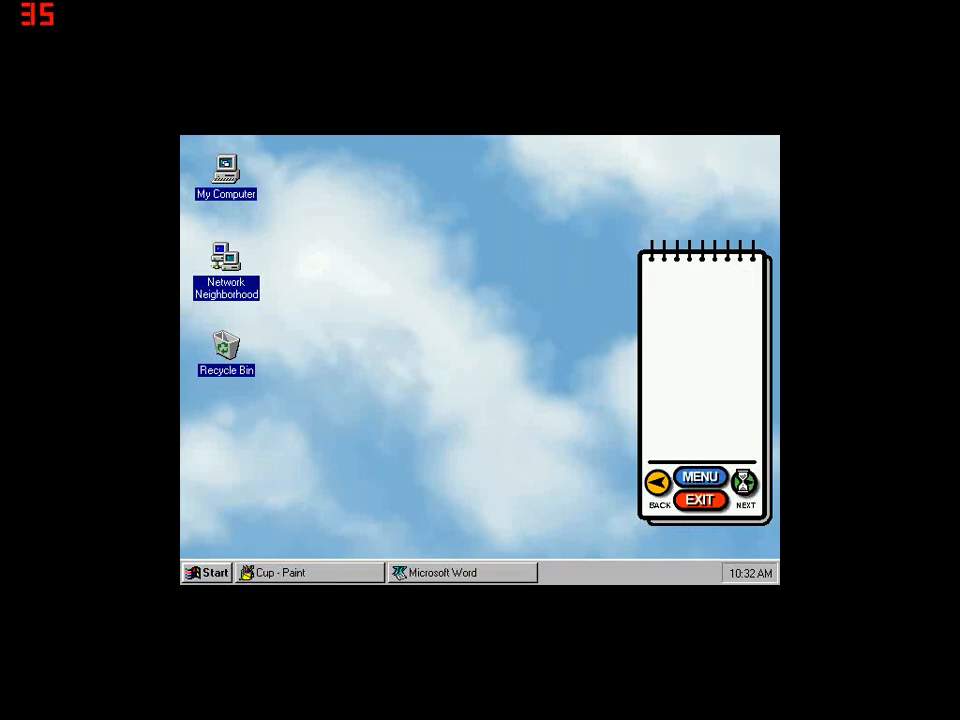
- Restore the Open House Flyer from the taskbar, then switch to the Cup picture in Paint
left_click(744, 486)
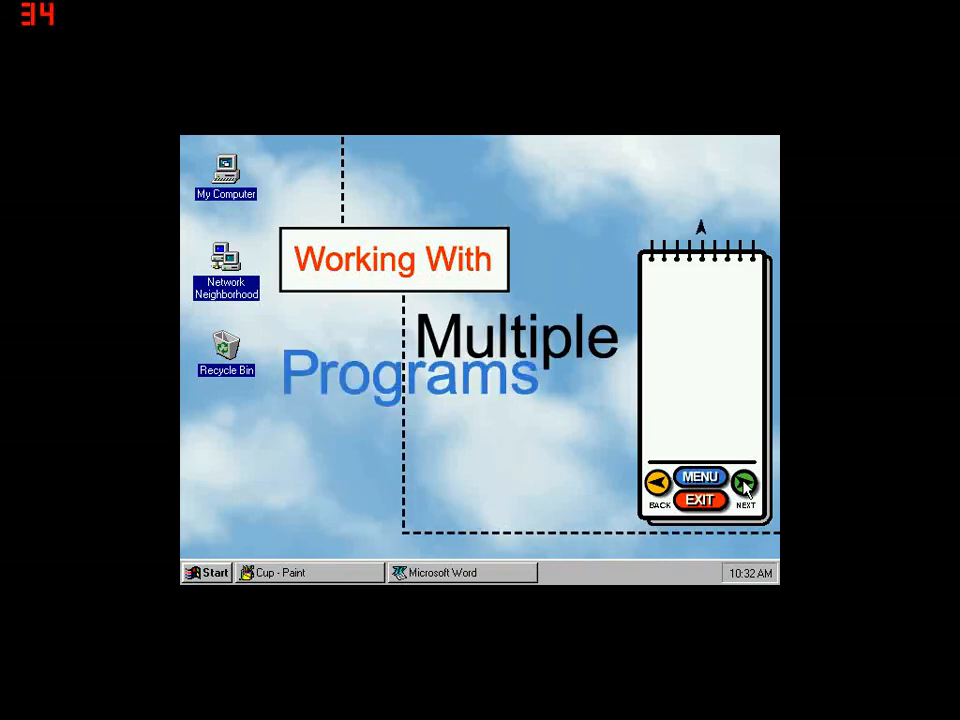
left_click(744, 488)
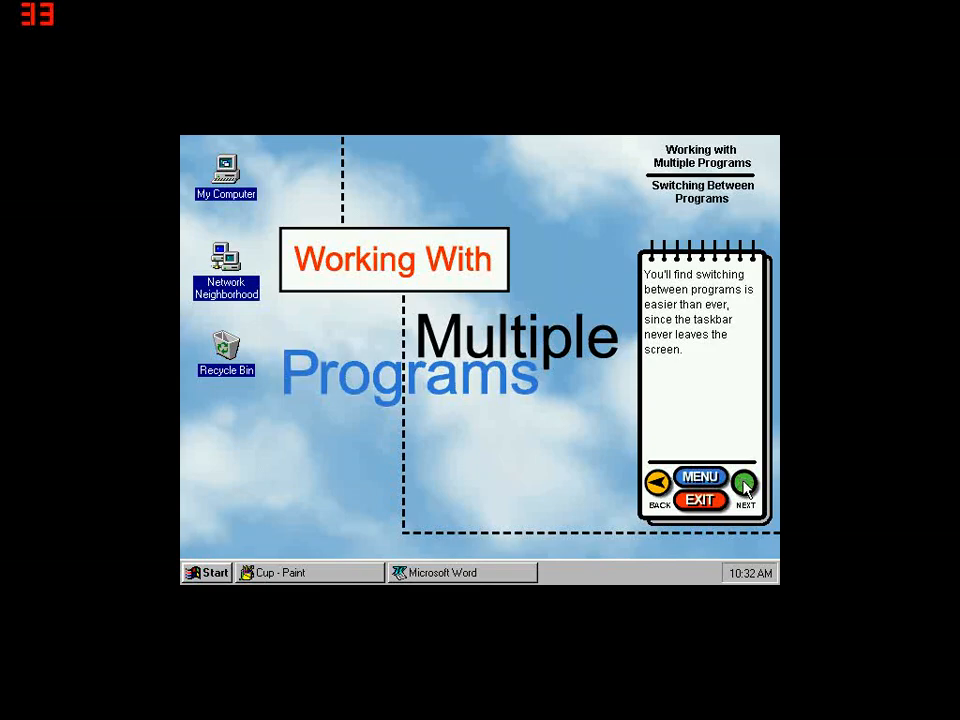
left_click(744, 486)
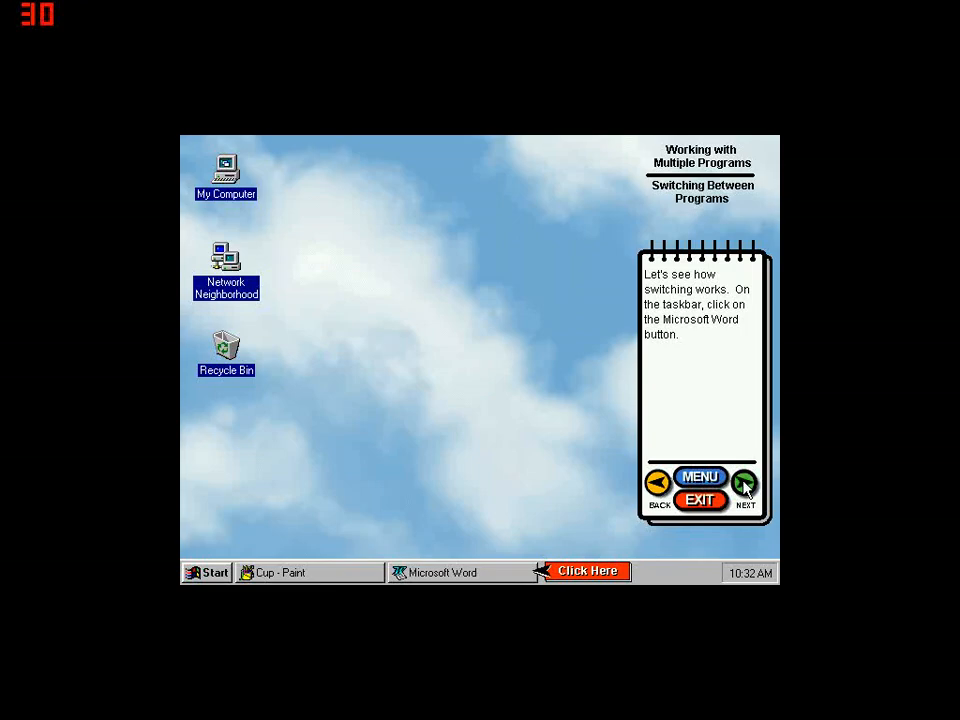
mouse_move(464, 580)
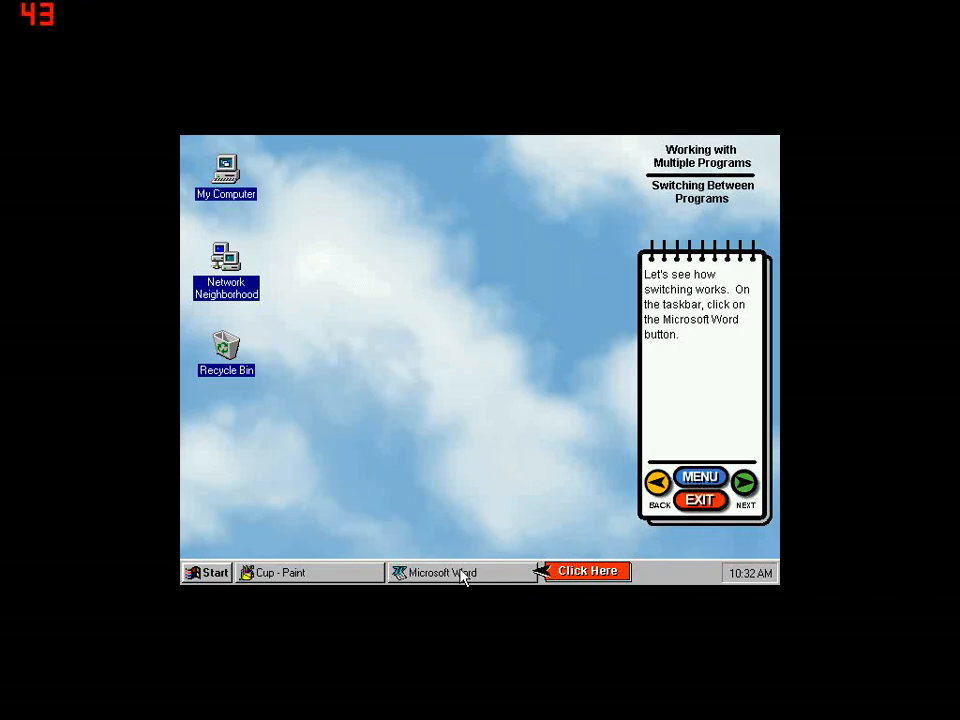
left_click(440, 572)
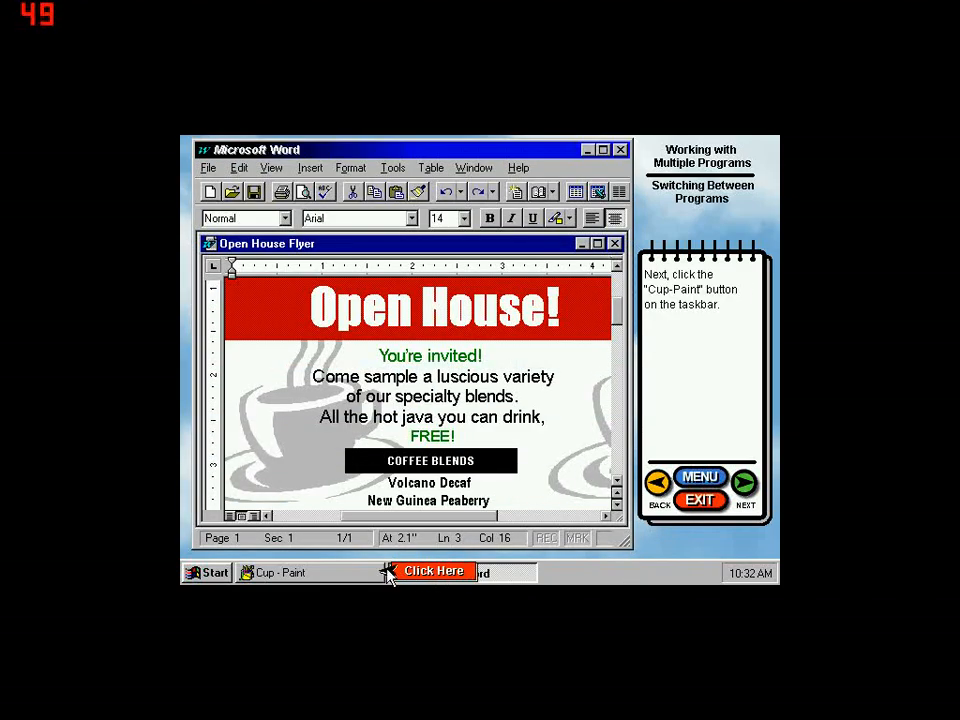
mouse_move(370, 580)
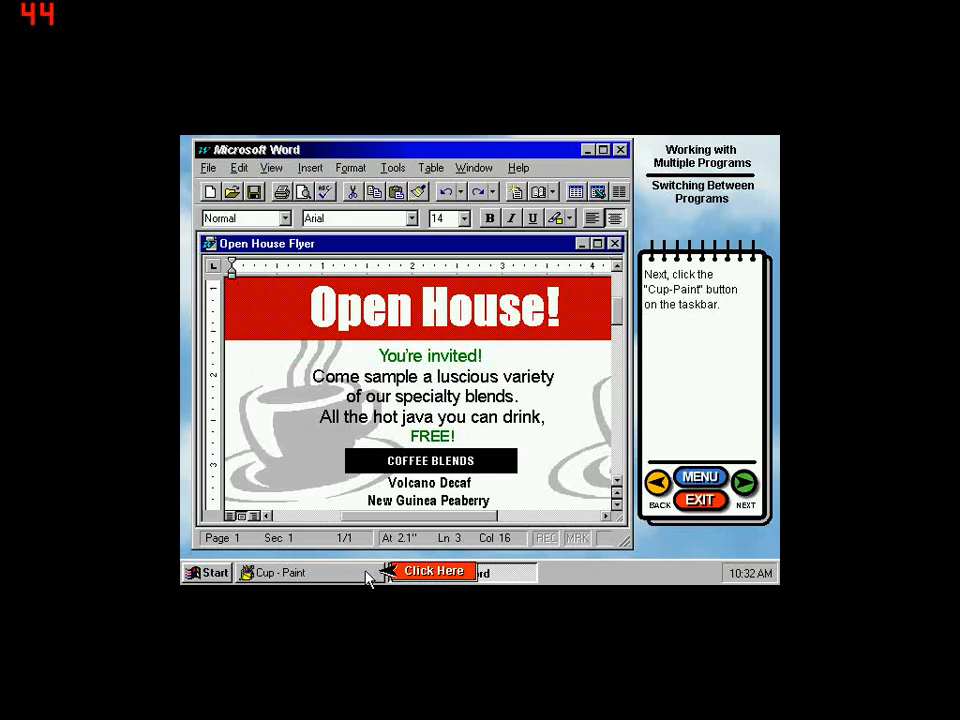
left_click(276, 572)
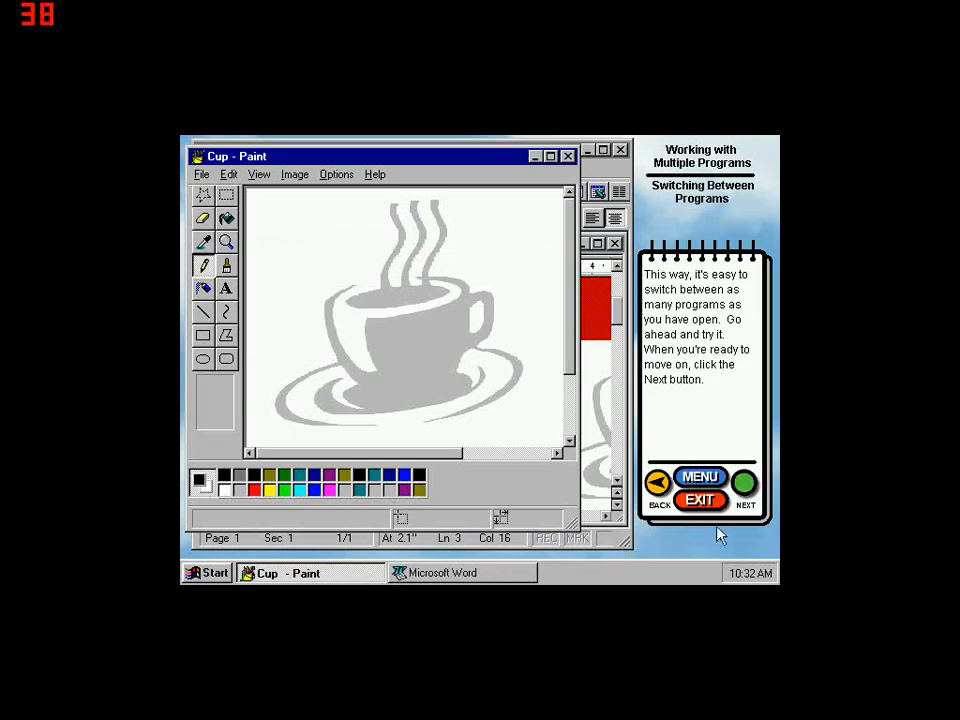
mouse_move(744, 490)
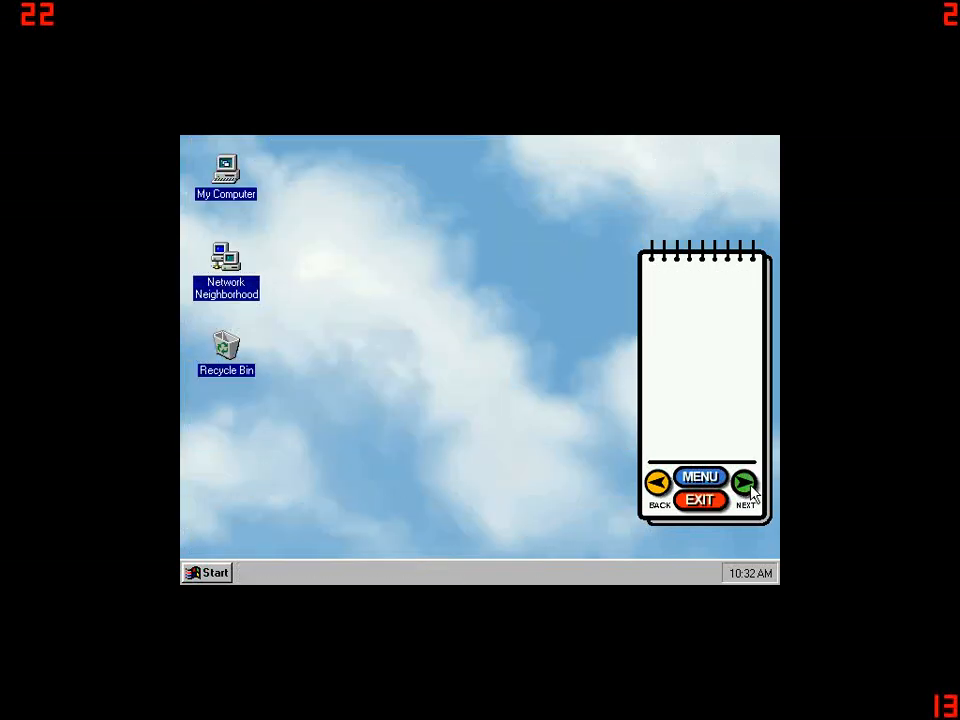
- Run the multitasking demo: copy a file while the Open House Flyer prints, then continue
left_click(744, 484)
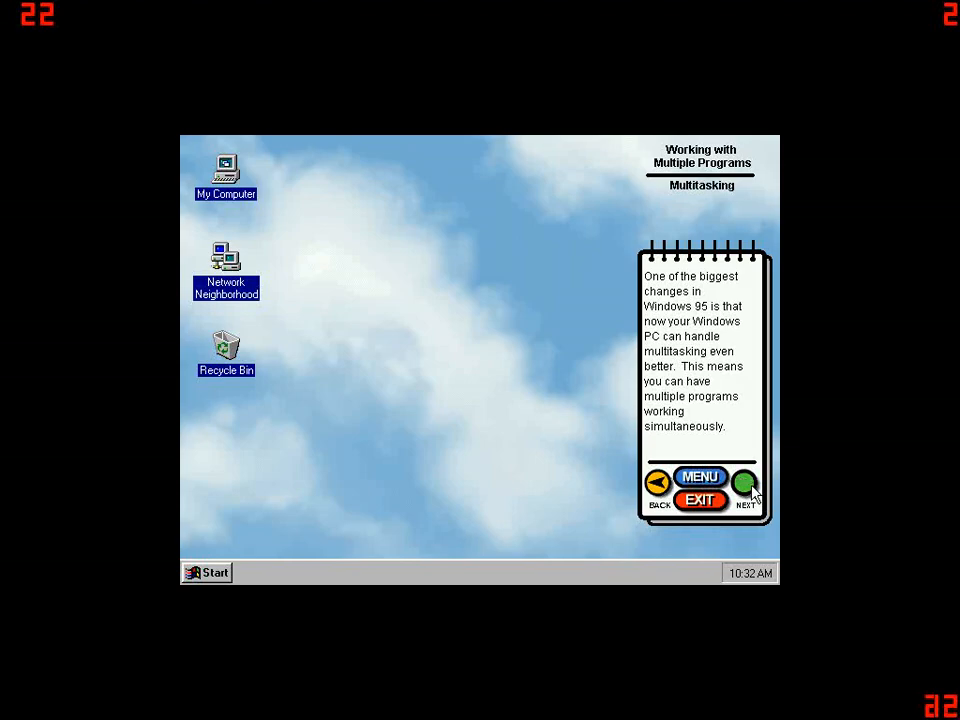
left_click(744, 488)
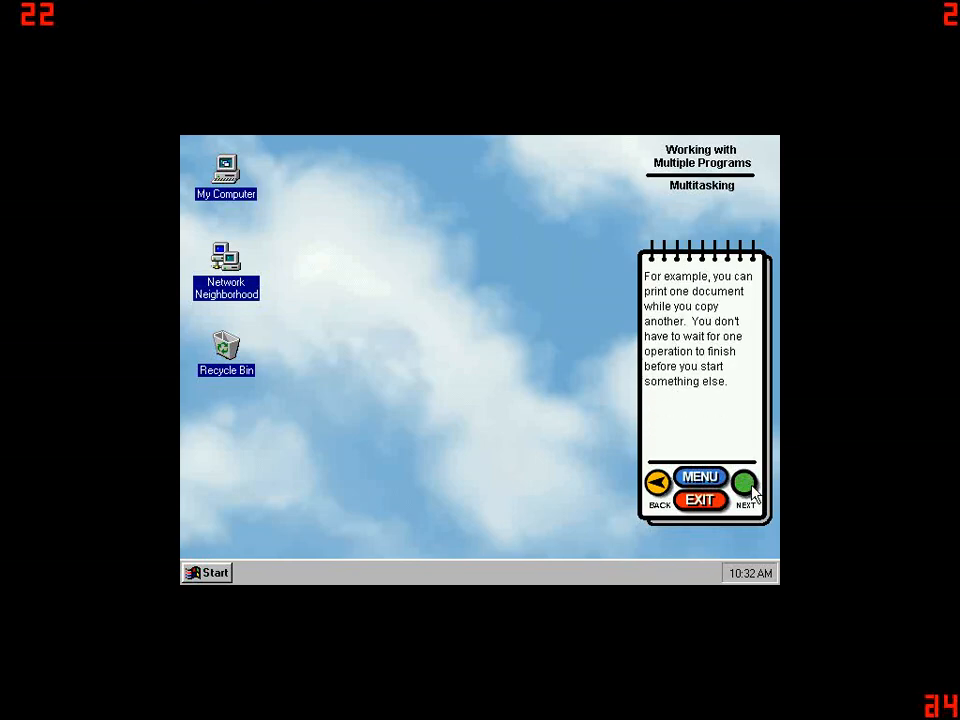
mouse_move(744, 486)
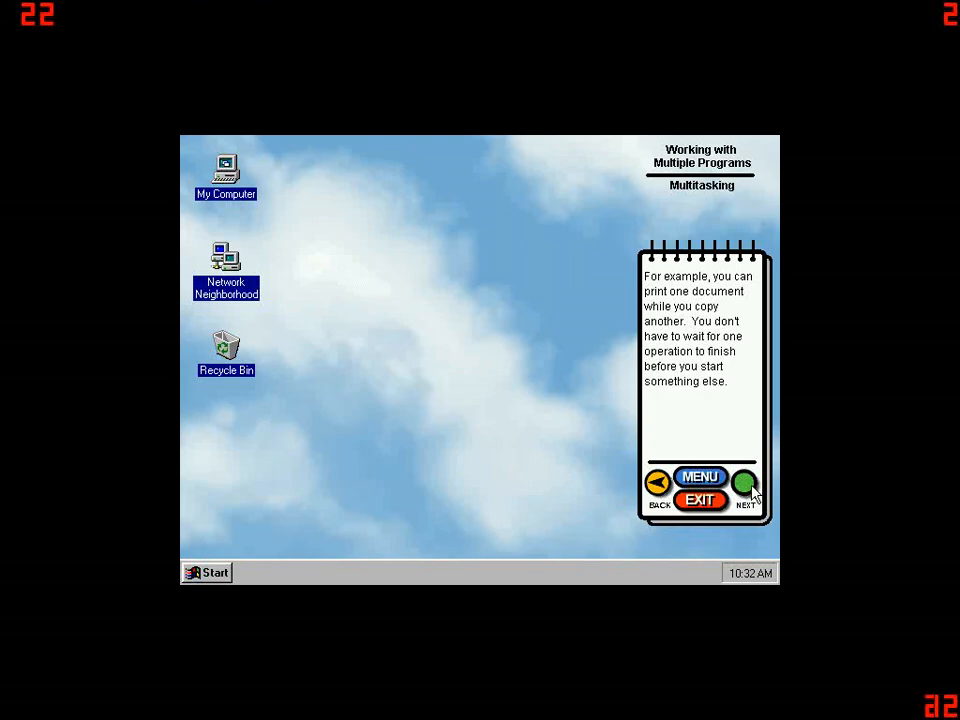
left_click(744, 486)
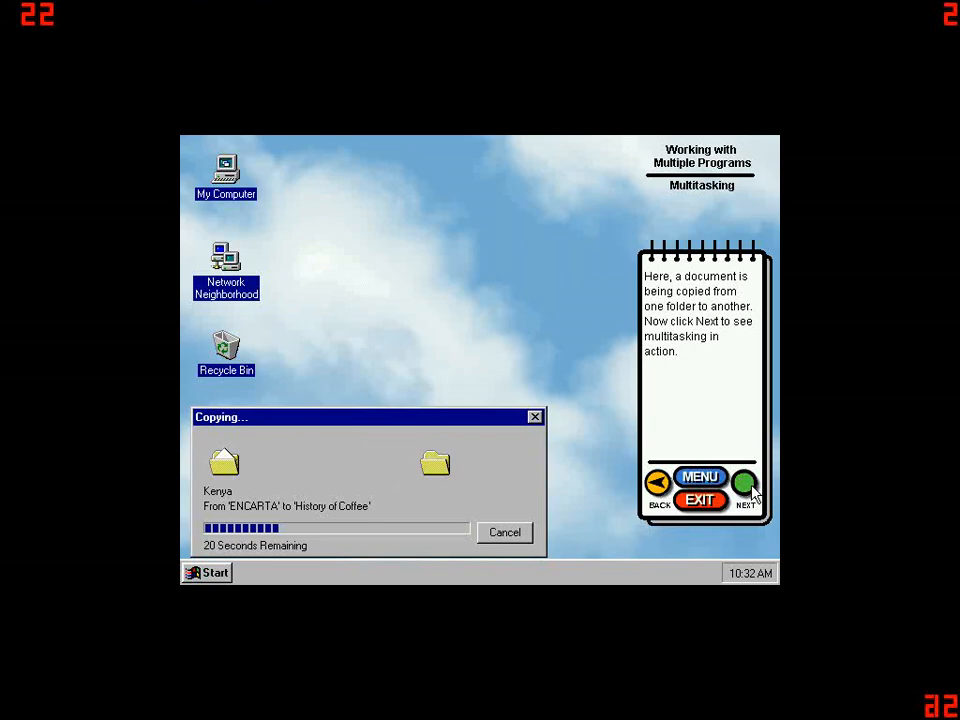
left_click(744, 488)
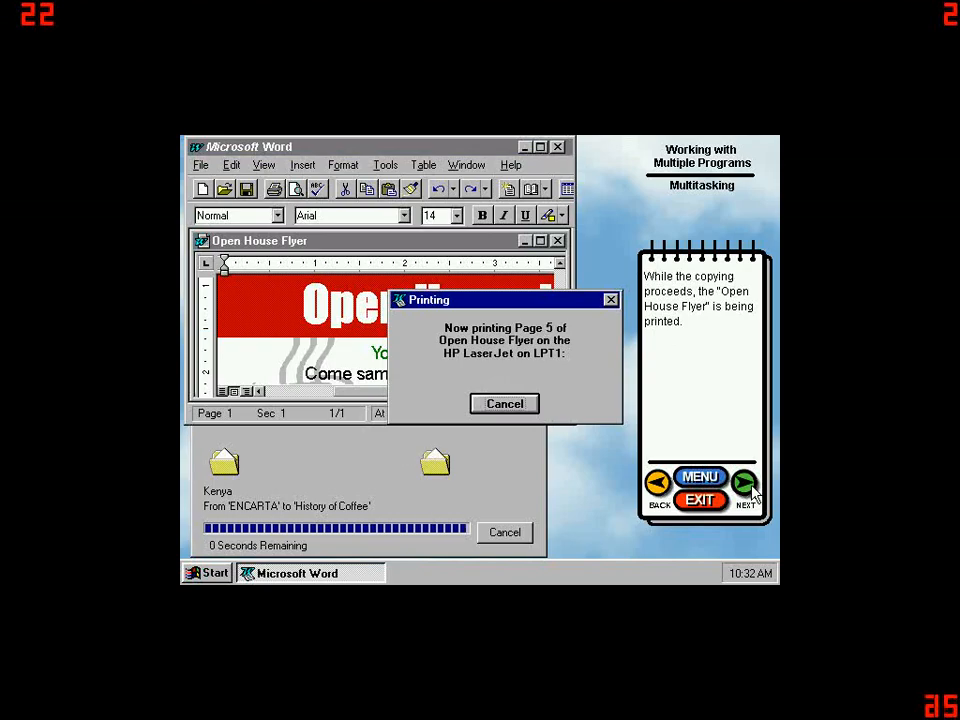
left_click(744, 486)
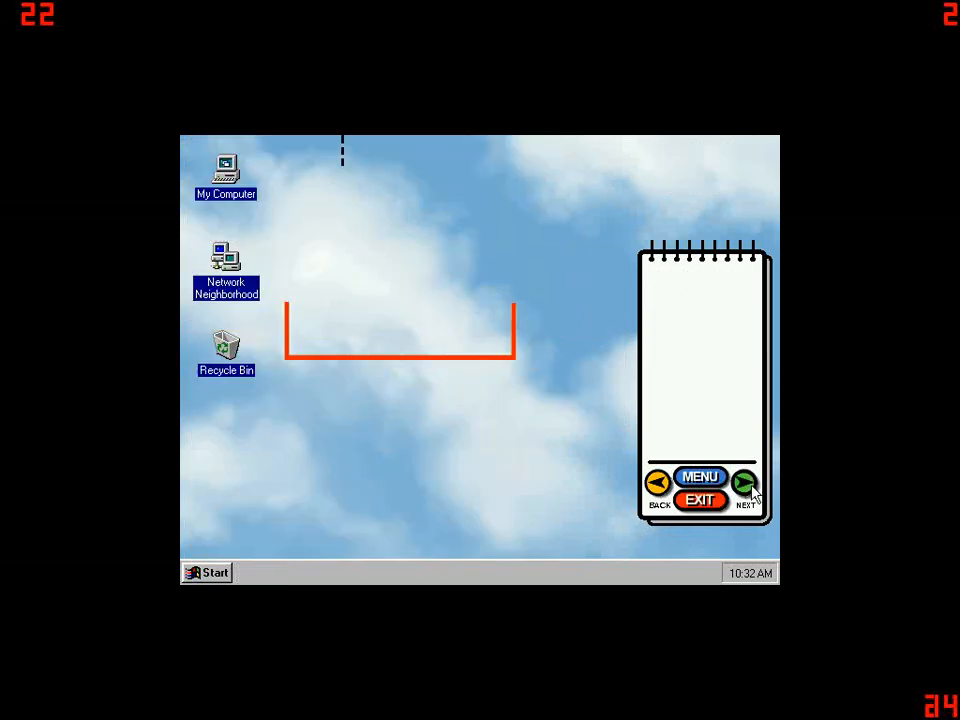
- Advance through the Organizing Your Computer intro and open My Computer from the desktop
left_click(744, 486)
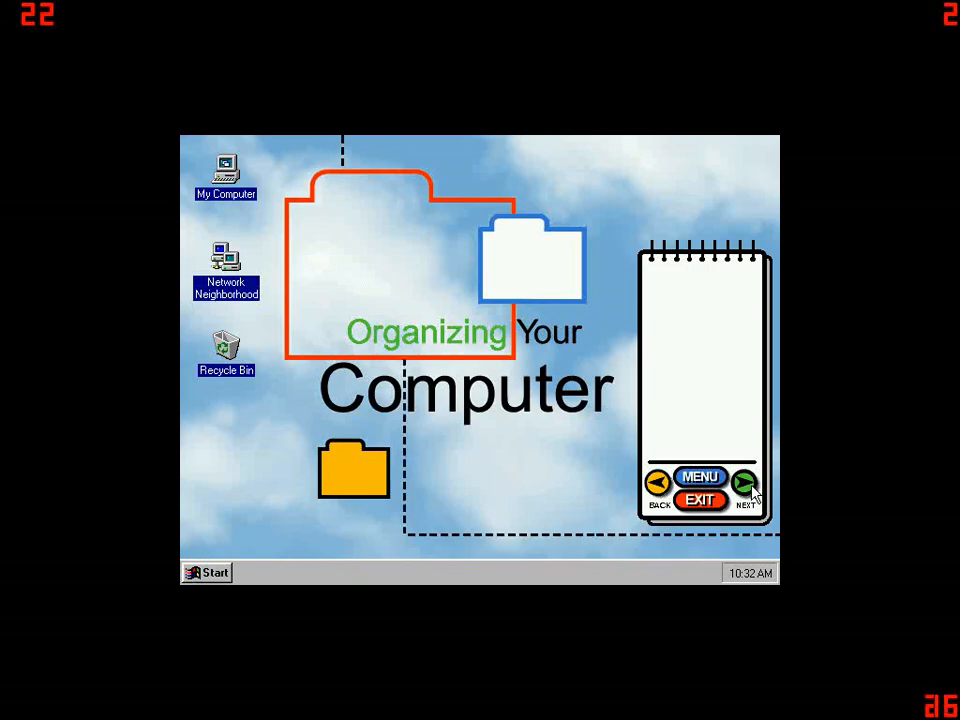
left_click(742, 486)
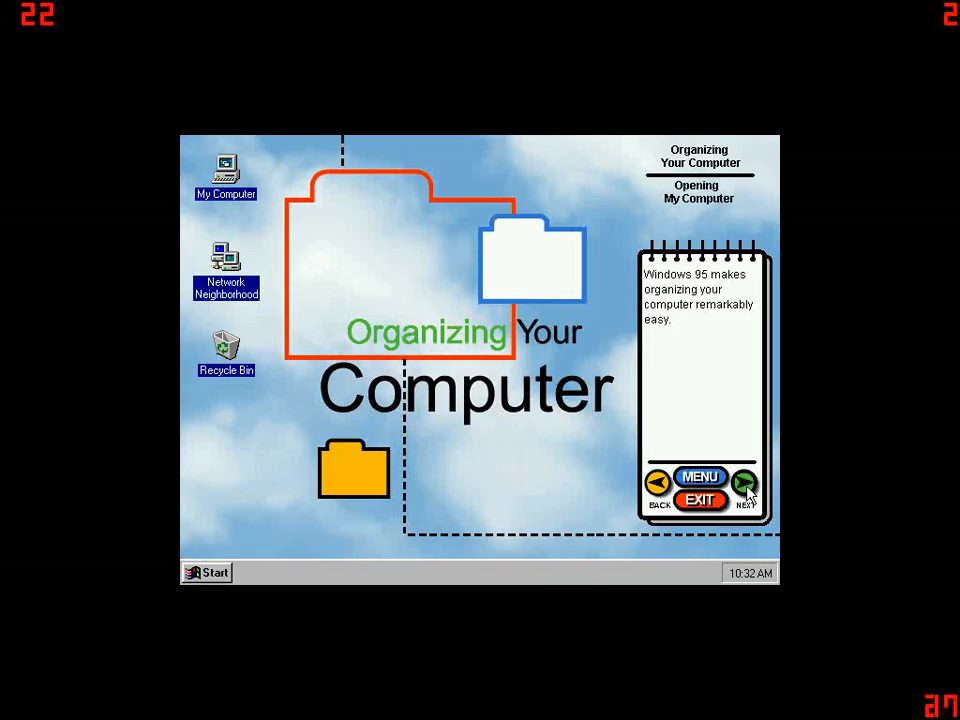
left_click(744, 486)
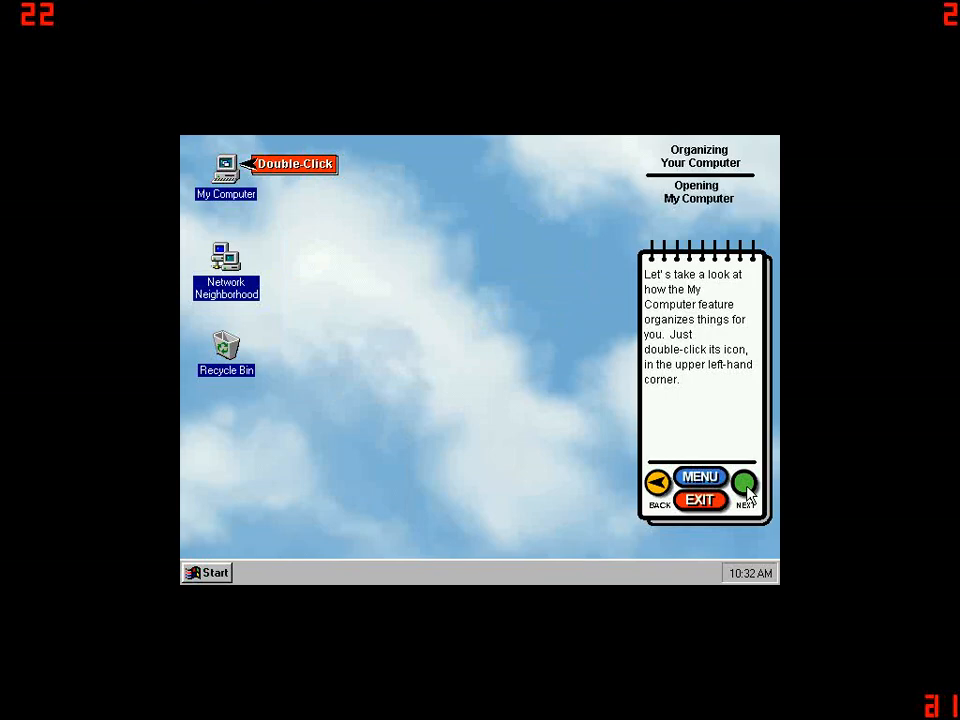
mouse_move(170, 178)
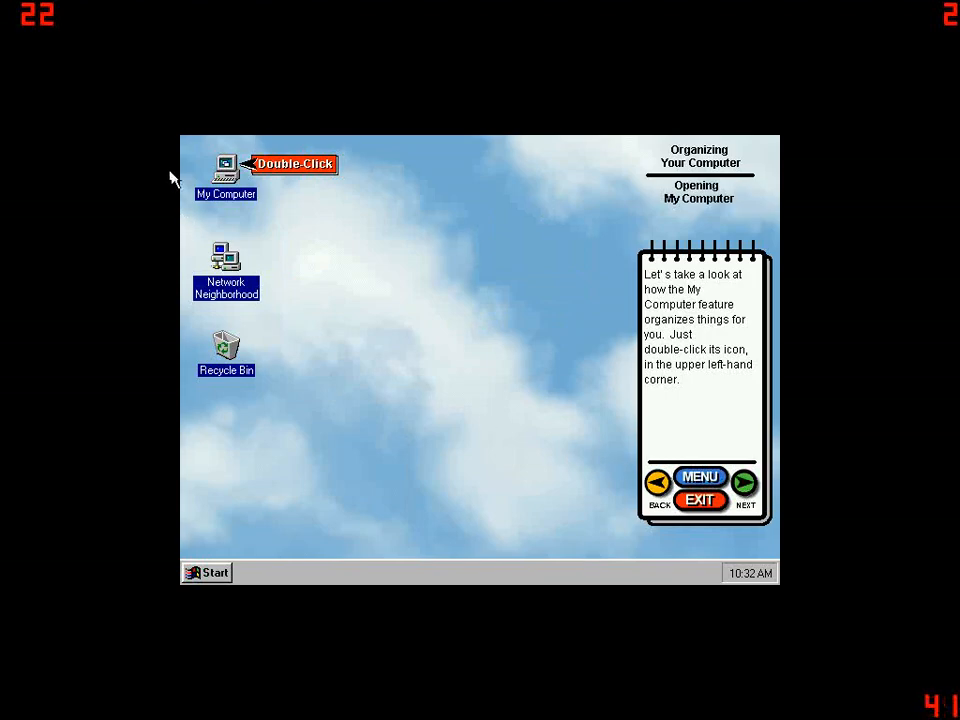
mouse_move(238, 178)
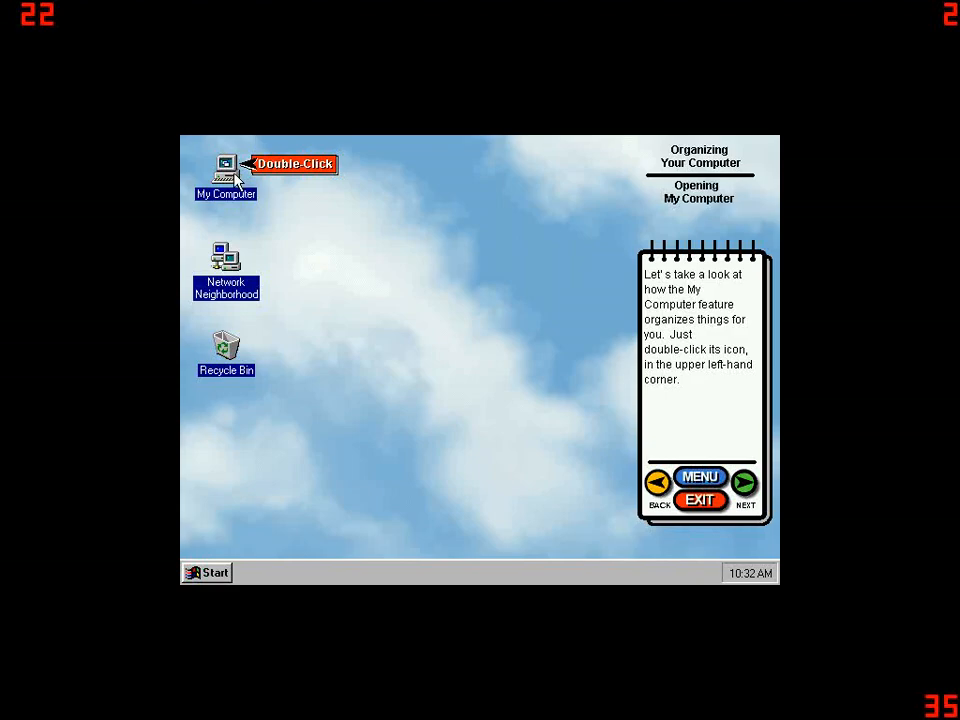
double_click(224, 170)
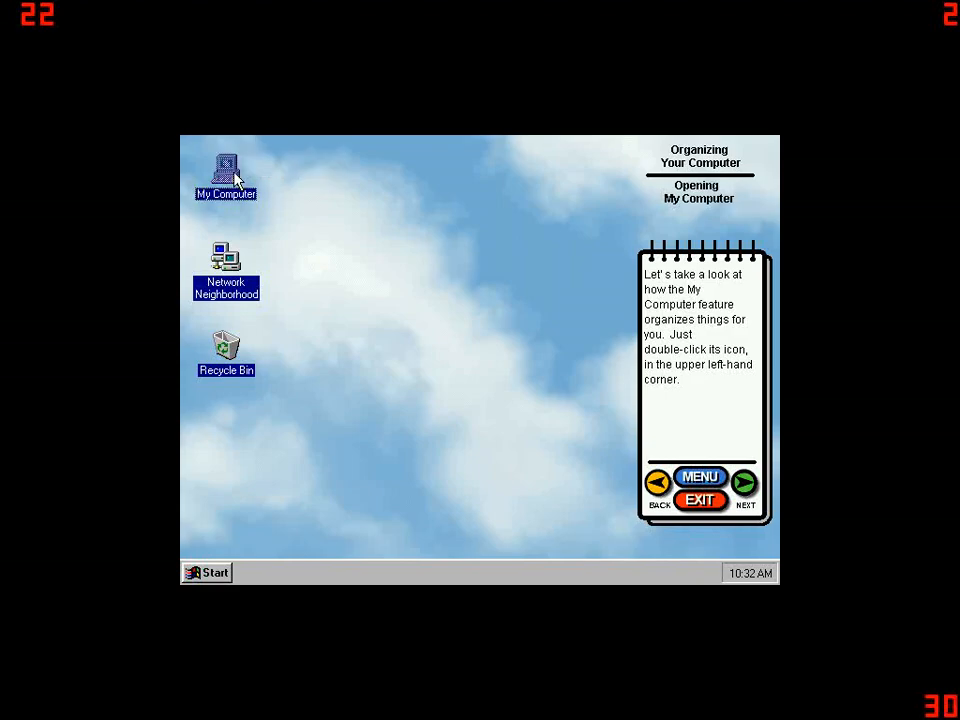
- Open My Computer and then Robert's (C:) drive
double_click(224, 176)
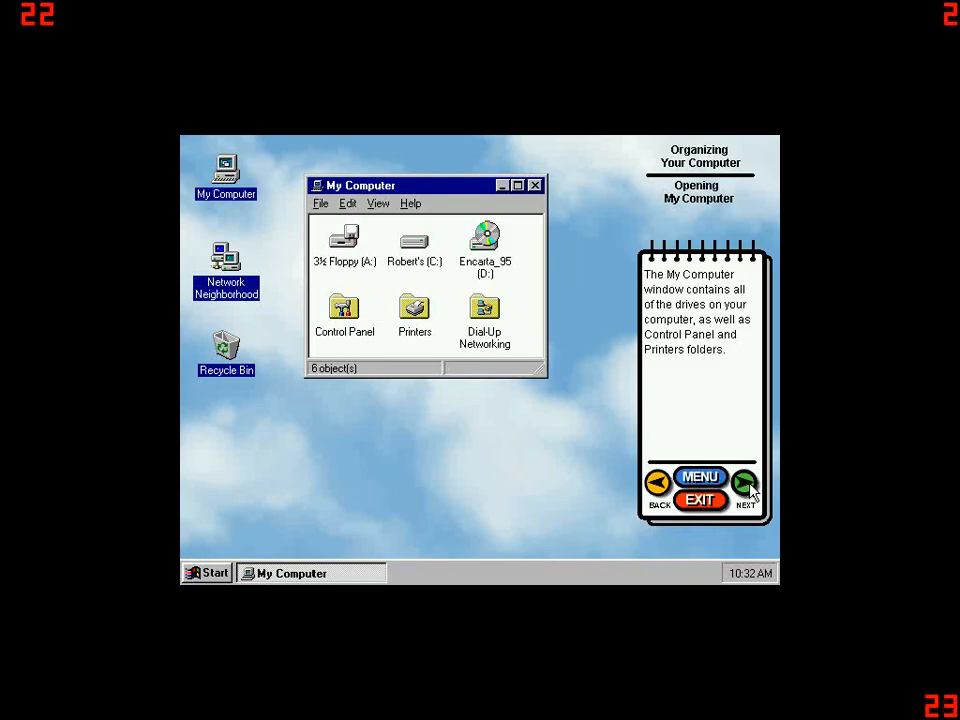
left_click(744, 484)
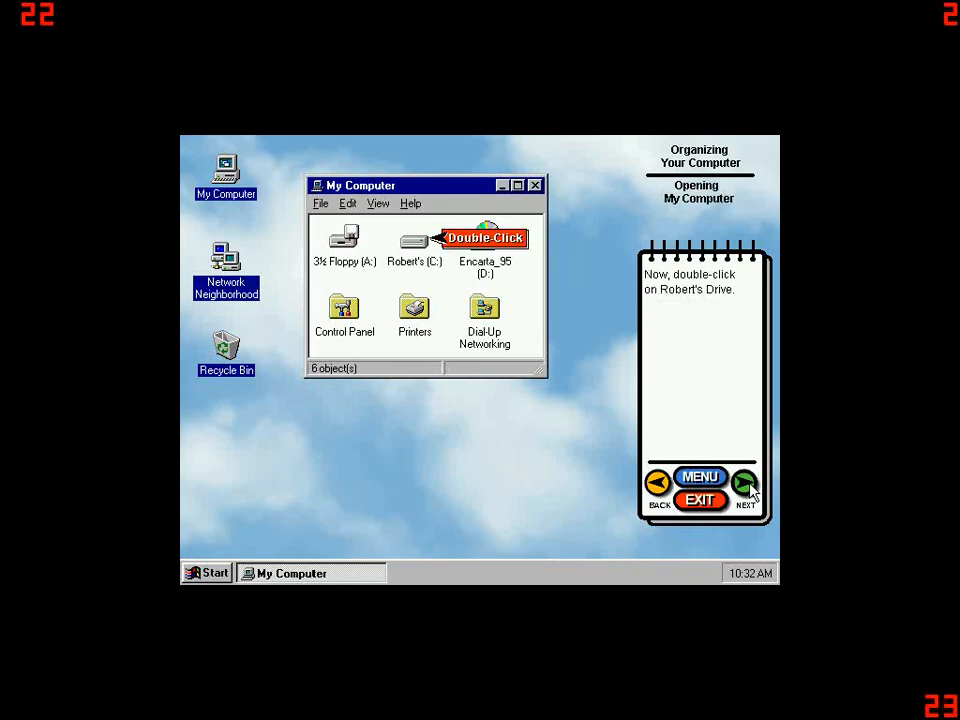
mouse_move(416, 248)
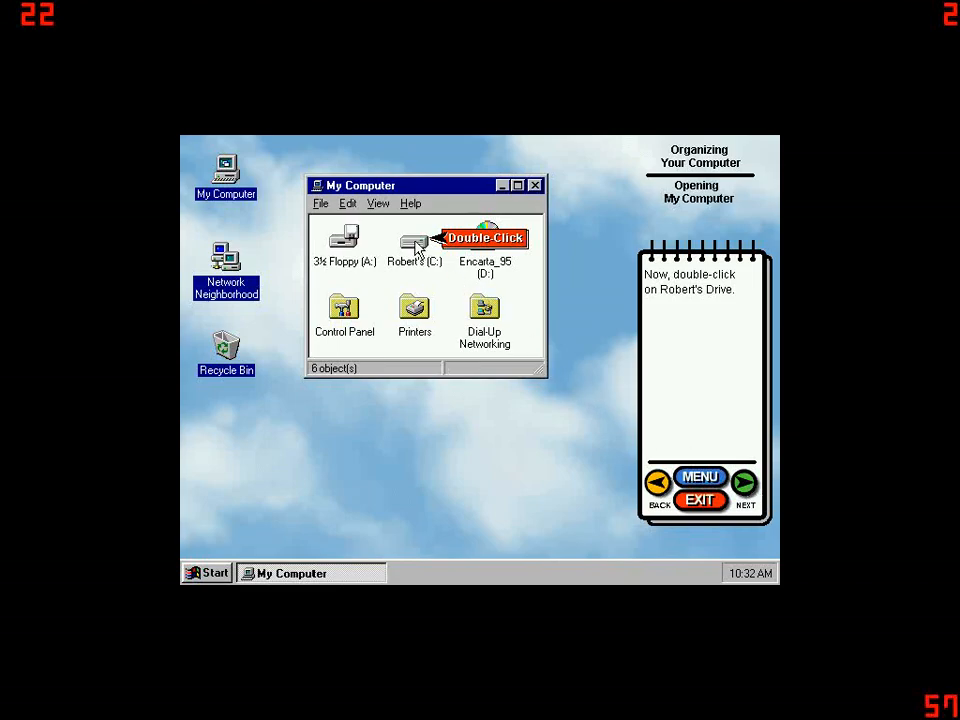
left_click(414, 244)
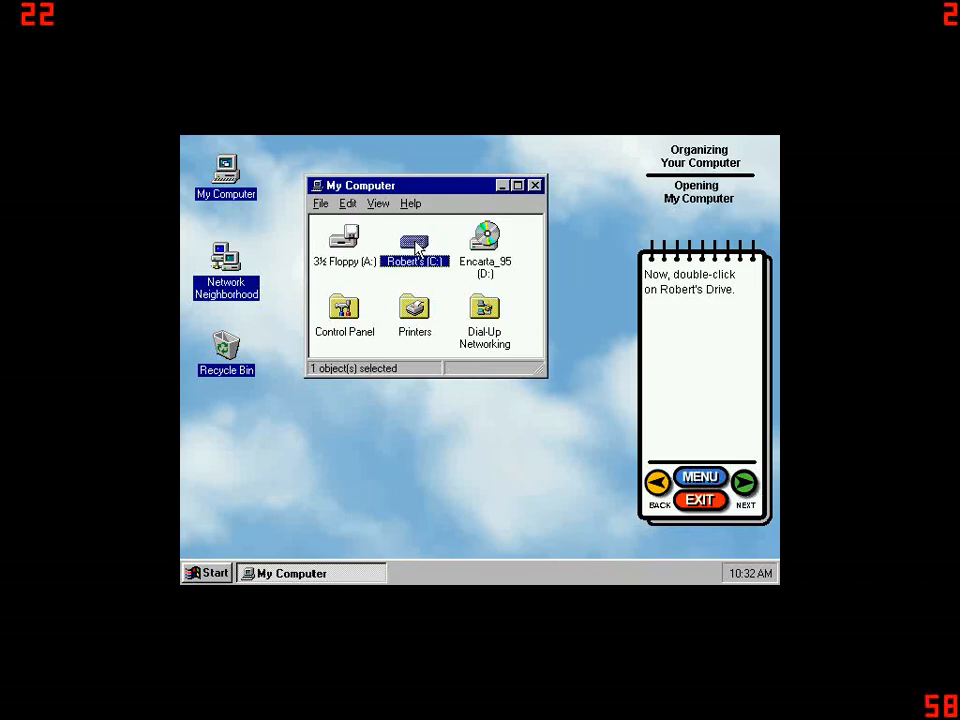
double_click(414, 240)
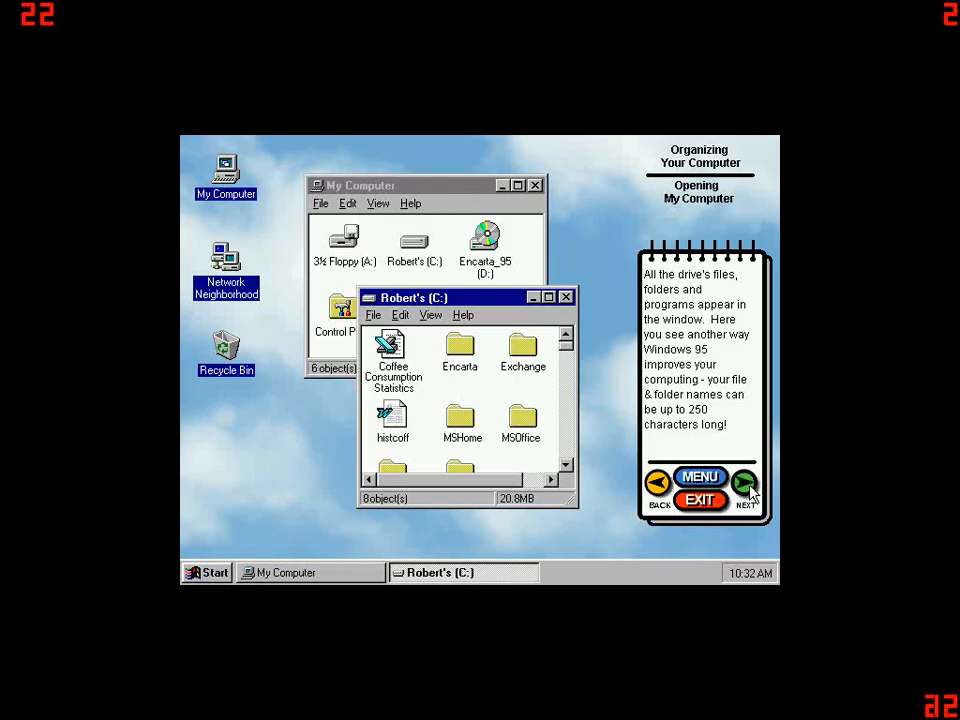
mouse_move(444, 476)
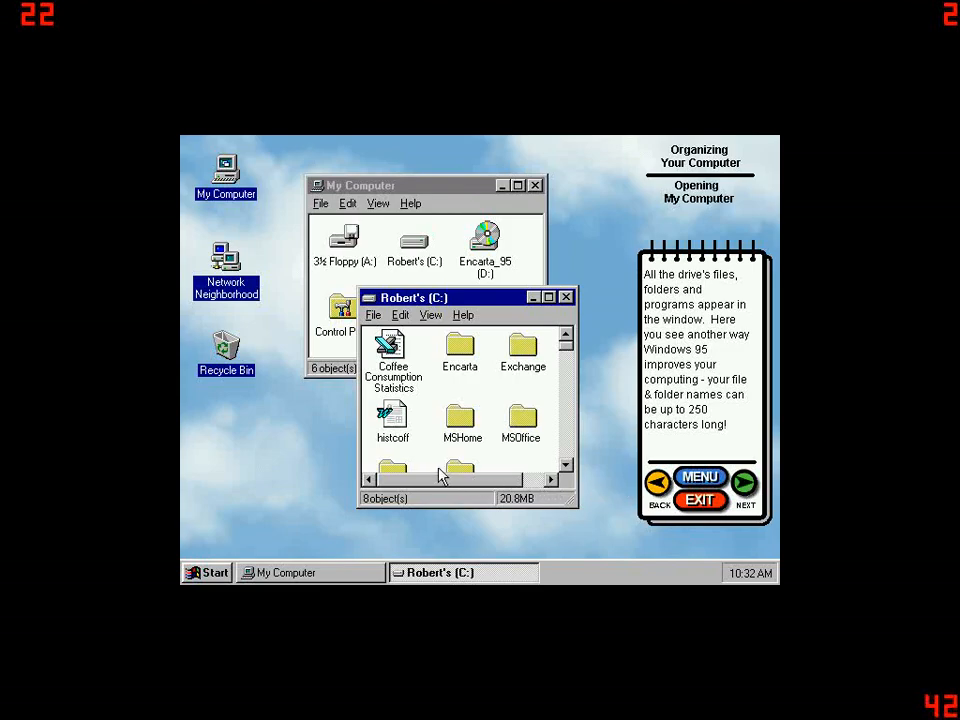
mouse_move(380, 450)
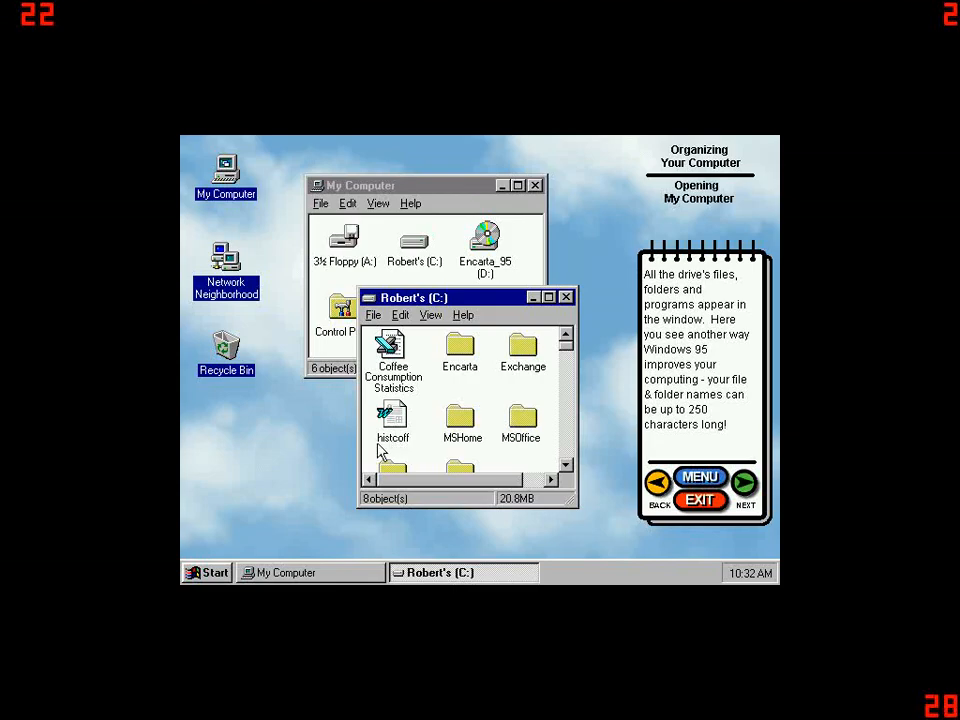
mouse_move(396, 390)
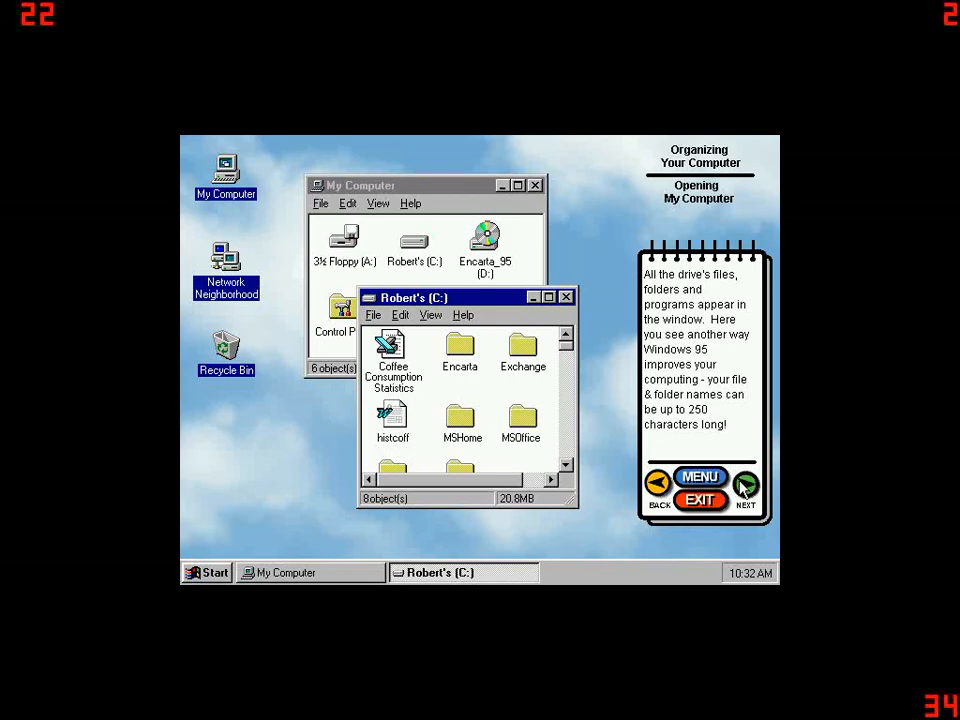
- Rename histcofl to 'History of Coffee' and continue to the right-click instruction
left_click(744, 486)
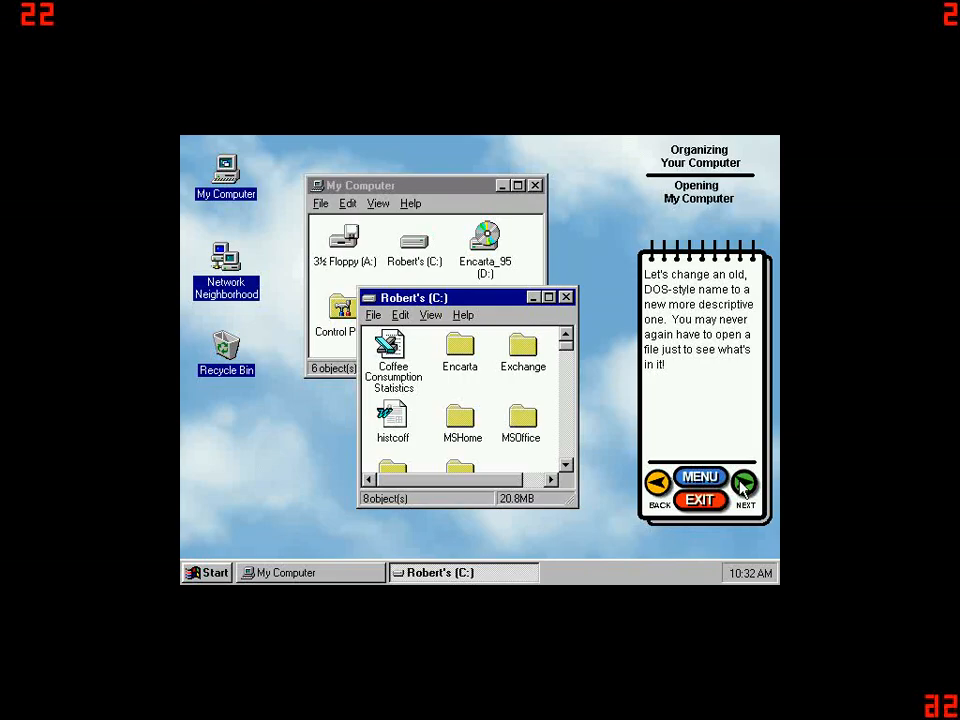
left_click(392, 418)
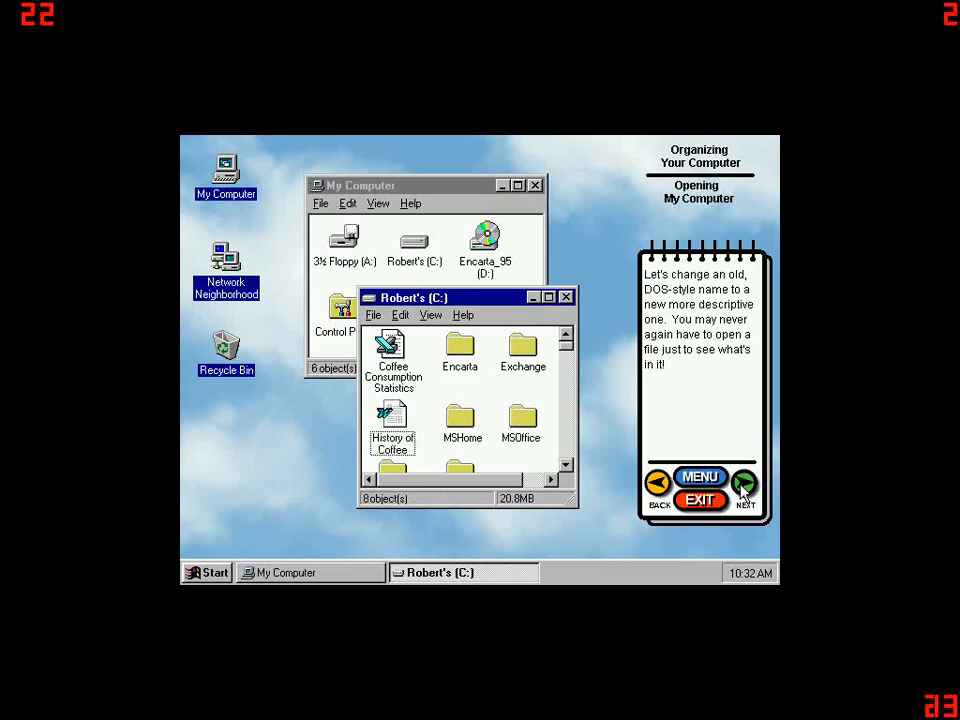
left_click(744, 486)
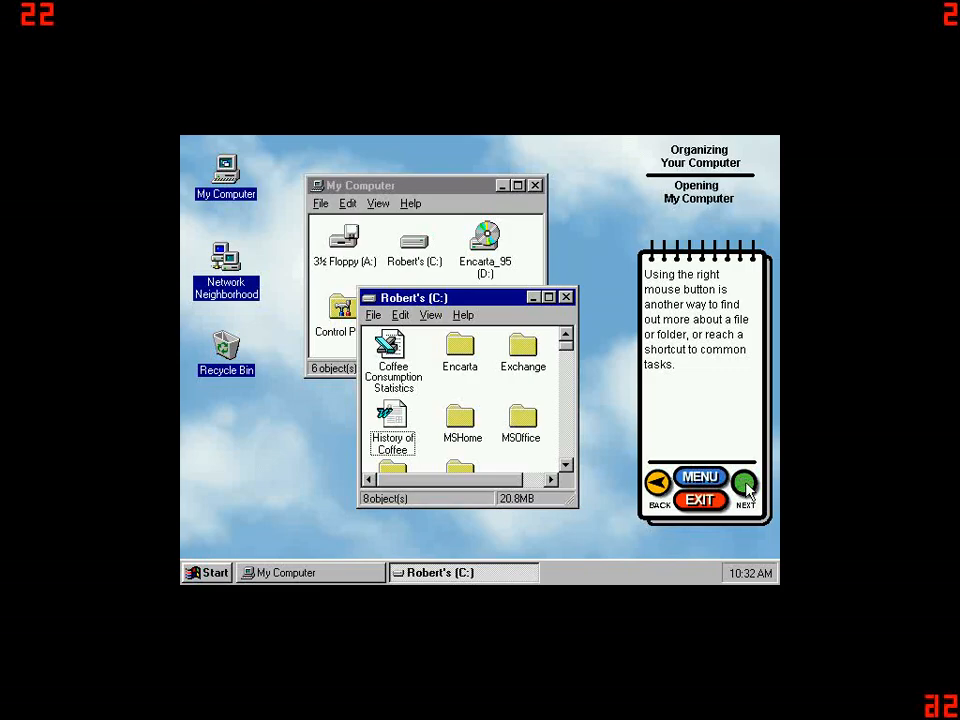
left_click(744, 486)
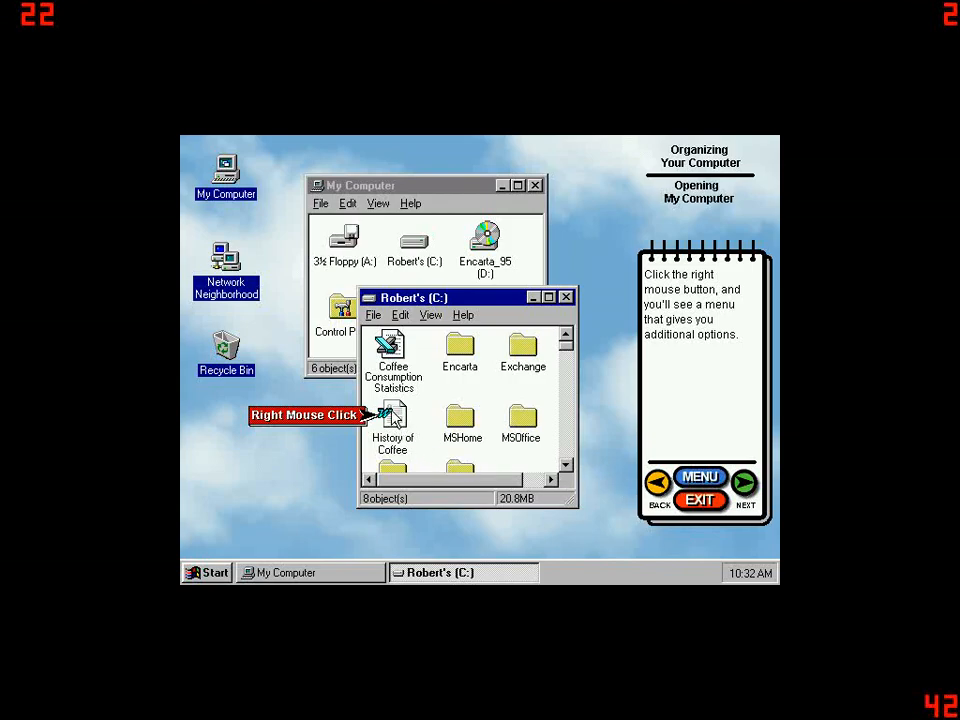
- Show the right-click menu for History of Coffee, then finish the lesson so the windows close
right_click(392, 414)
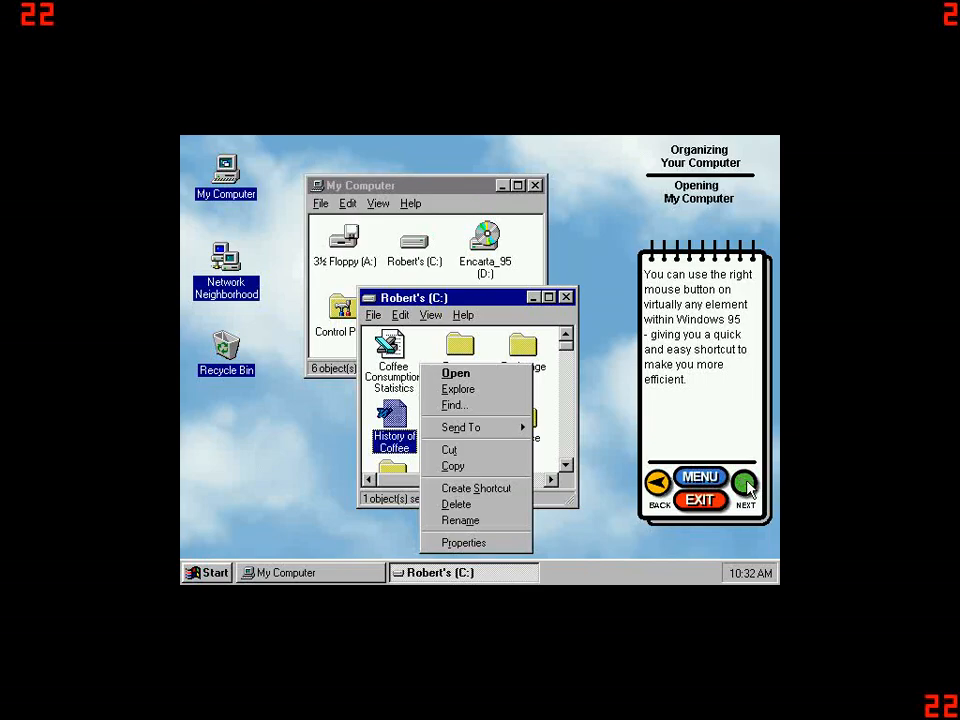
left_click(744, 486)
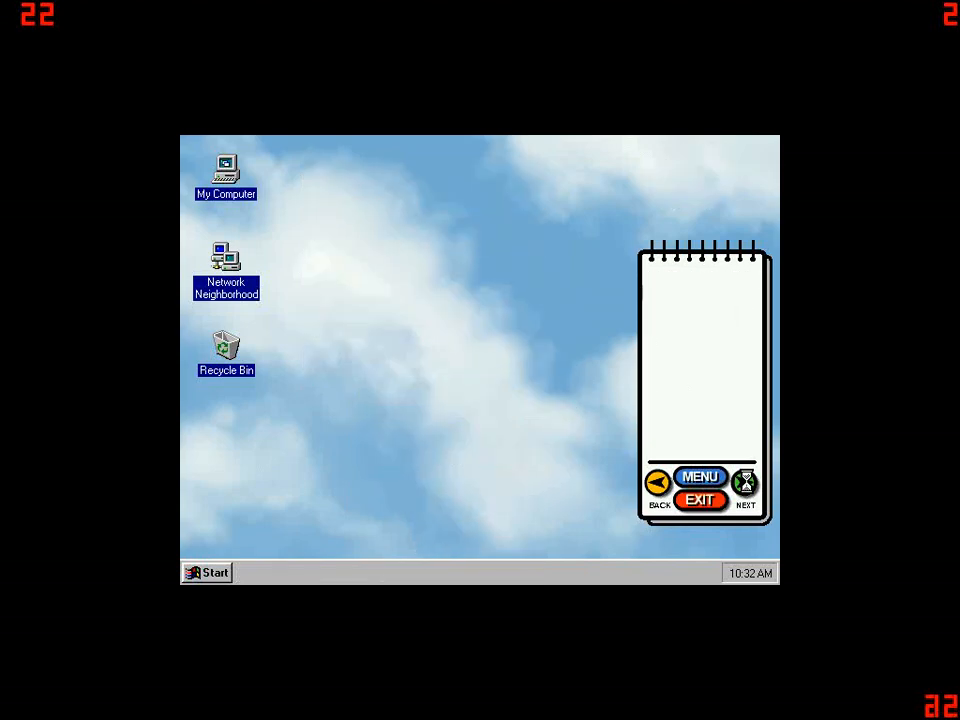
- Go through the Explorer introduction pages until asked to launch Windows Explorer
left_click(744, 484)
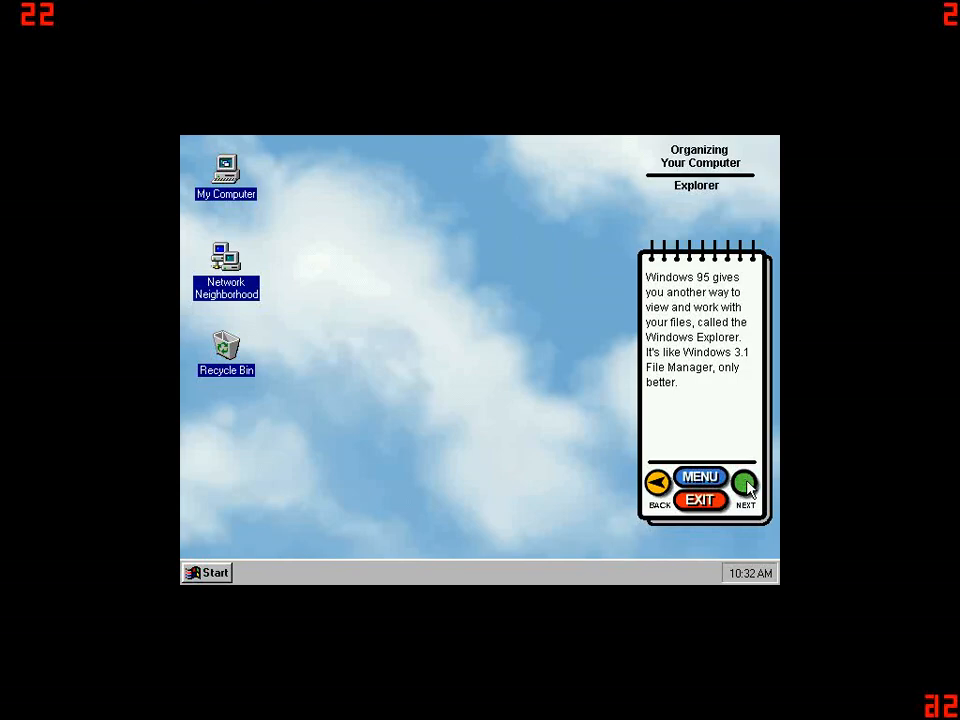
left_click(744, 486)
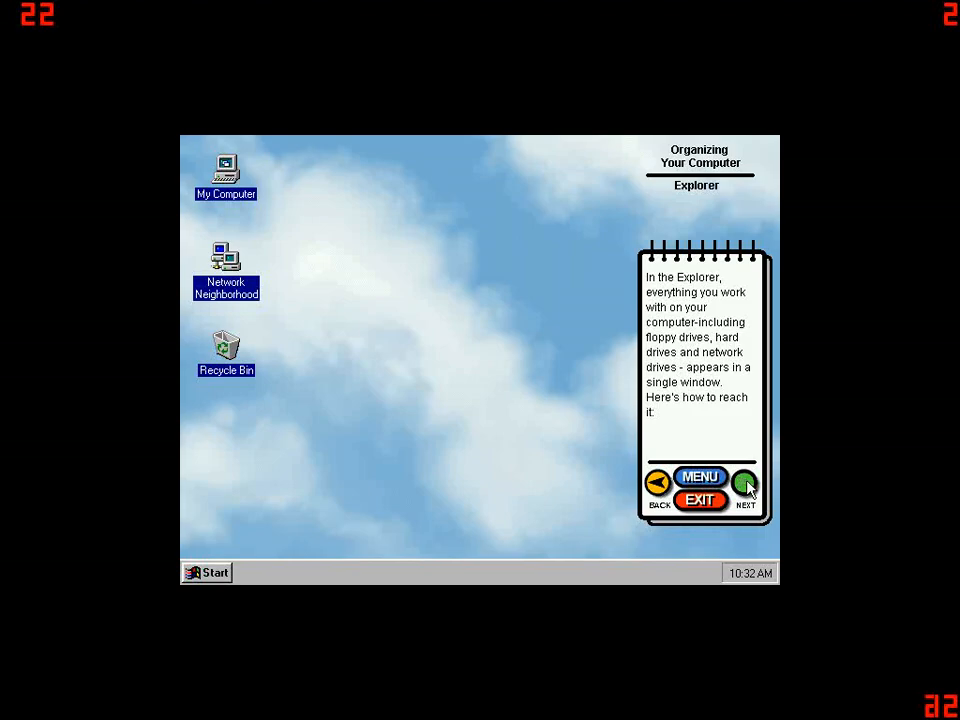
left_click(744, 486)
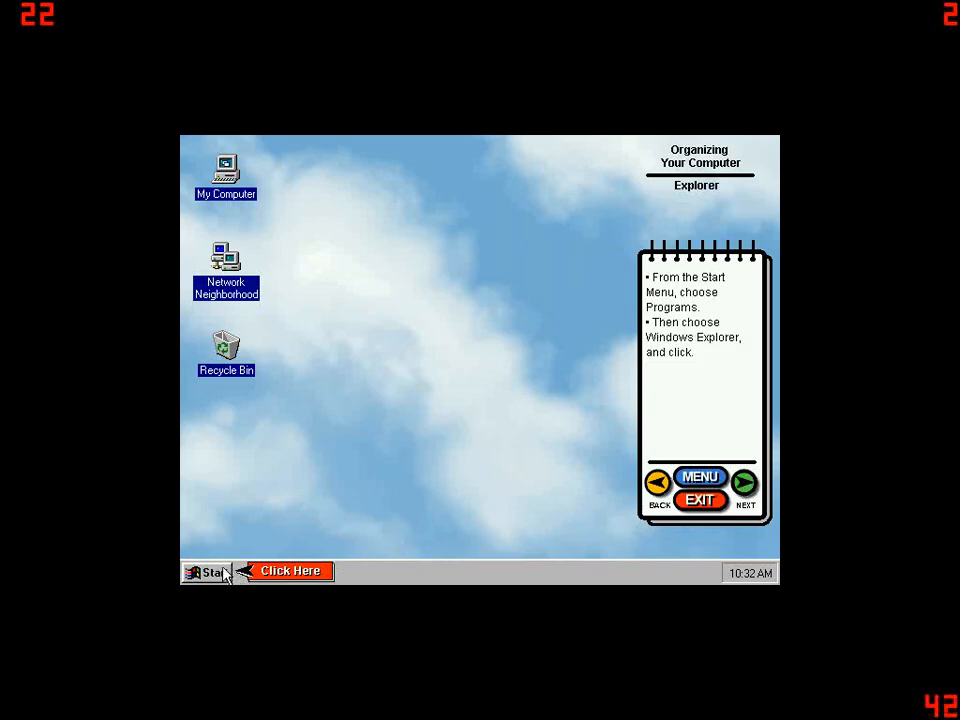
- Launch Windows Explorer from Start > Programs, showing Robert's (C:) folders
left_click(208, 572)
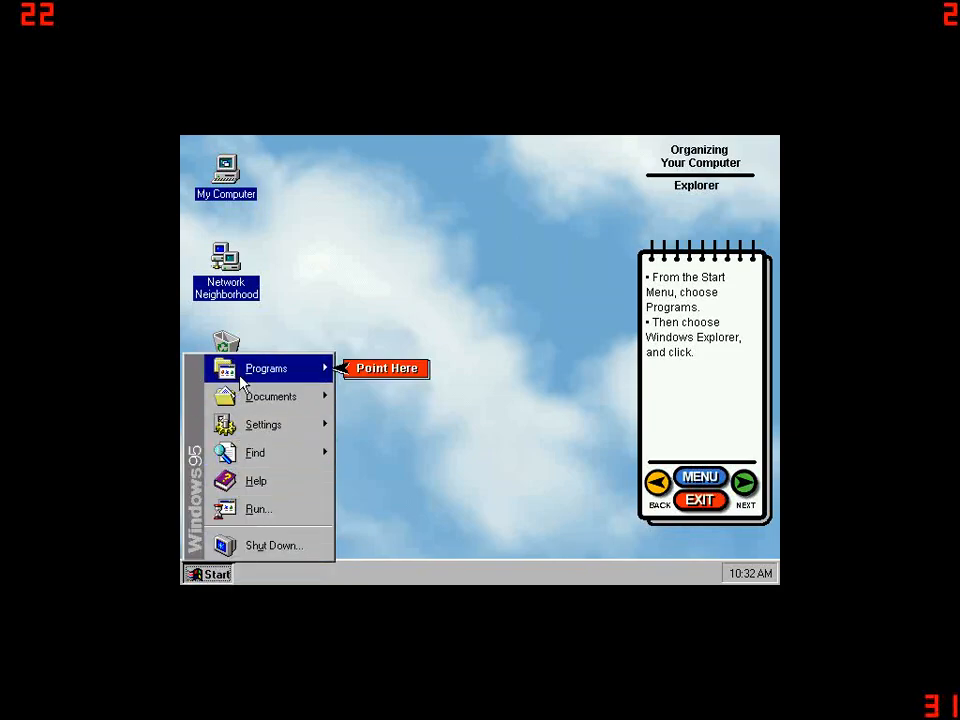
left_click(266, 368)
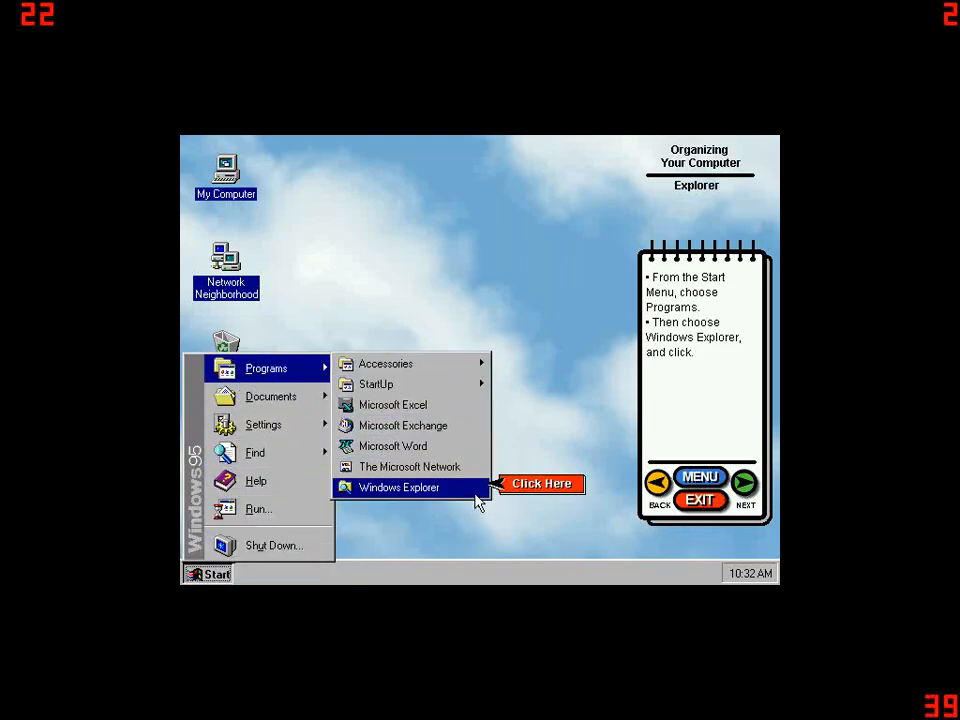
left_click(398, 488)
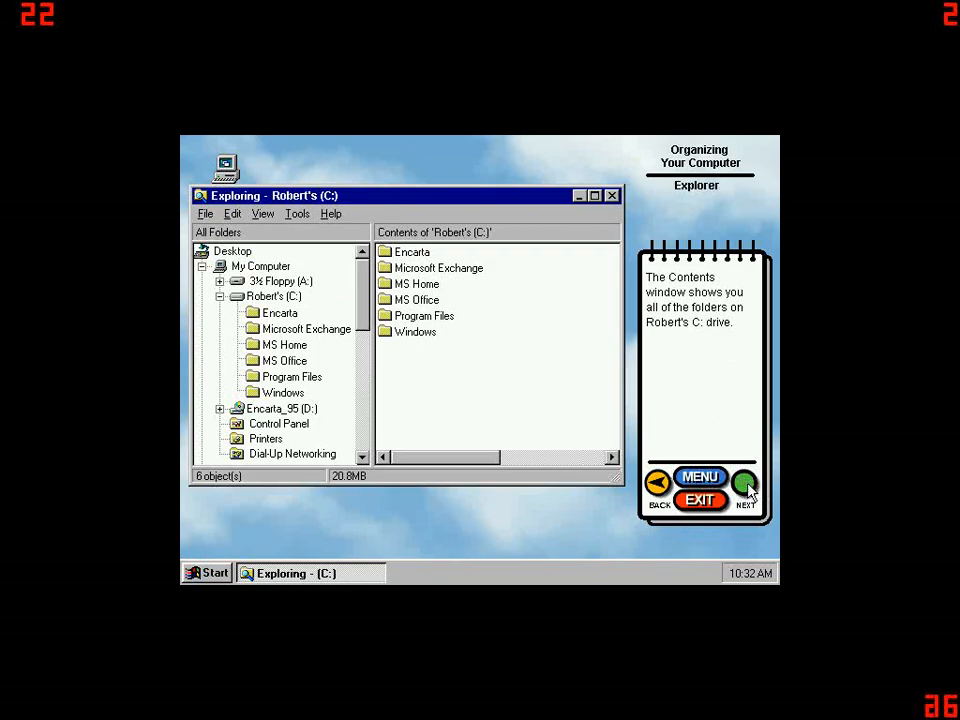
- Finish the Explorer notes, close Explorer and reach Customizing Your System
left_click(744, 486)
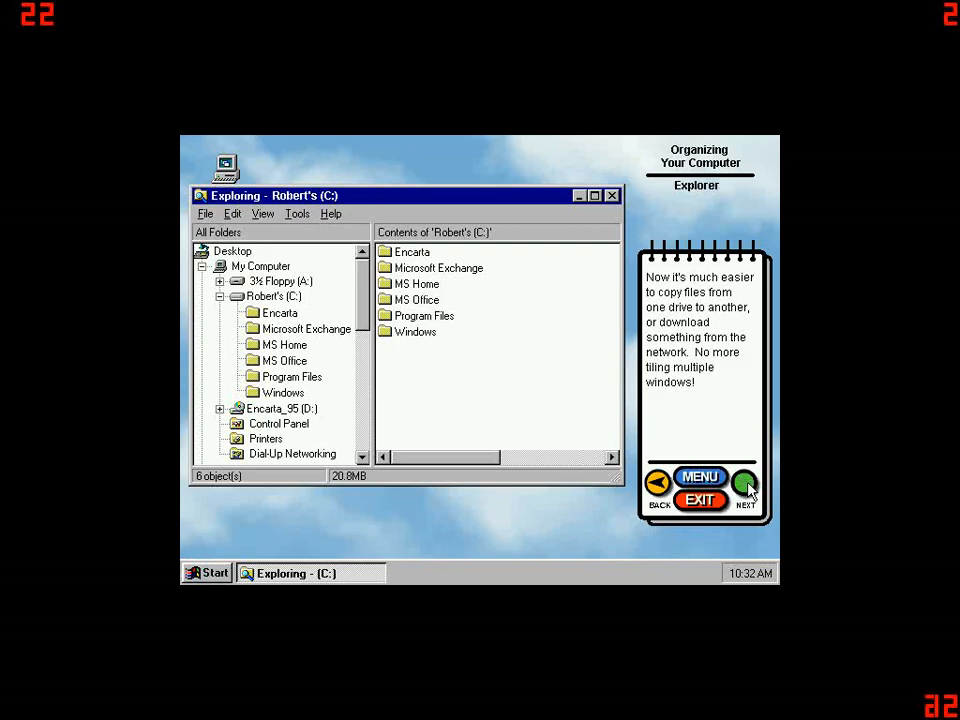
left_click(744, 486)
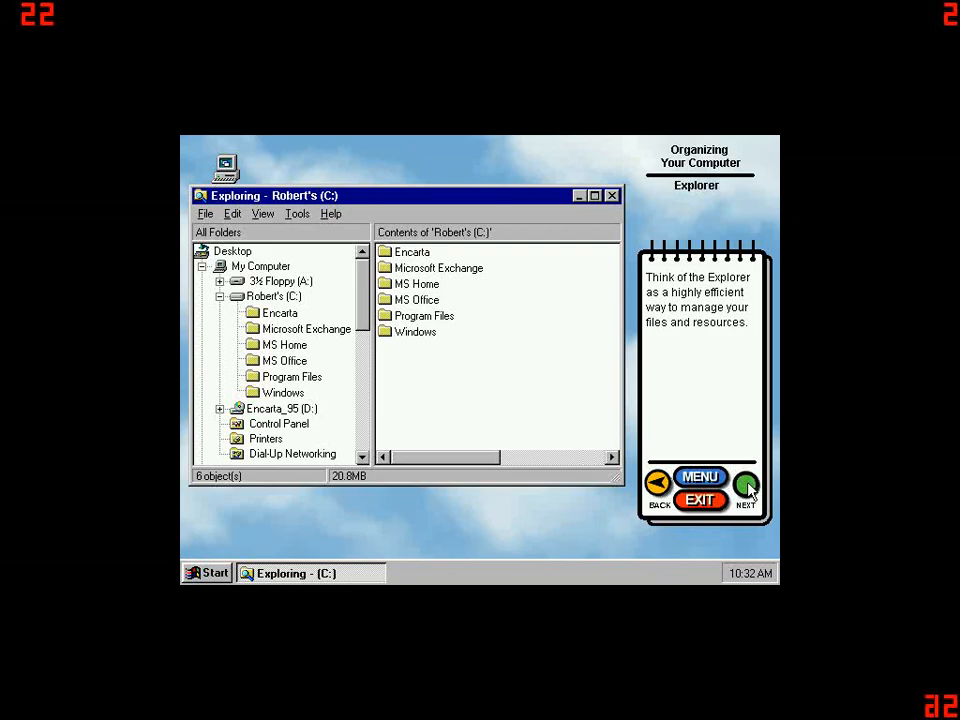
left_click(744, 488)
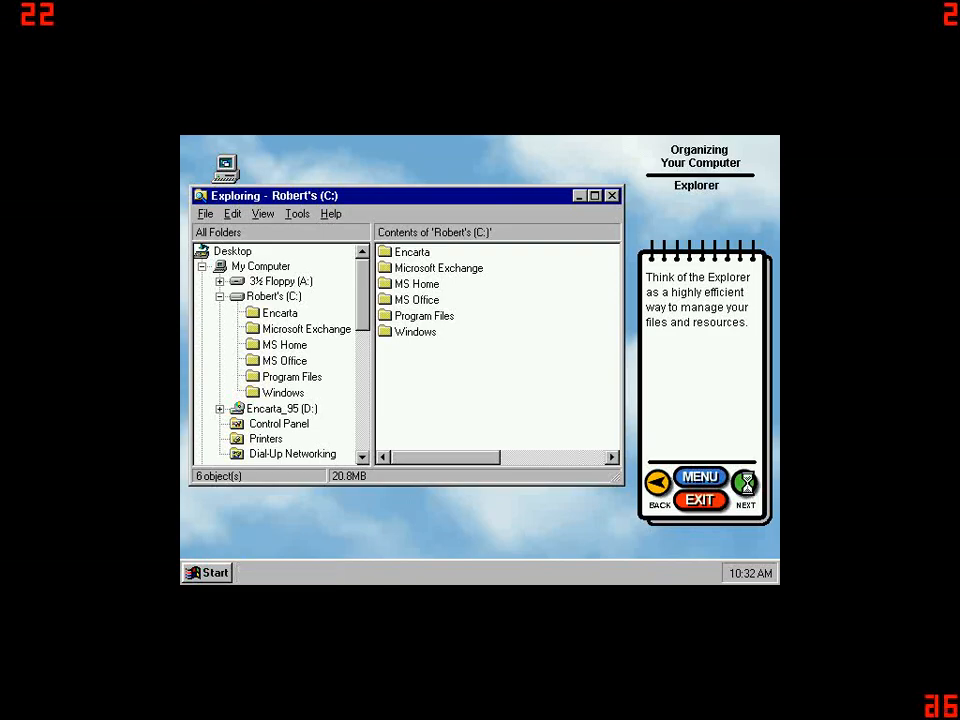
left_click(744, 488)
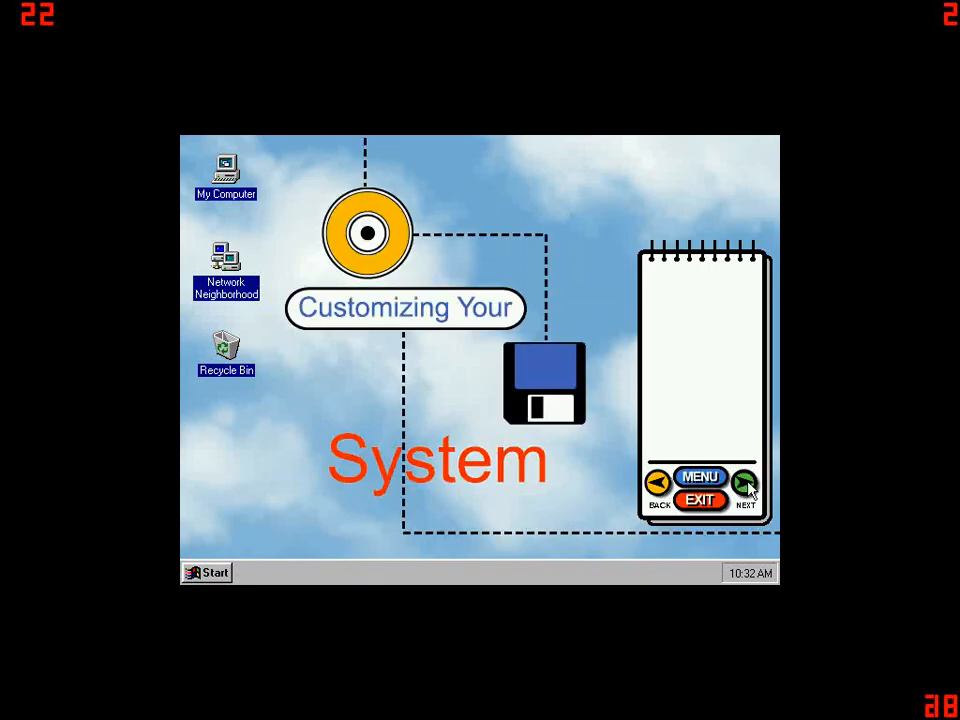
- Advance to the Changing the Background lesson's steps for opening Control Panel from Settings
left_click(742, 484)
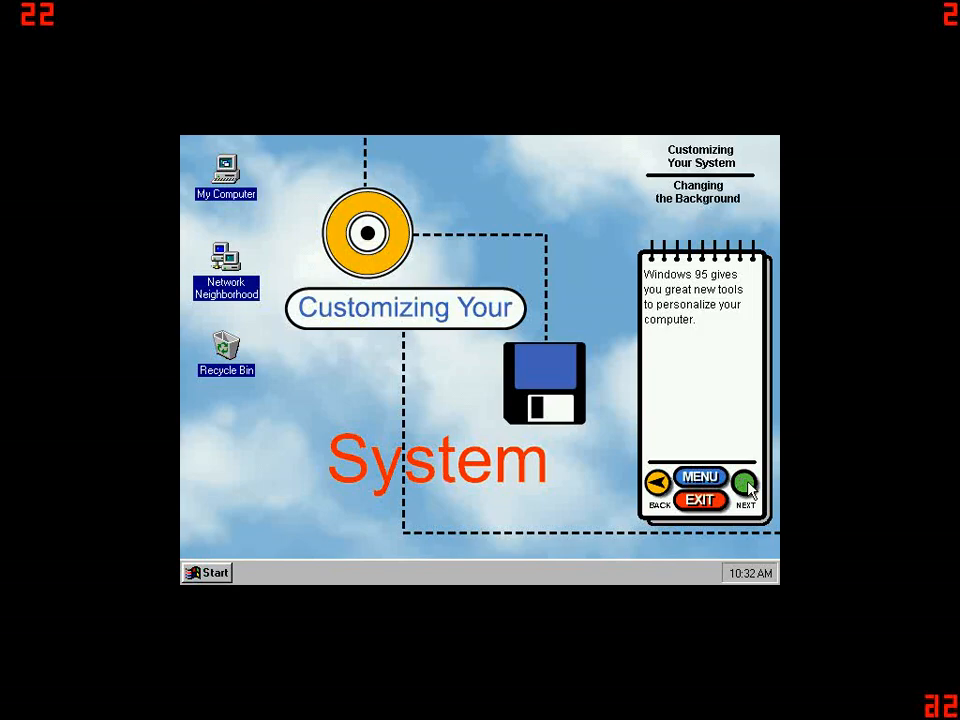
left_click(744, 486)
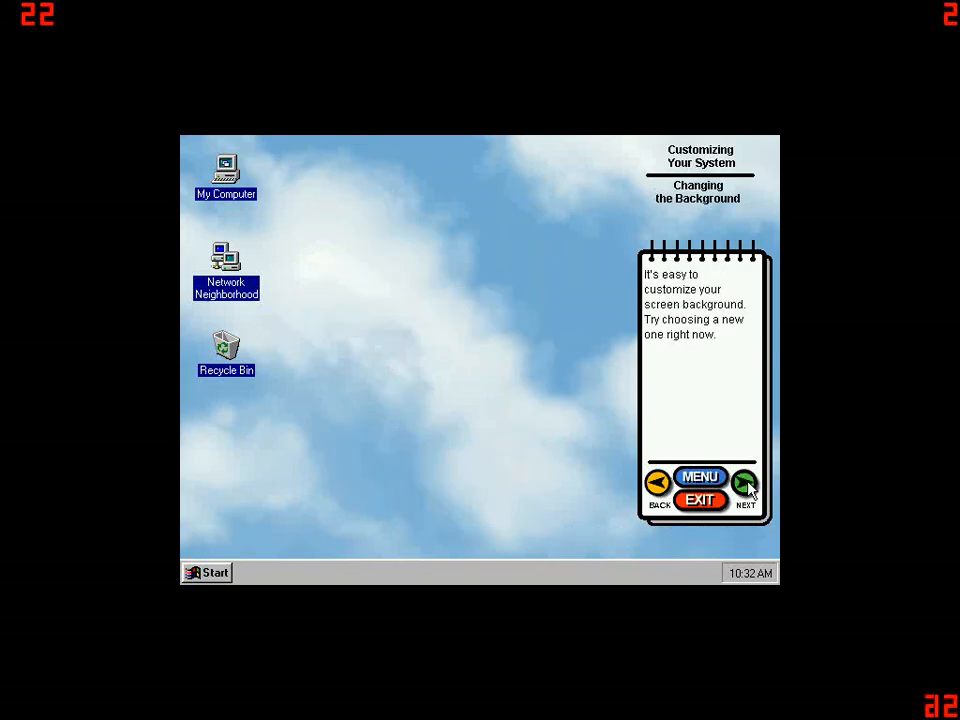
left_click(744, 486)
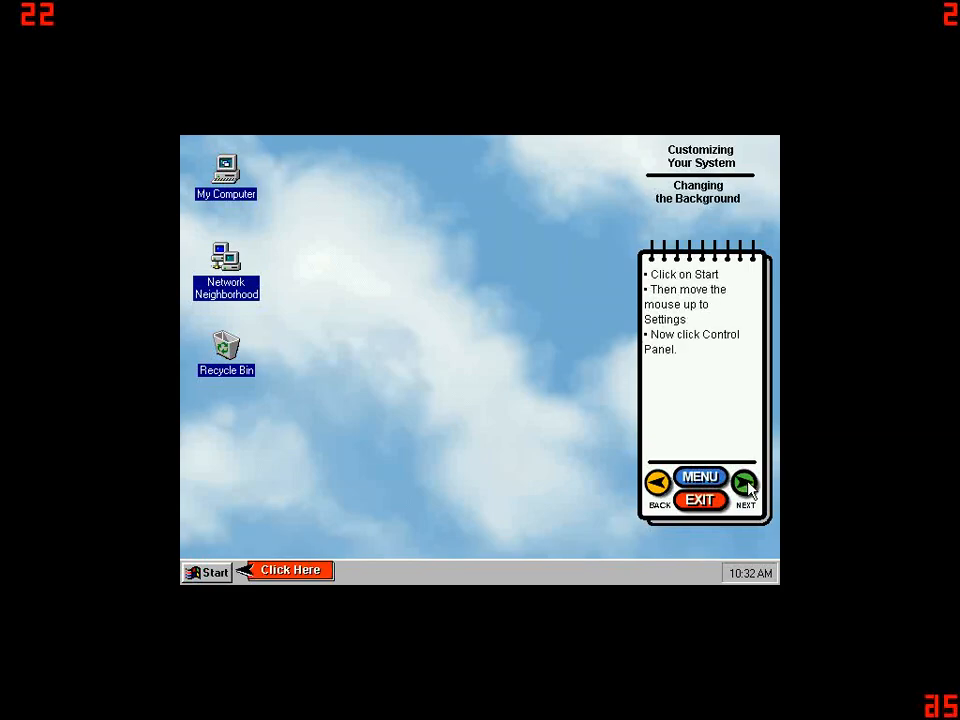
mouse_move(184, 572)
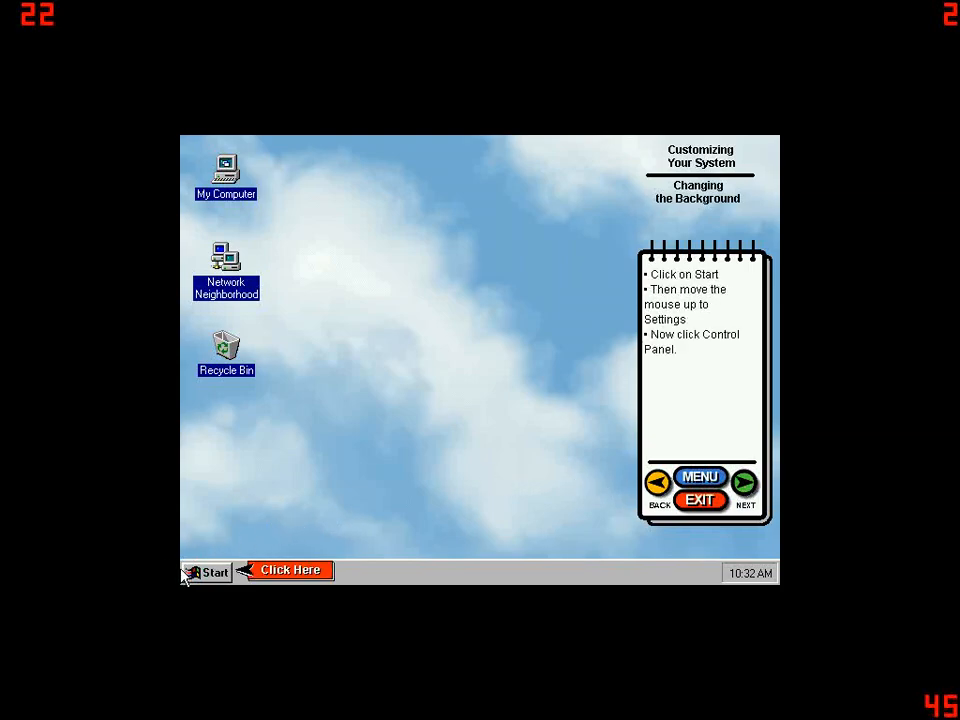
- Reach Control Panel from Start > Settings and select the Display icon
left_click(214, 572)
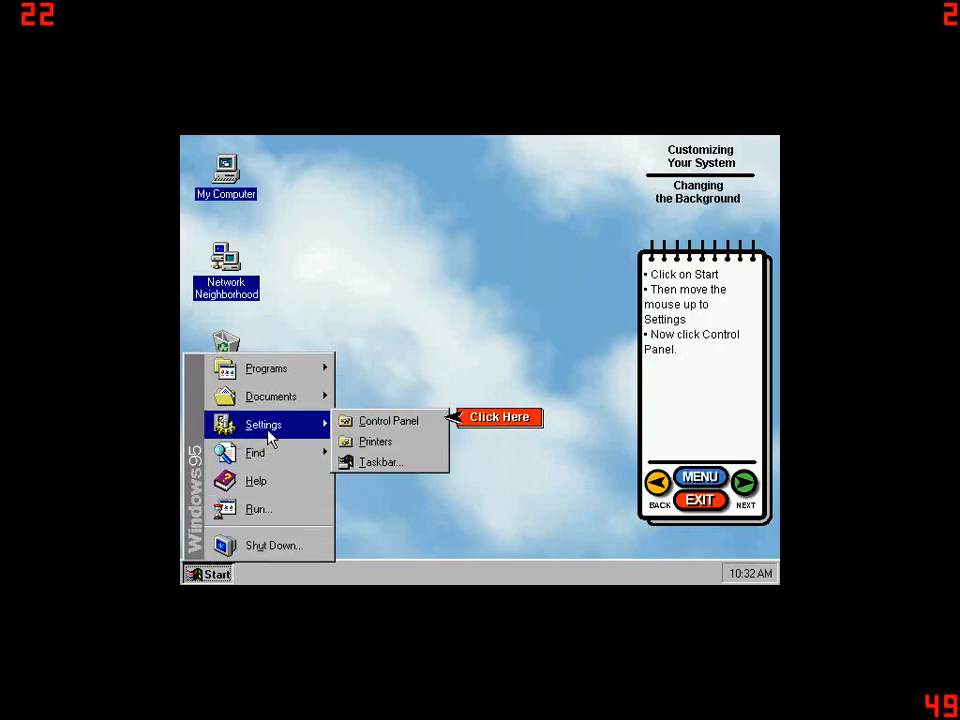
mouse_move(322, 424)
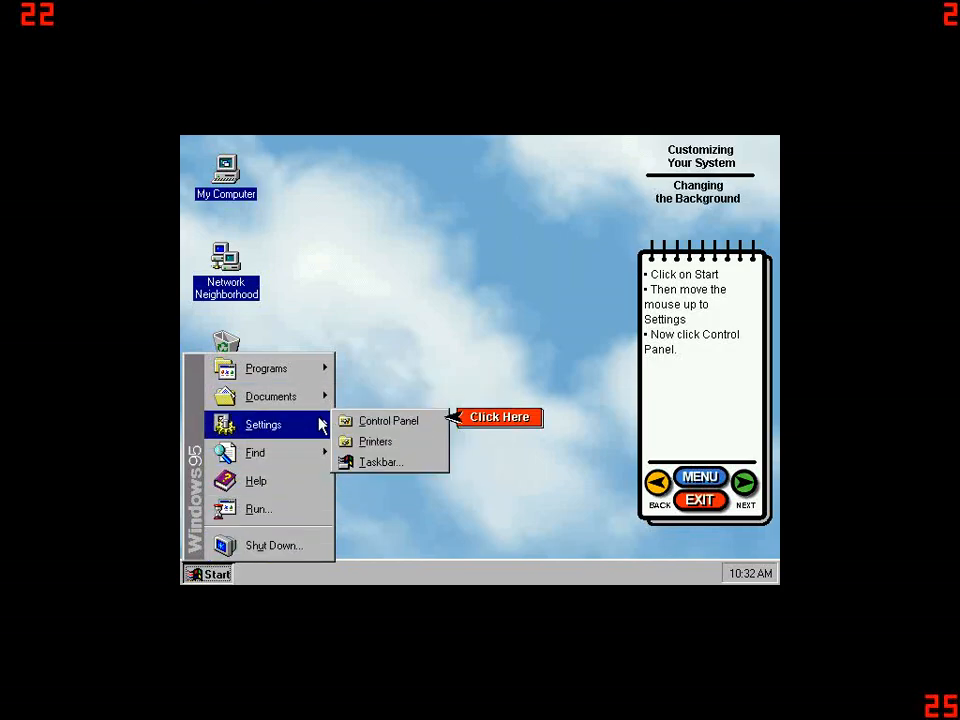
left_click(388, 420)
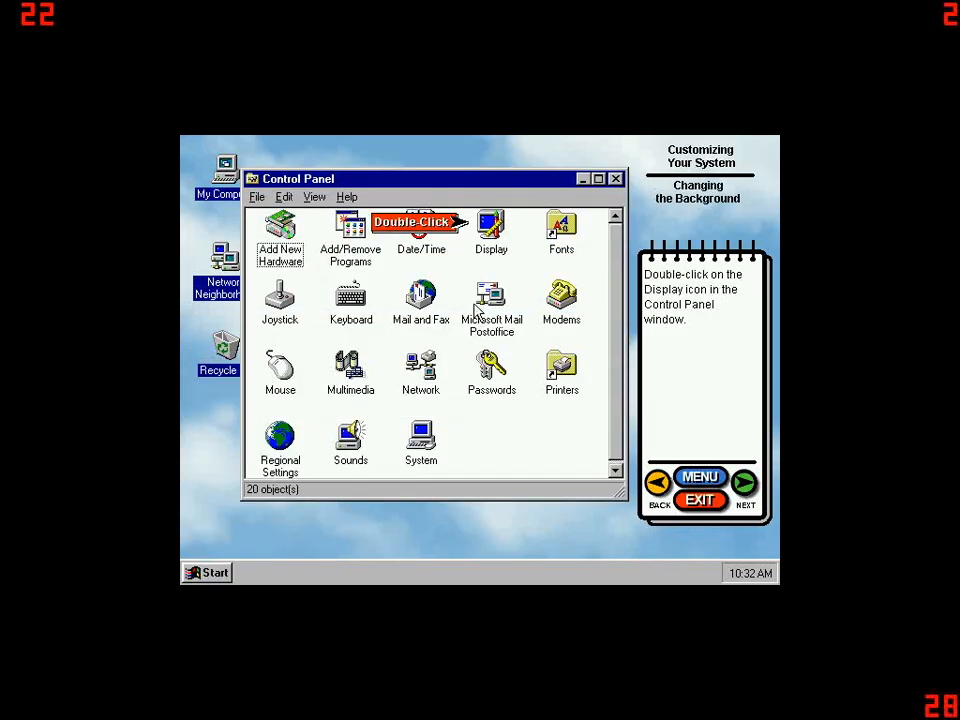
mouse_move(490, 248)
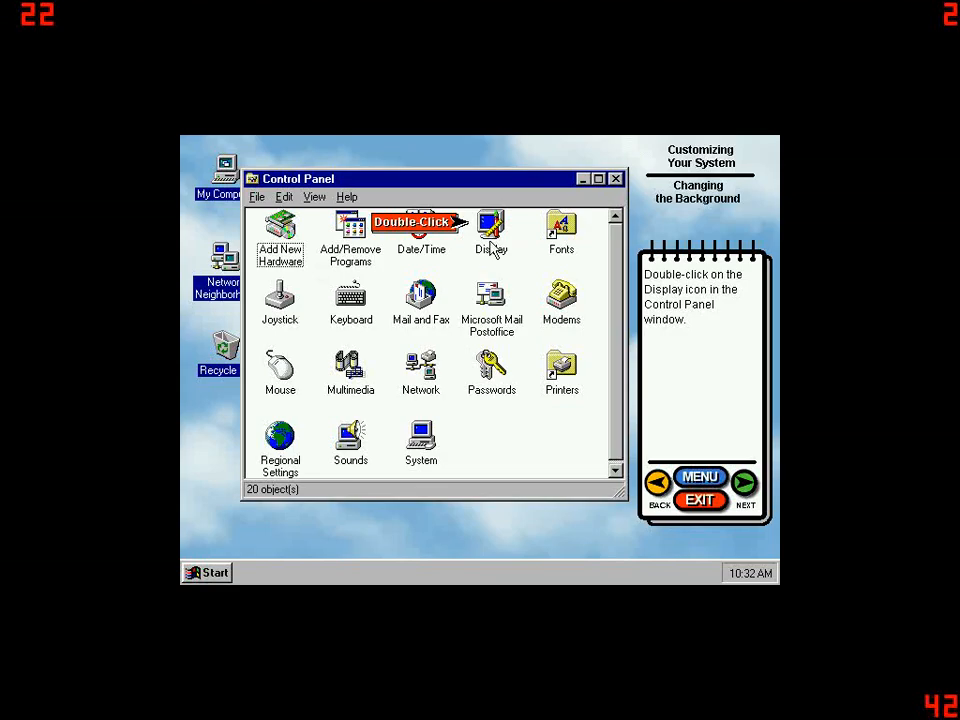
left_click(490, 224)
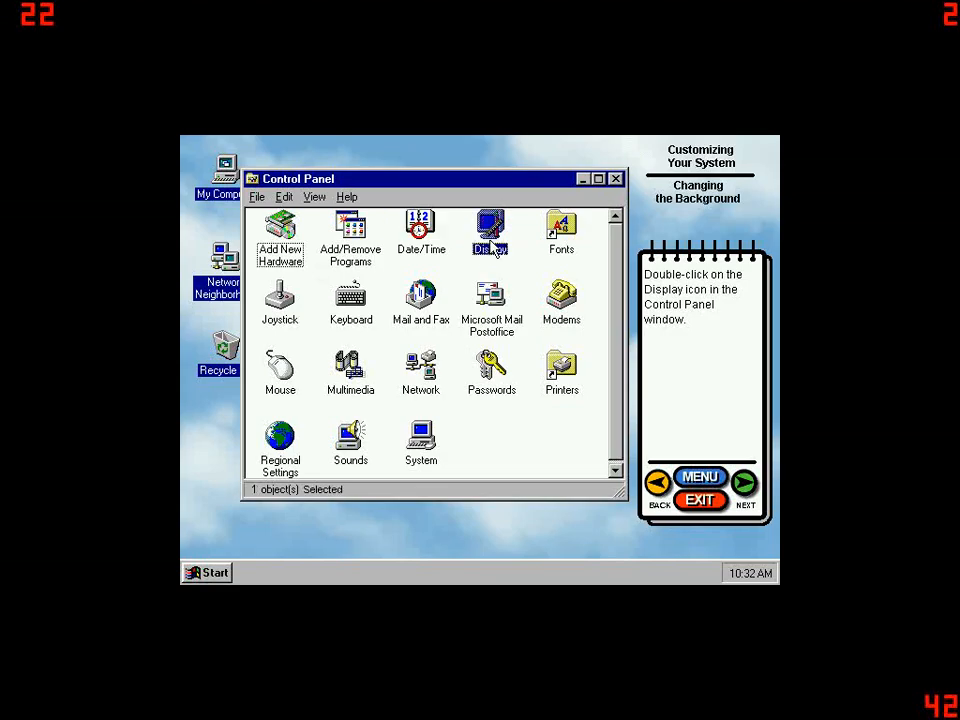
- Apply the Egypt wallpaper in Display properties, then continue so the clouds background returns
double_click(490, 230)
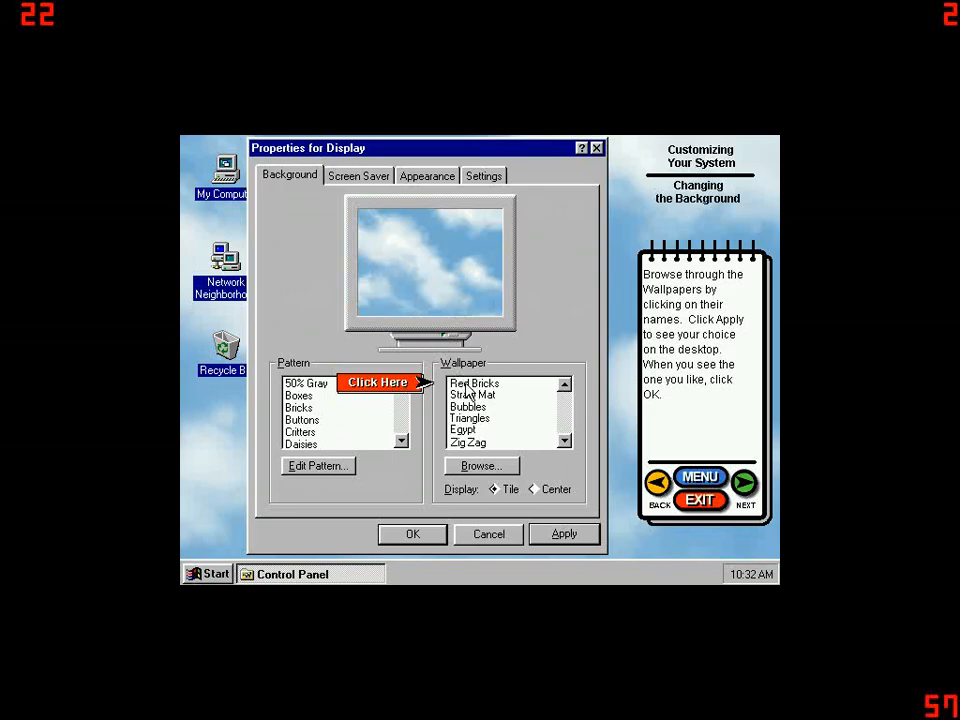
mouse_move(470, 442)
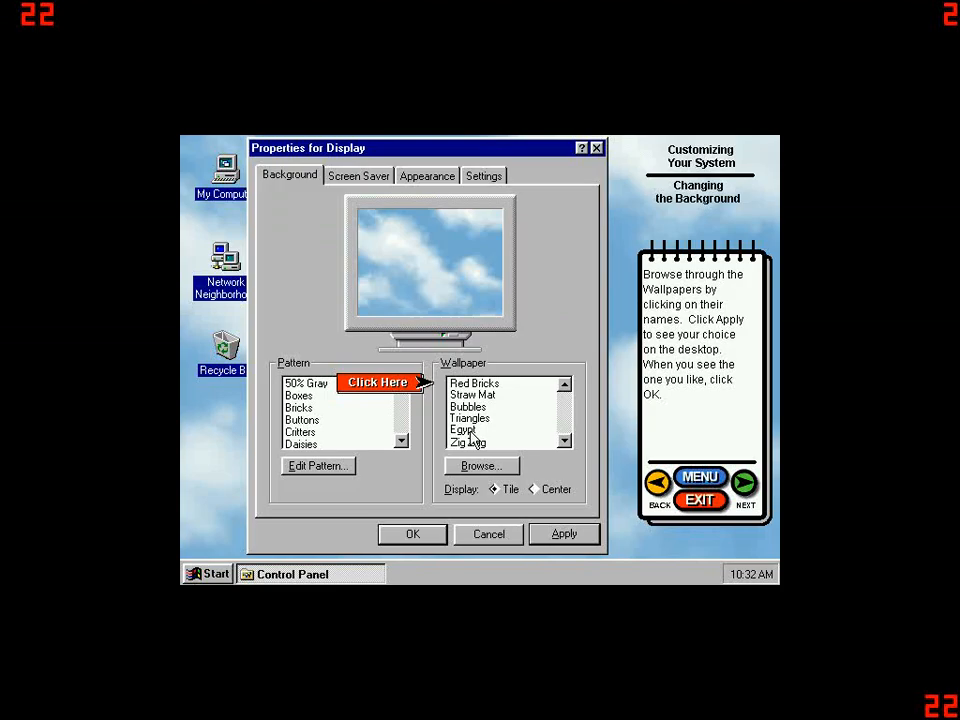
left_click(464, 430)
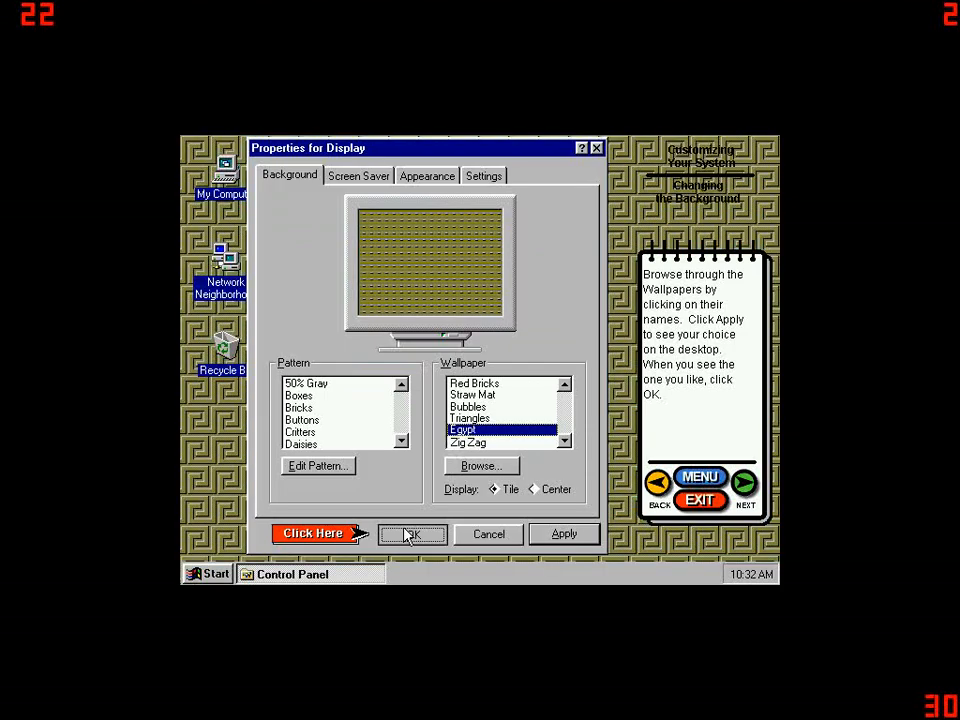
left_click(412, 532)
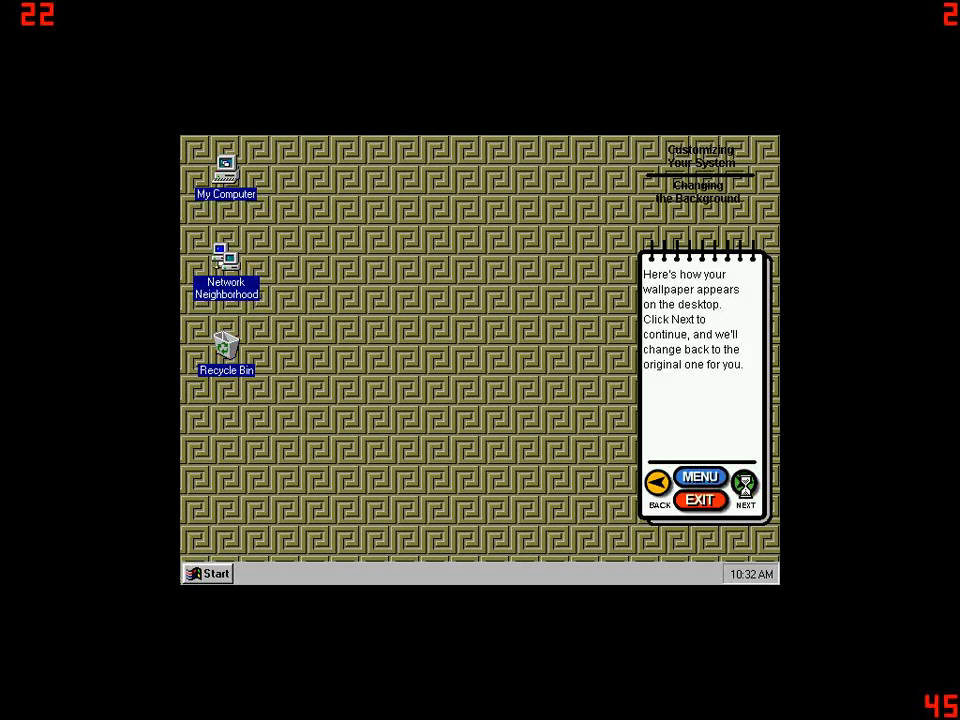
left_click(744, 488)
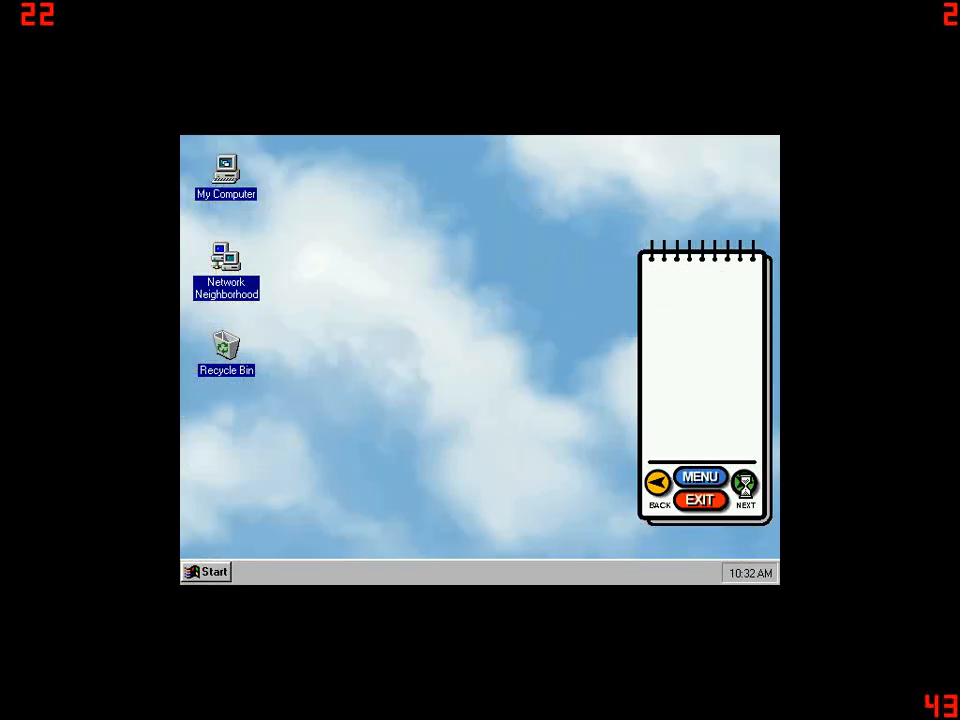
- Advance the notebook through the Getting Help introduction to its hands-on instructions
left_click(744, 490)
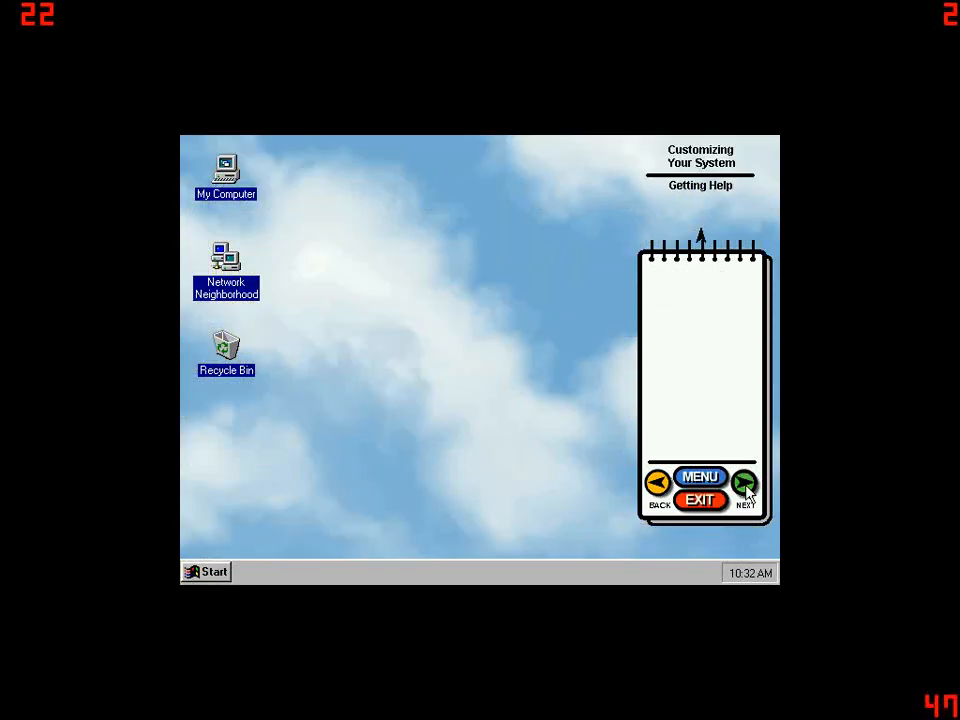
left_click(744, 488)
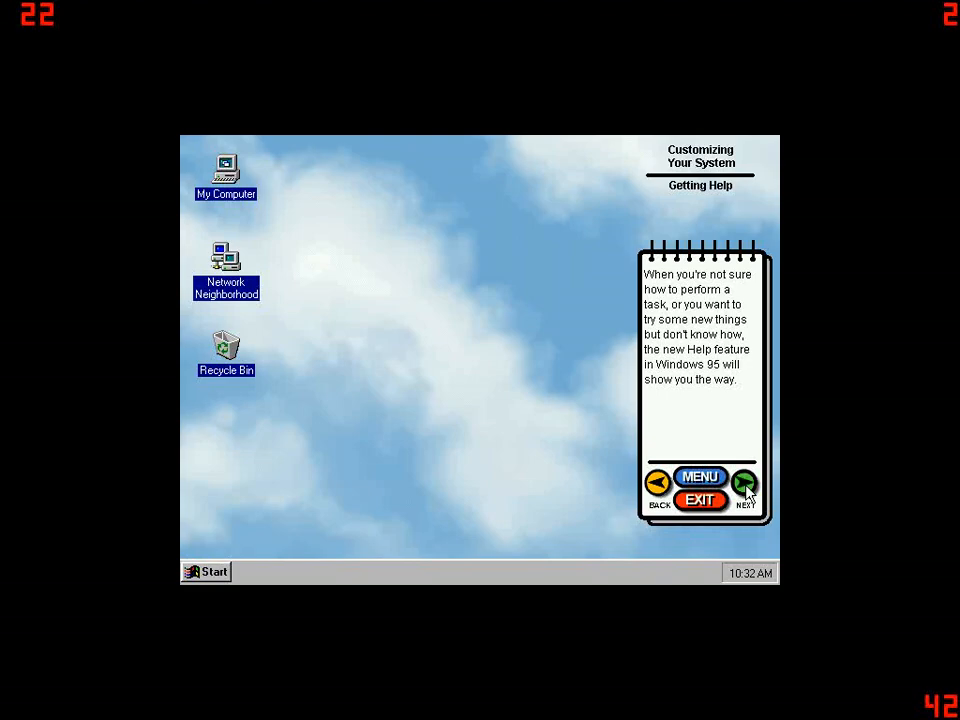
left_click(744, 484)
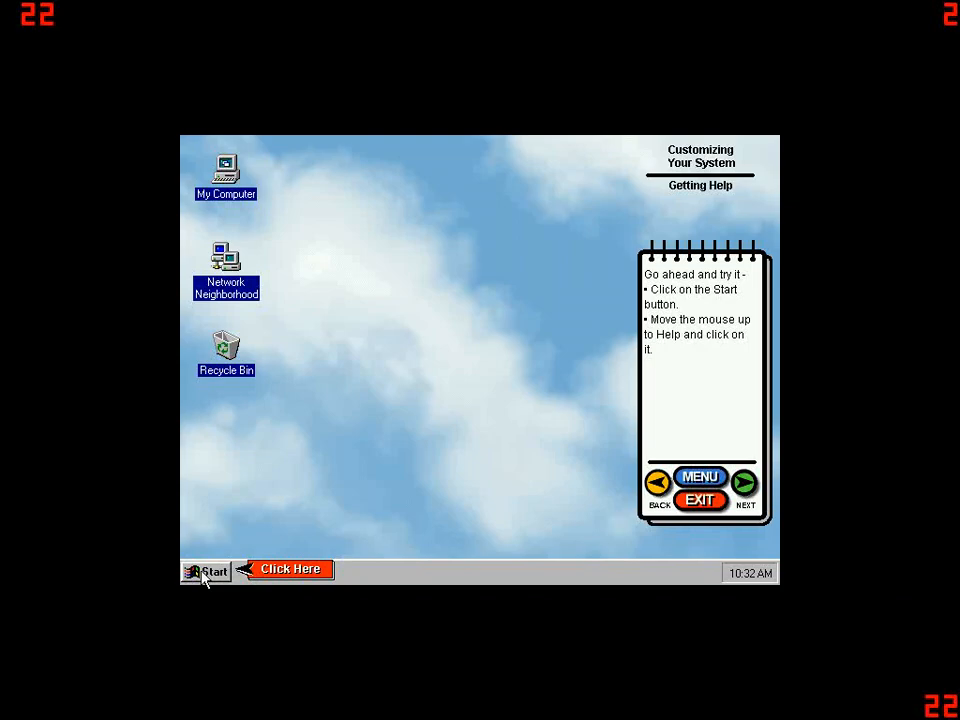
- Start Help, look up 'date' in the Index and select 'changing your computer's date'
left_click(208, 572)
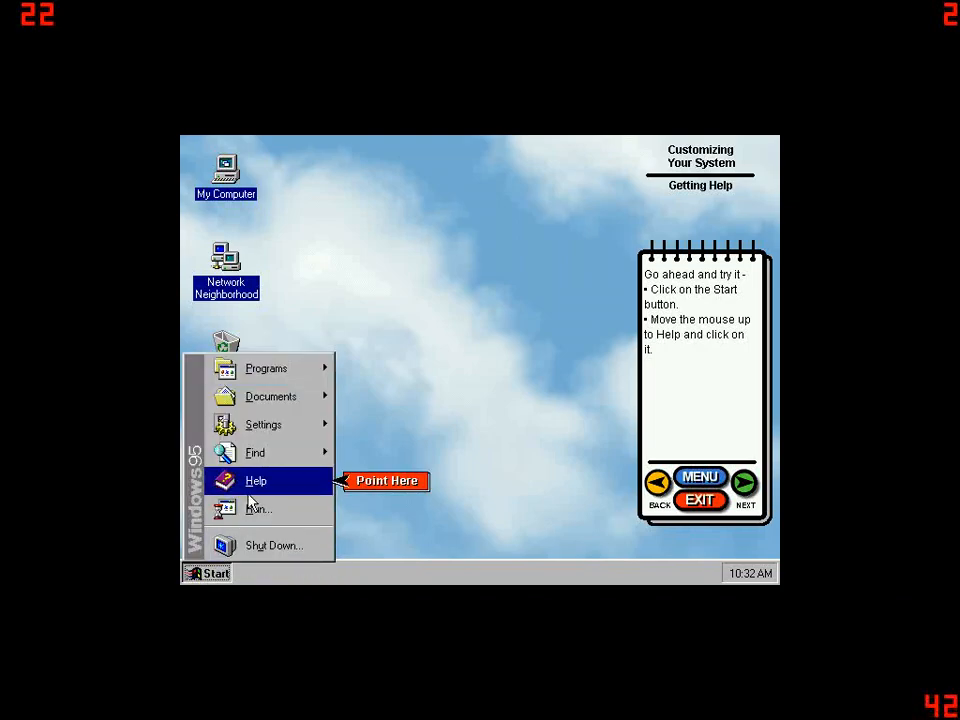
left_click(256, 480)
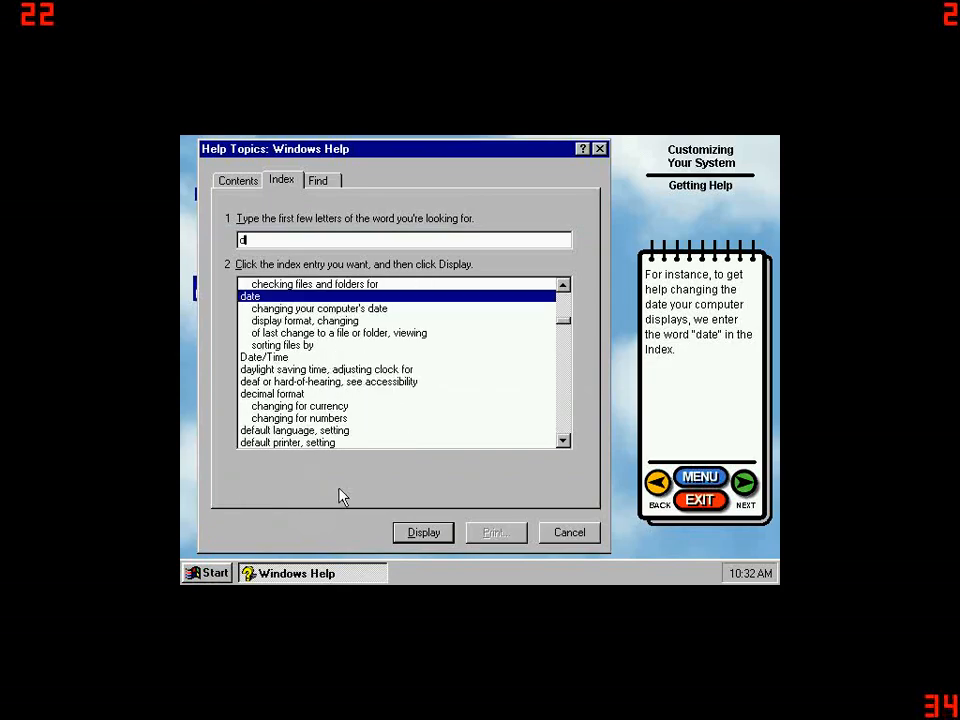
type("ate")
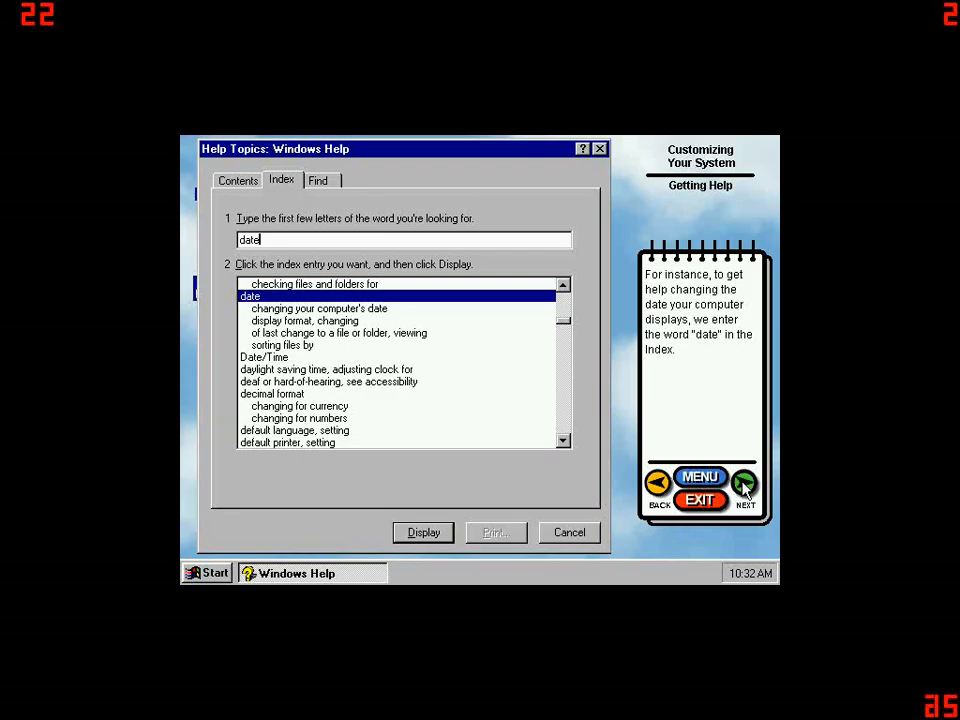
left_click(744, 486)
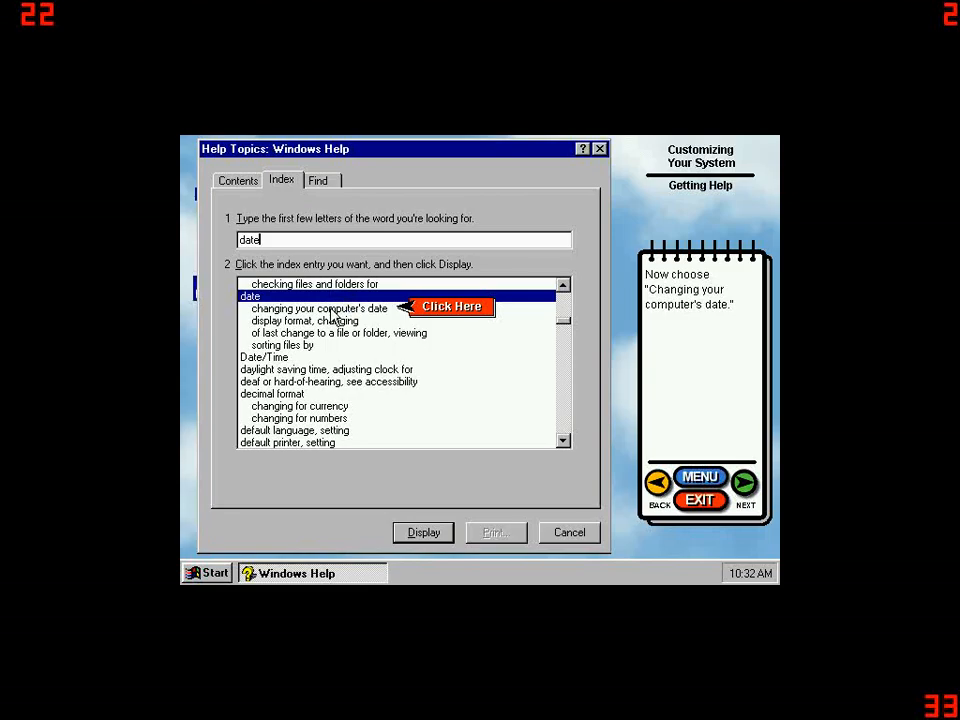
left_click(318, 308)
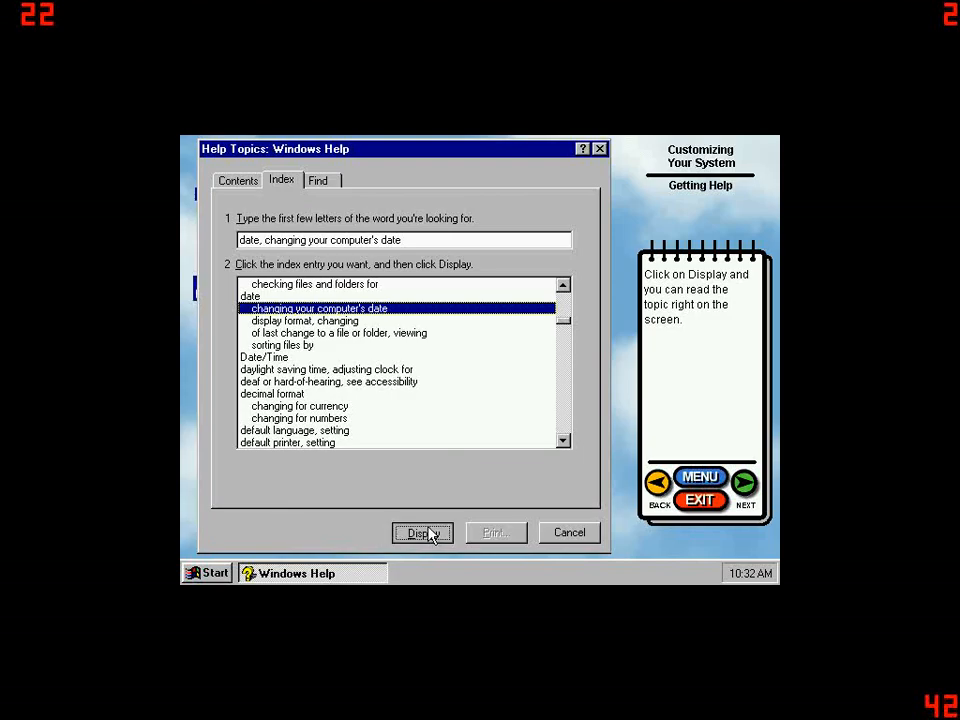
- Display the topic on changing your computer's date and follow its 'Click here' jump
left_click(422, 532)
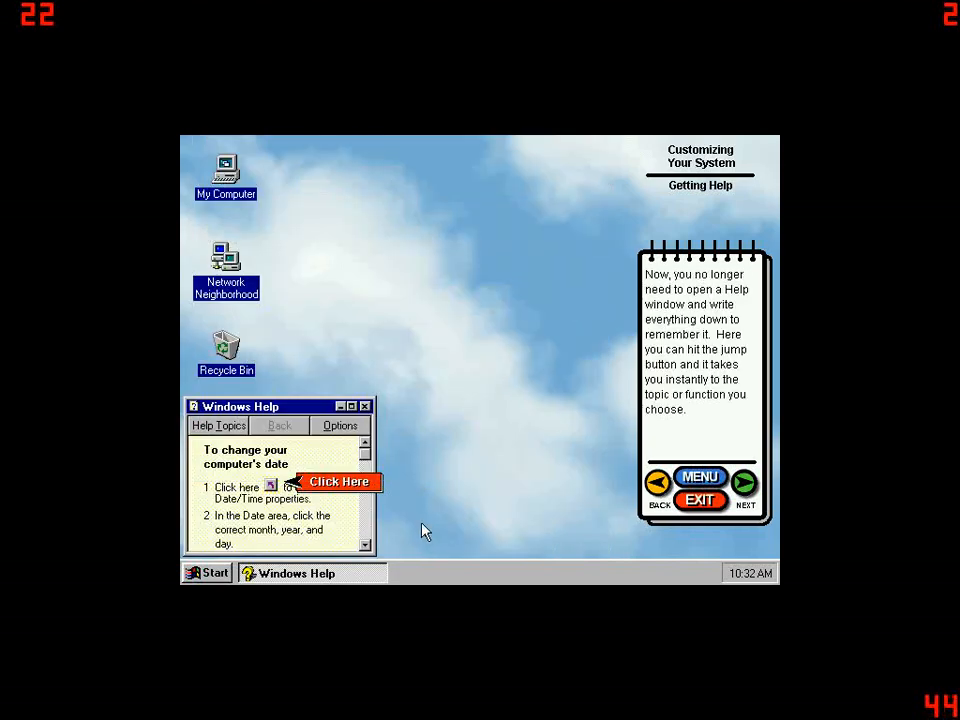
mouse_move(316, 524)
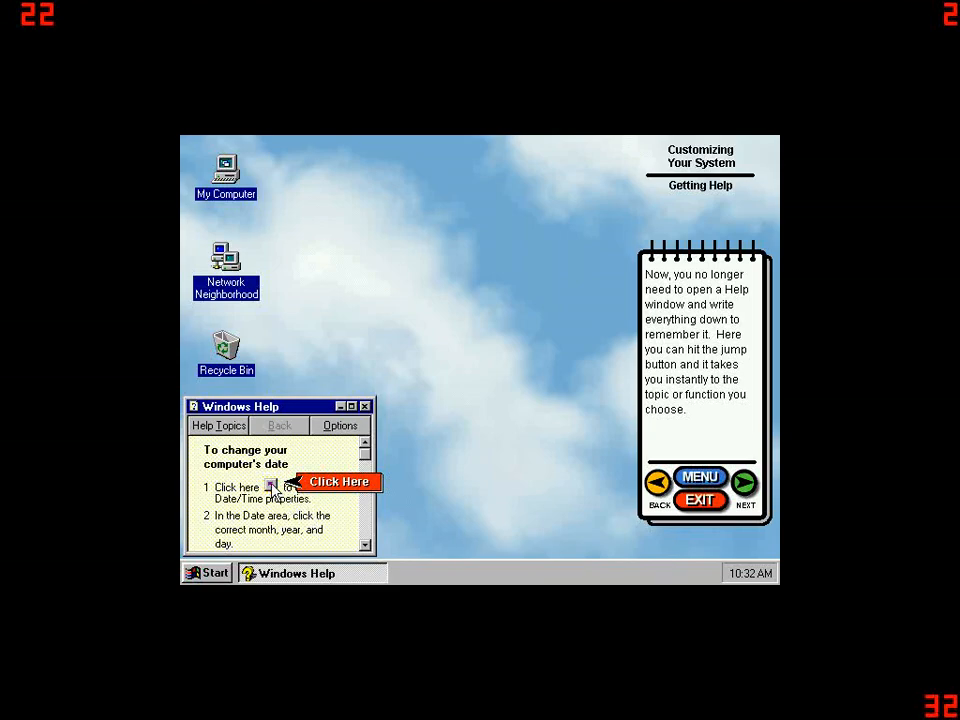
left_click(338, 480)
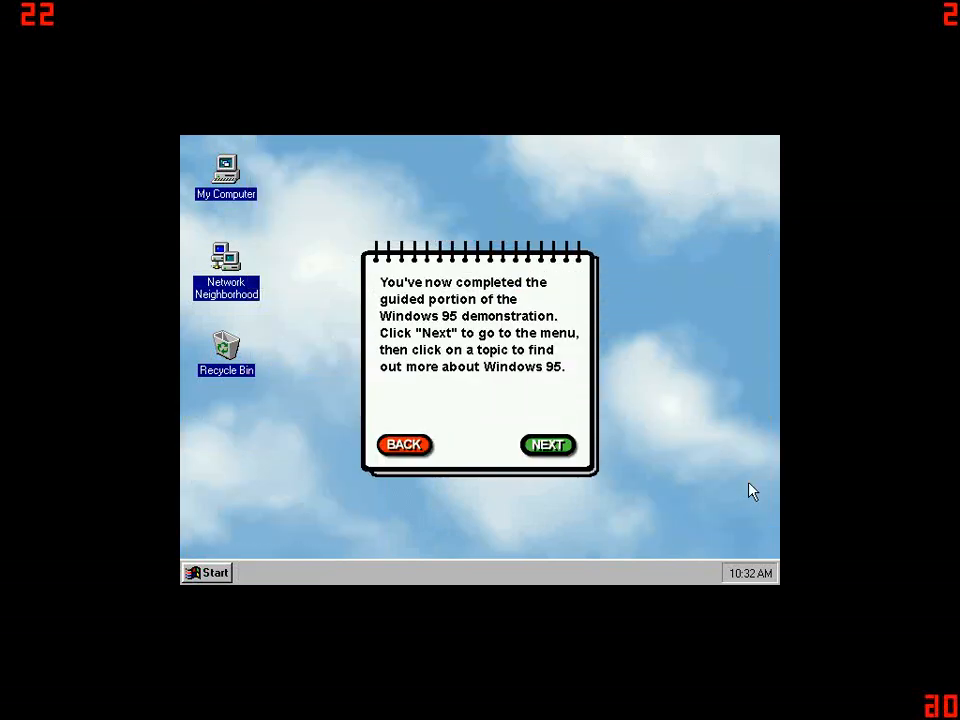
mouse_move(616, 504)
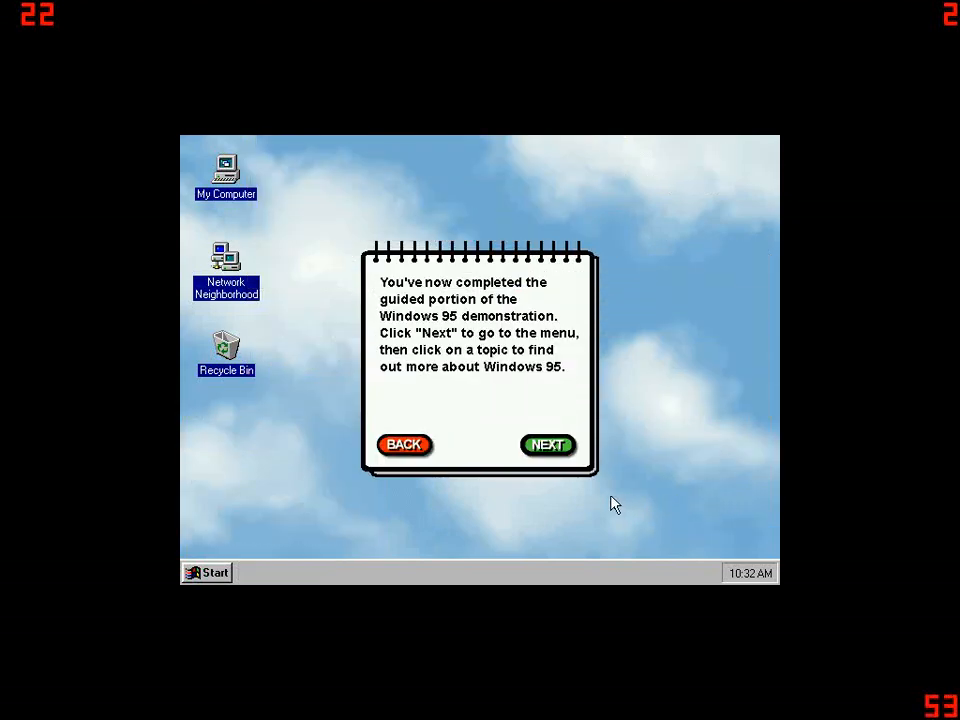
mouse_move(548, 450)
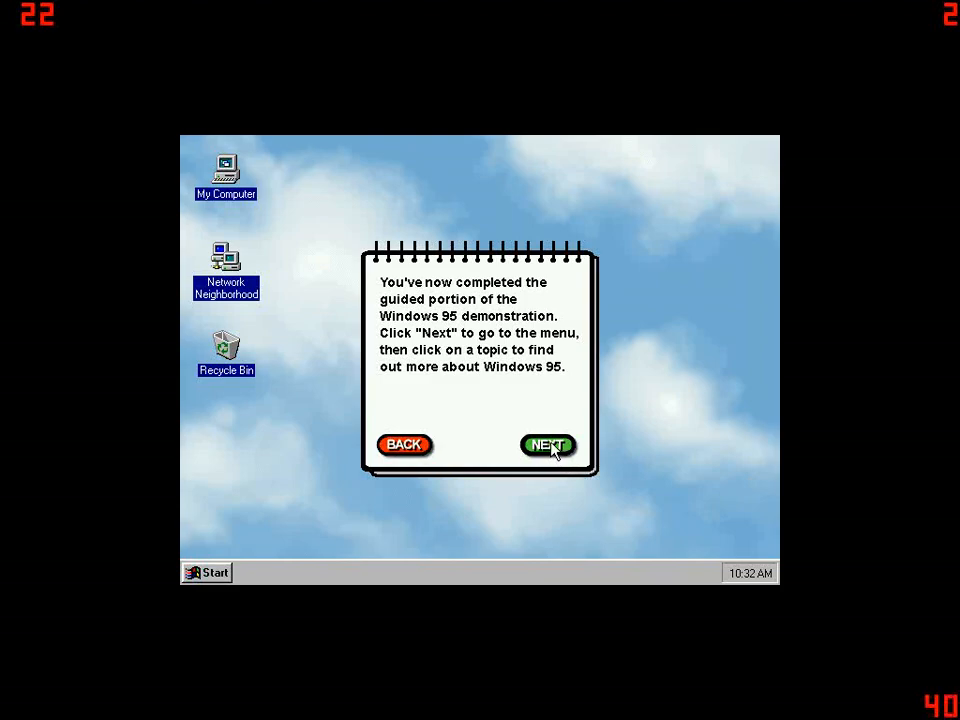